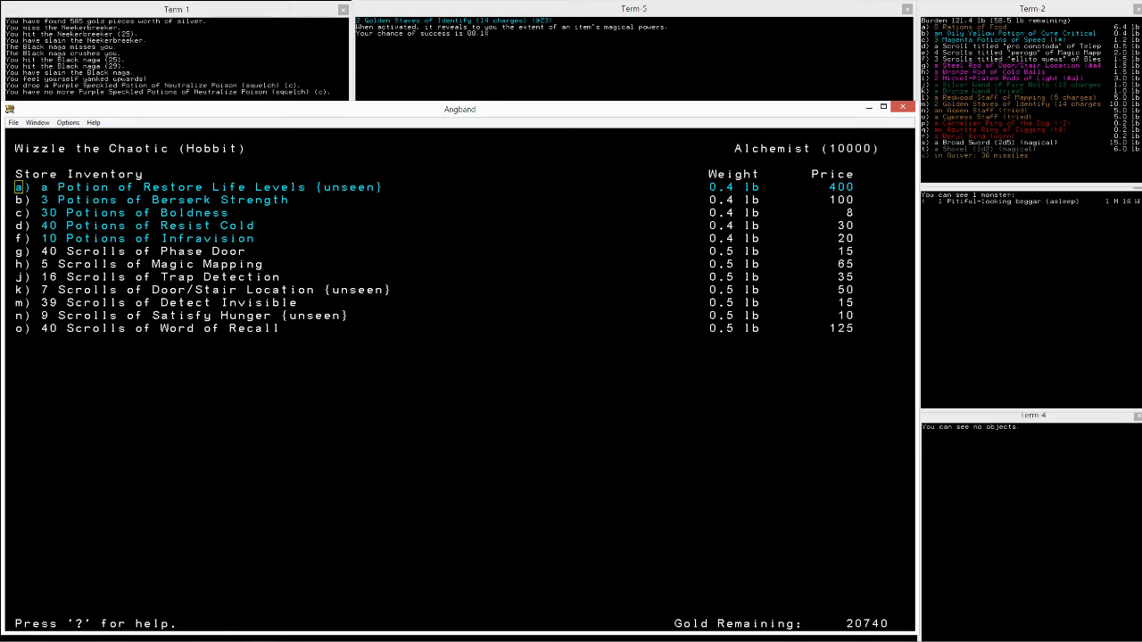
Step: Close the Temple and Alchemist menus after buying healing potions, Holy Chant and Recall scrolls
key(Escape)
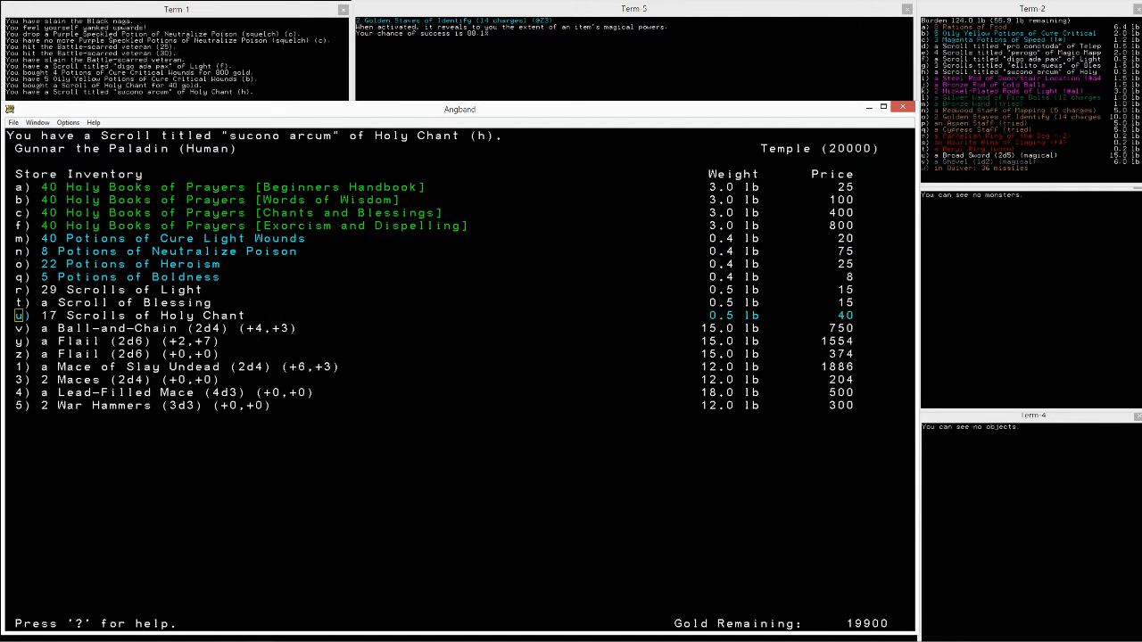
key(Escape)
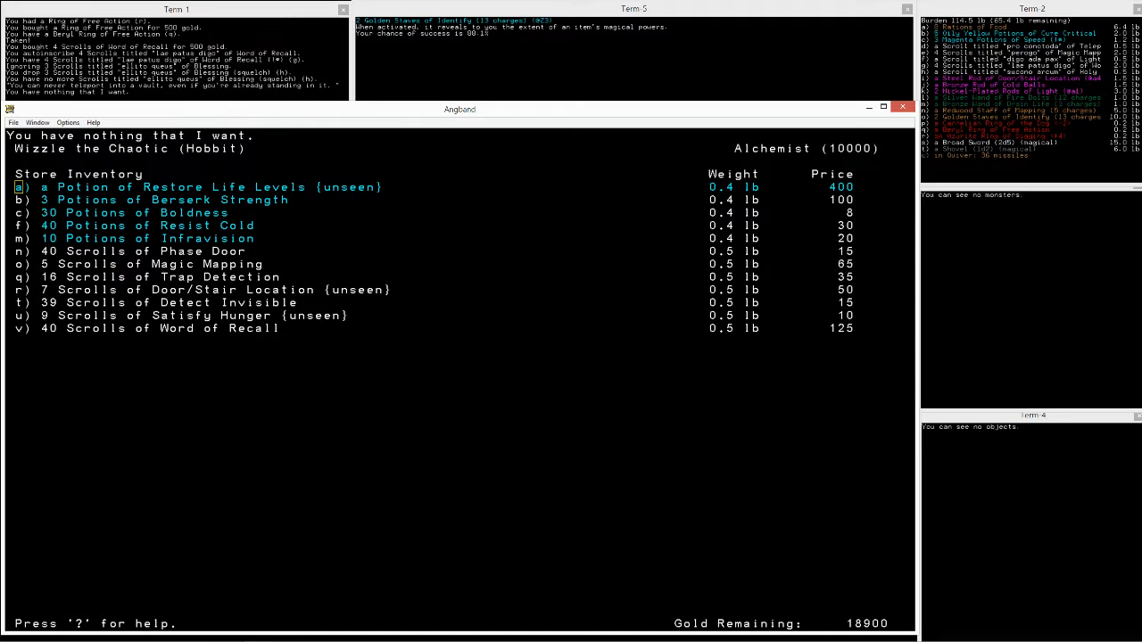
Step: Quaff the Restore Life Levels potion to regain level 23, then check the inventory
click(20, 186)
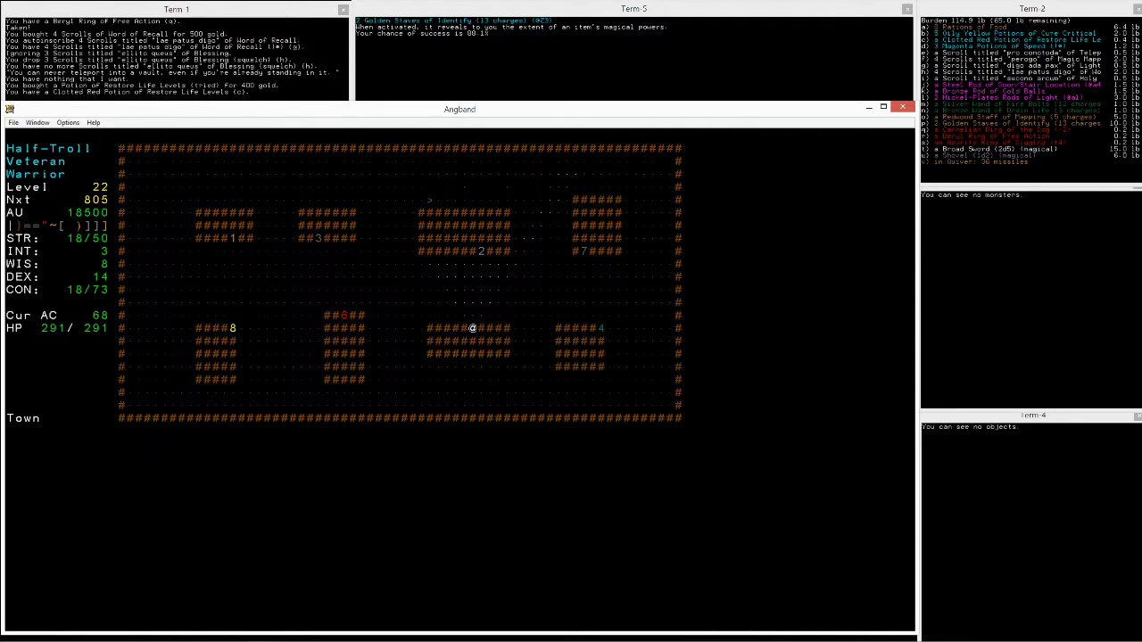
key(q)
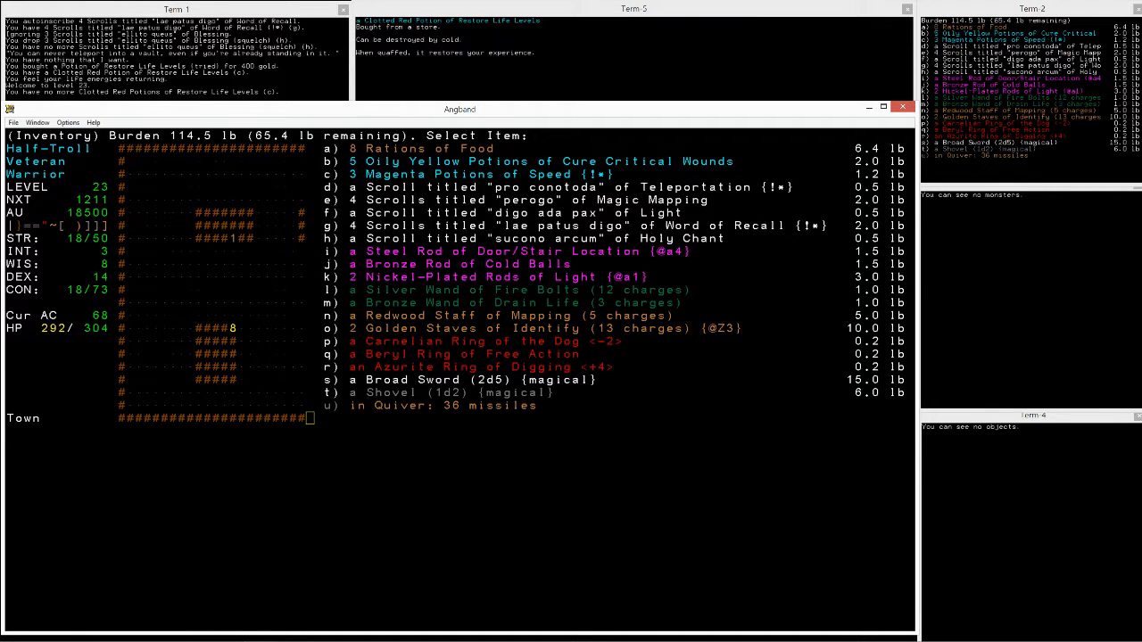
key(Escape)
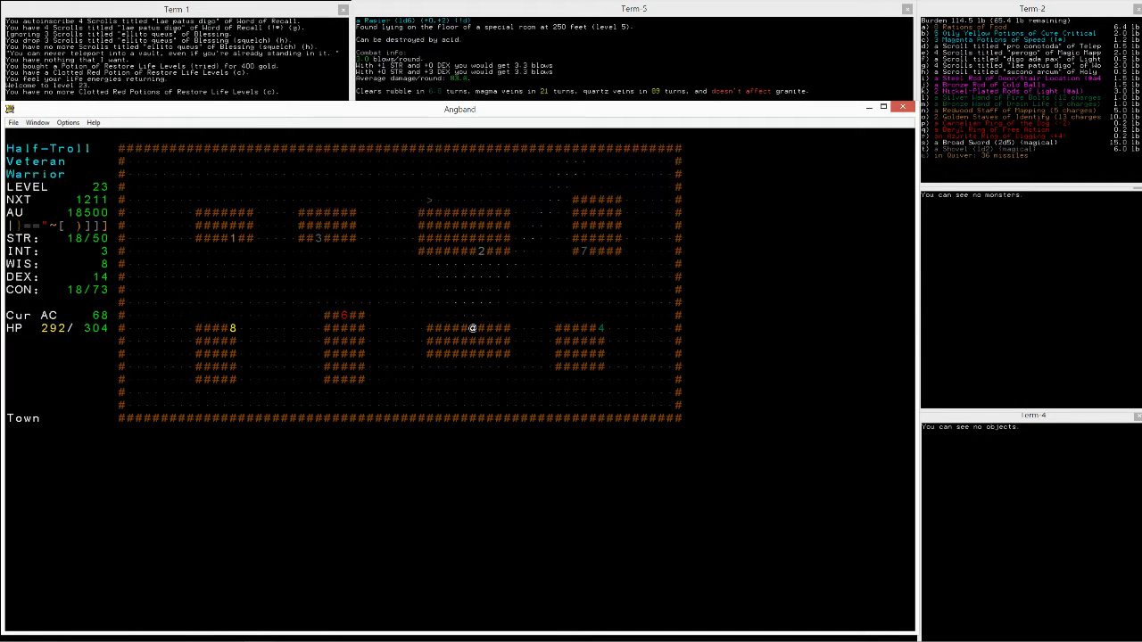
key(i)
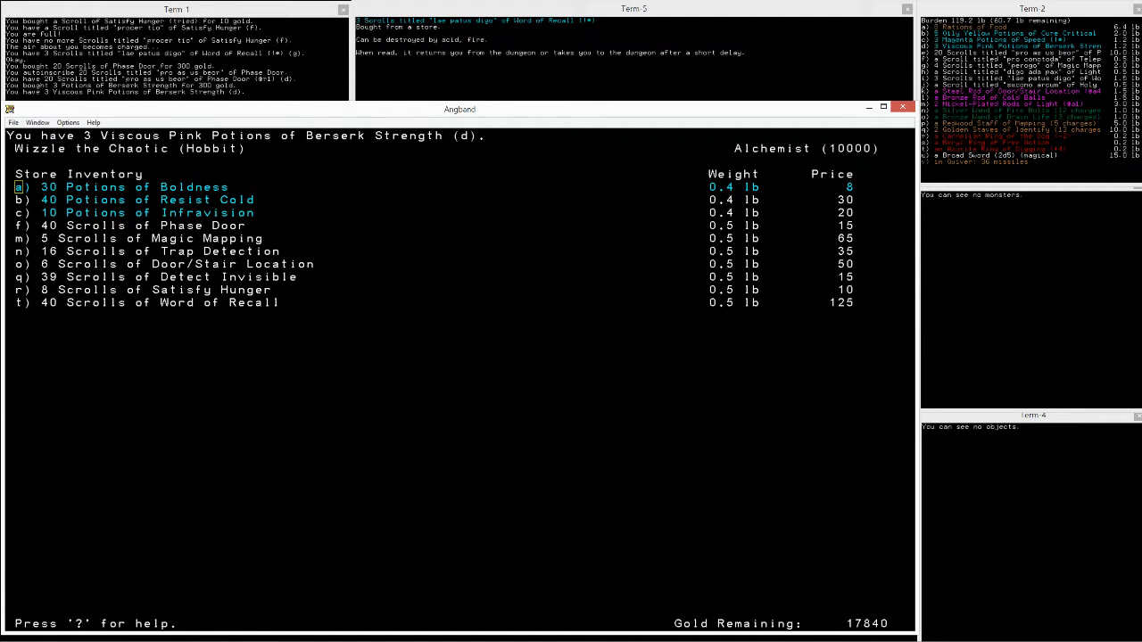
Step: Review the inventory after getting the Staff of Teleportation and discarding the Light scroll
key(i)
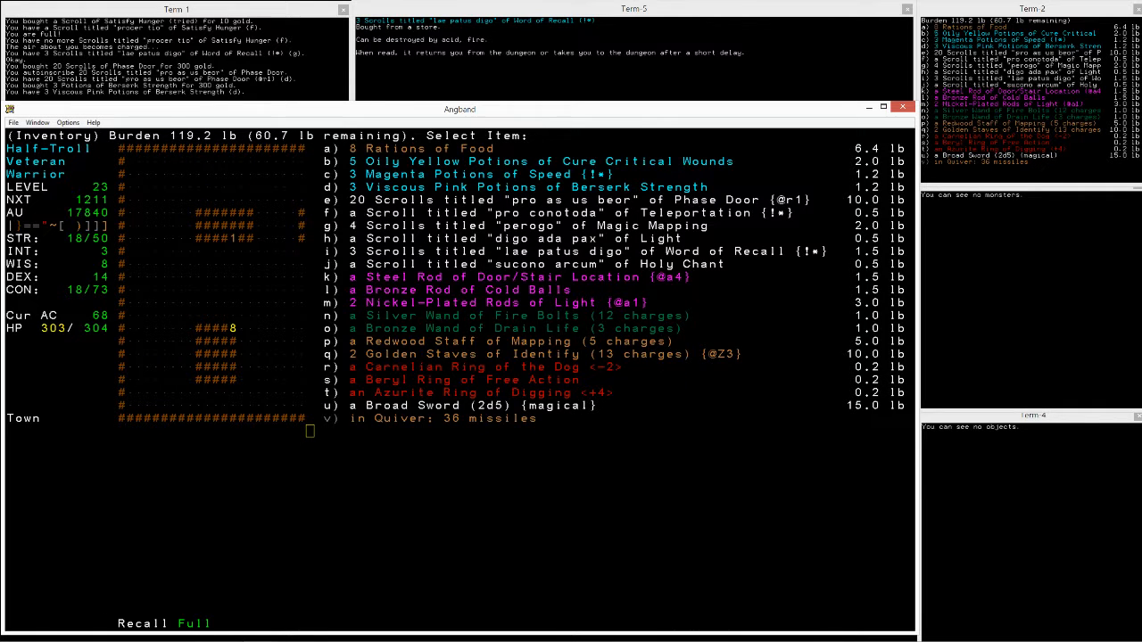
key(Escape)
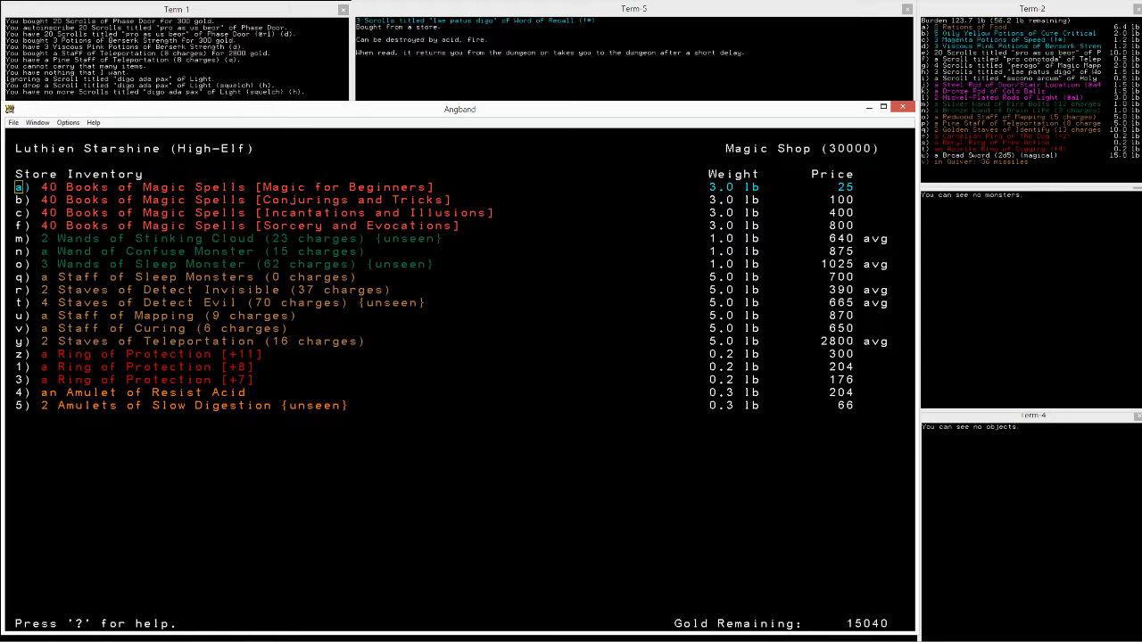
Step: Buy a Staff of Detect Evil, viewing the carried inventory over the shop
key(alt+tab)
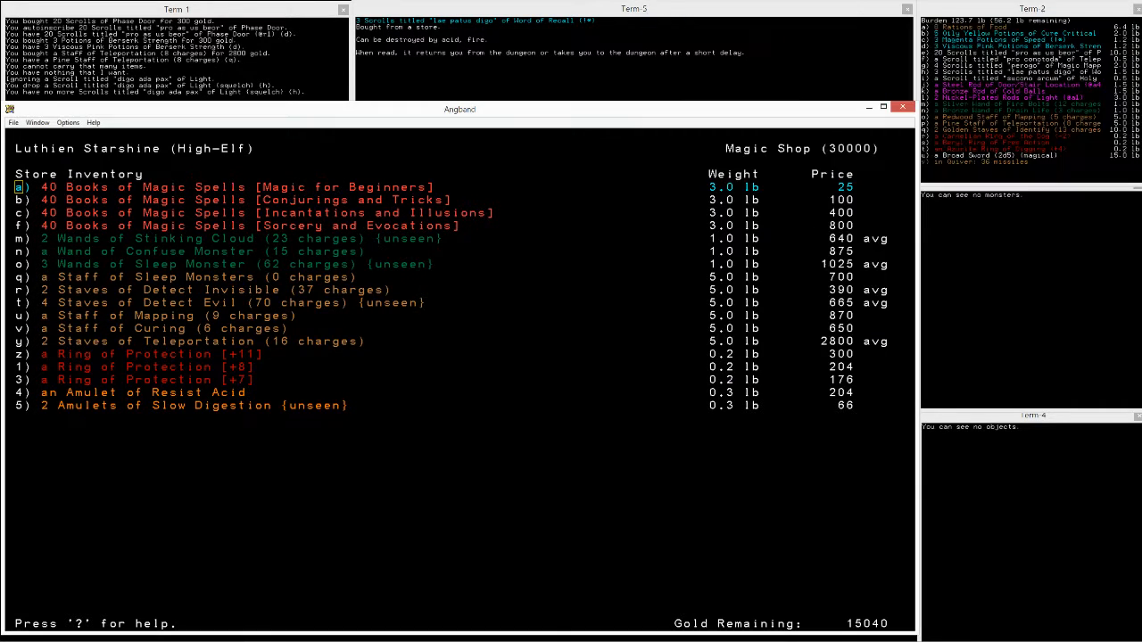
key(i)
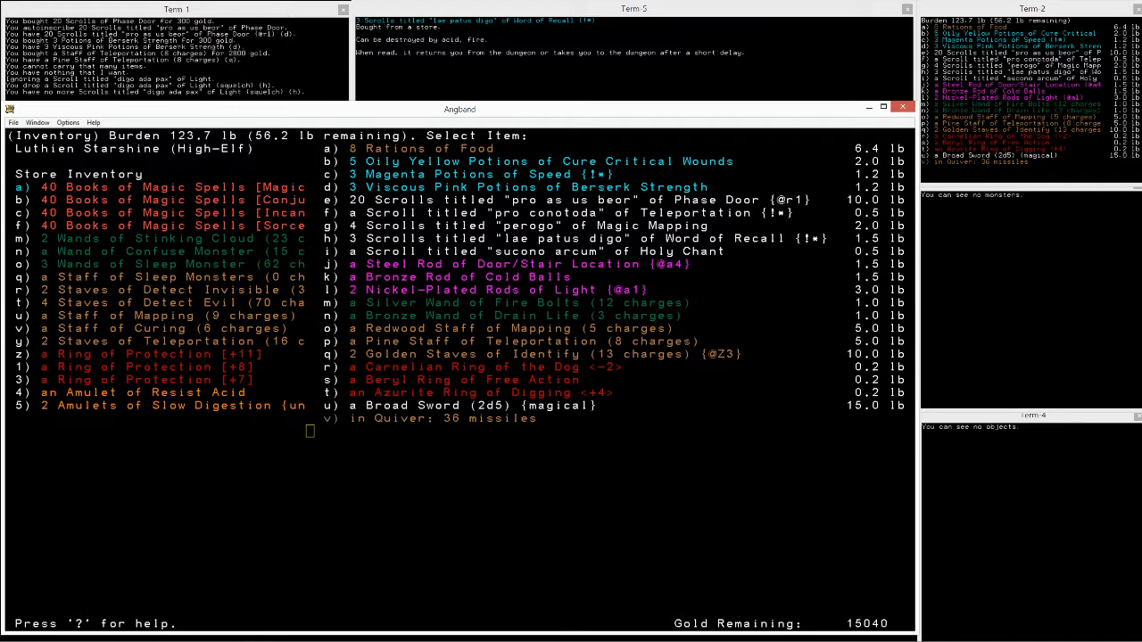
key(p)
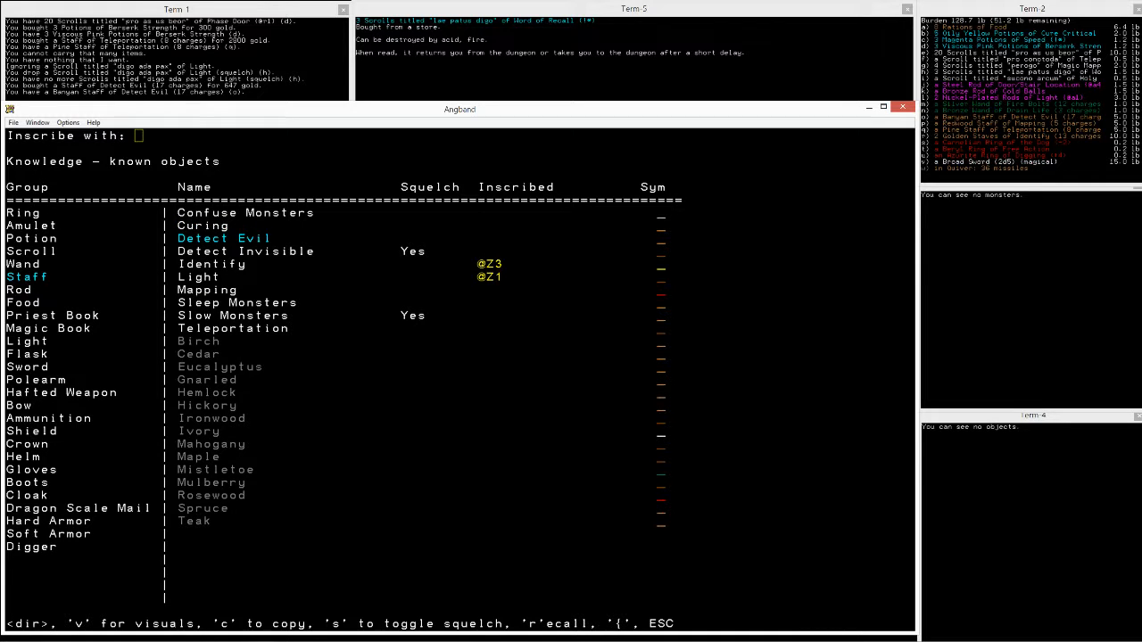
text(@Z2)
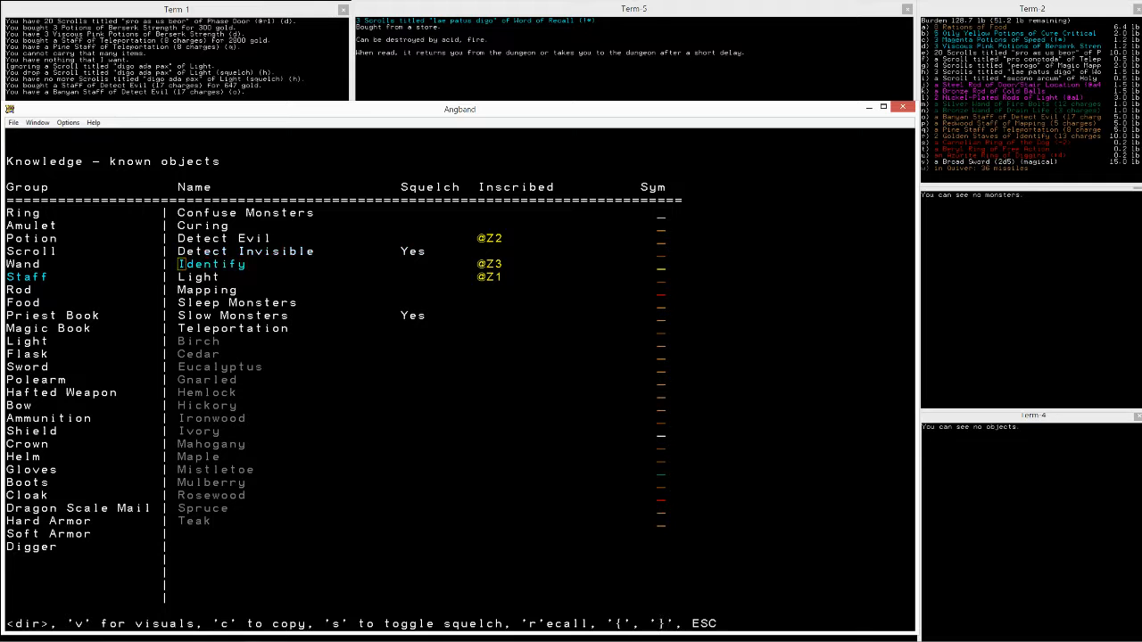
key(Down)
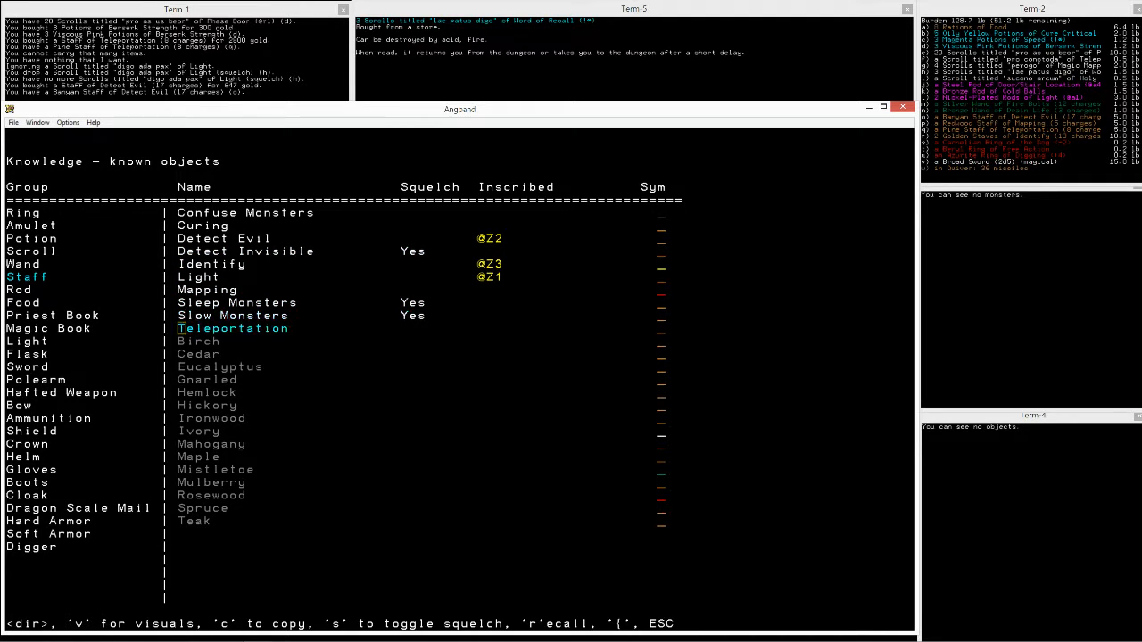
key({)
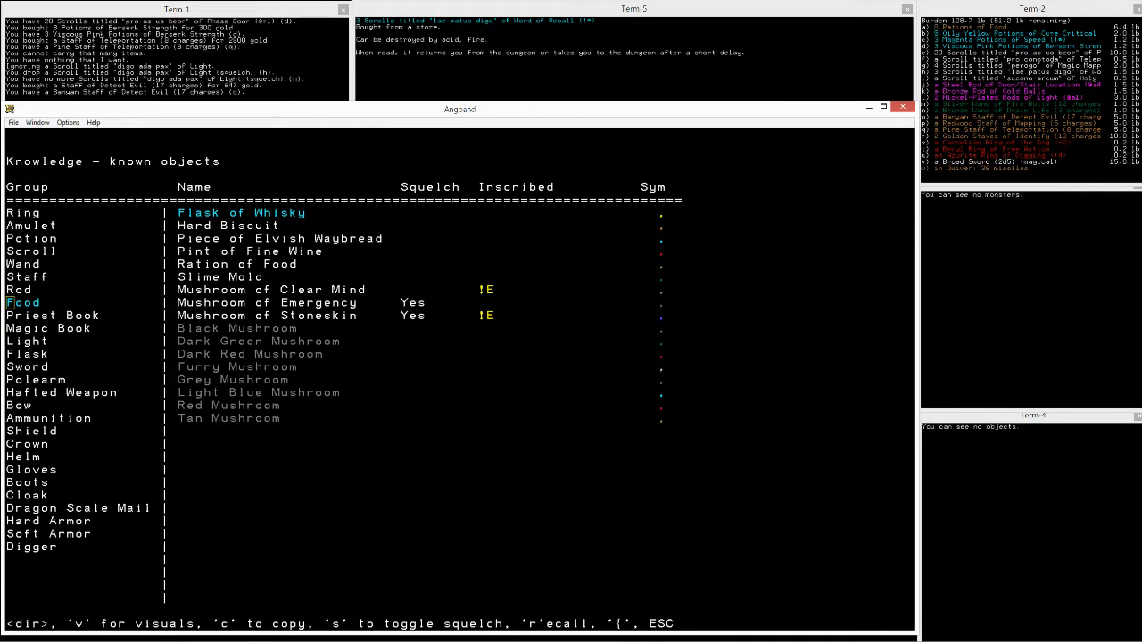
key(Escape)
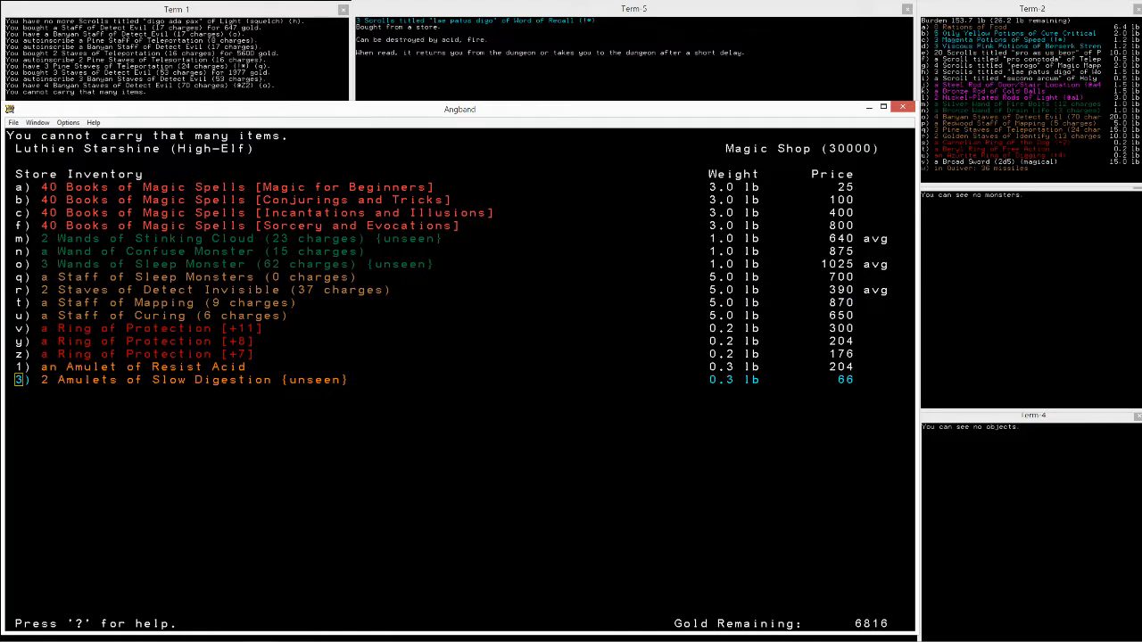
Step: Exit the Magic Shop and list the worn equipment to choose an item to drop
key(d)
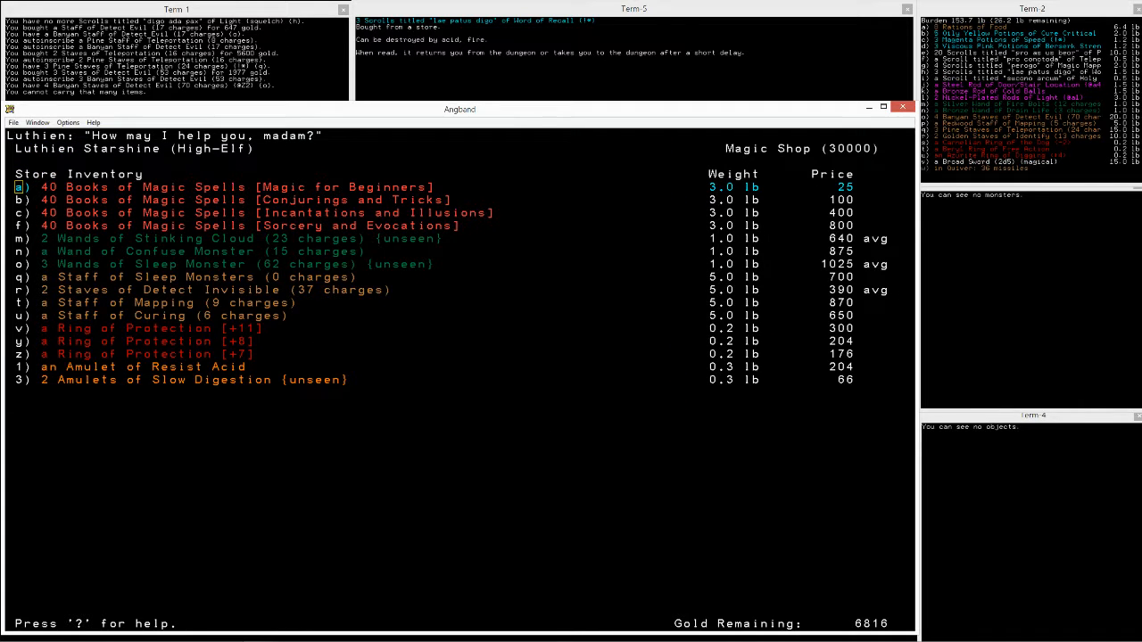
key(i)
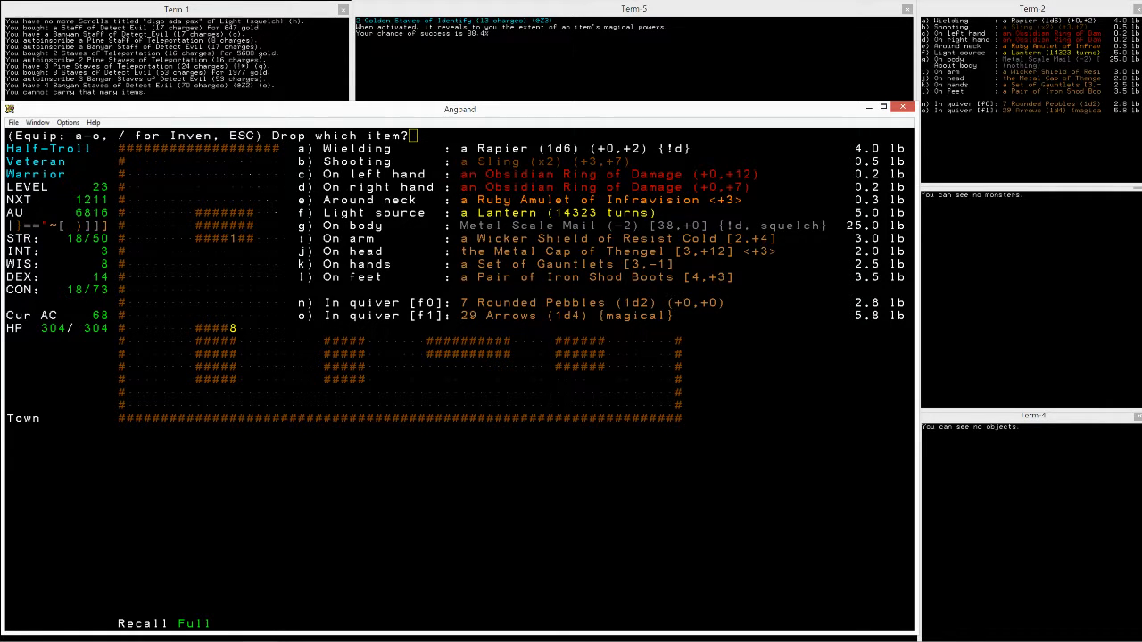
Step: Switch to the carried inventory and select an item, then recall to 1500 ft
key(/)
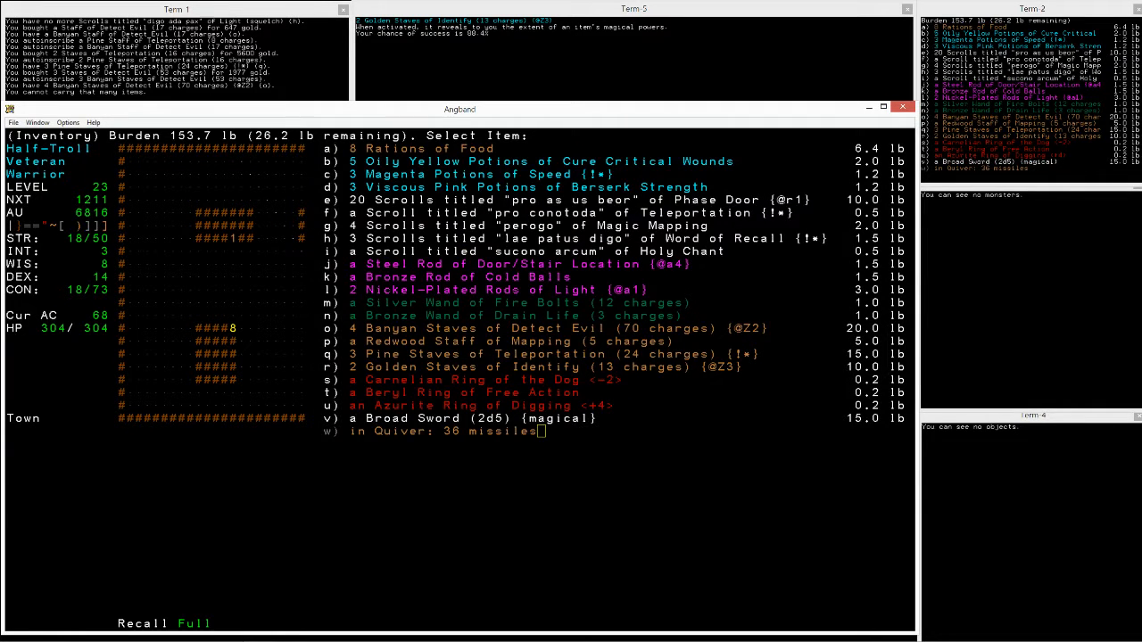
key(e)
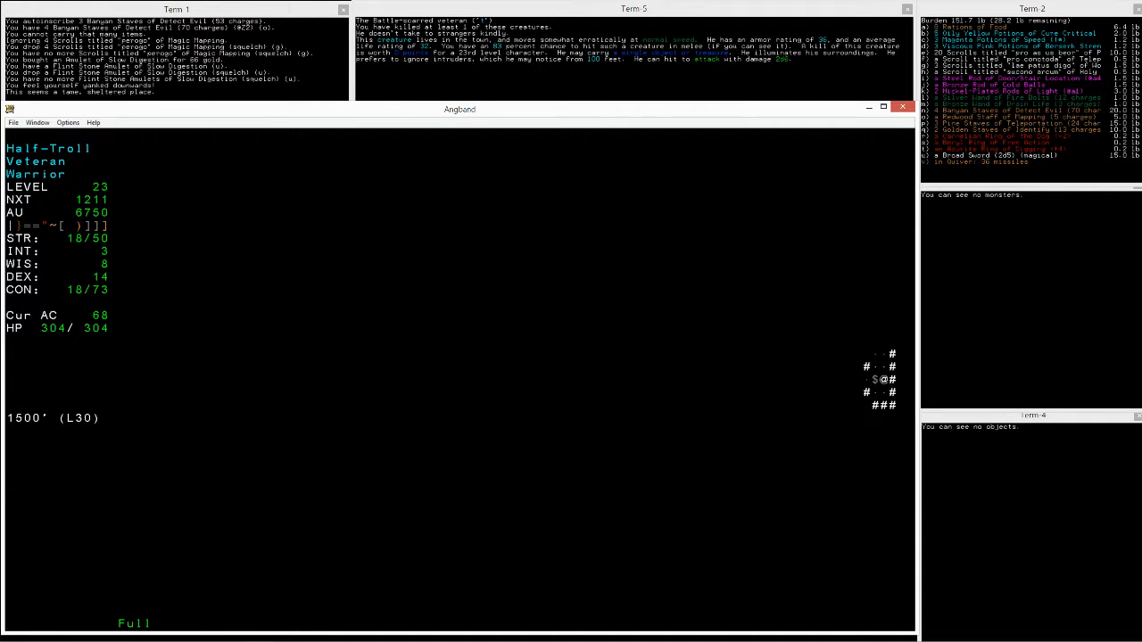
Step: Sense monsters with the Detect Evil staff and step up the corridor
key(u)
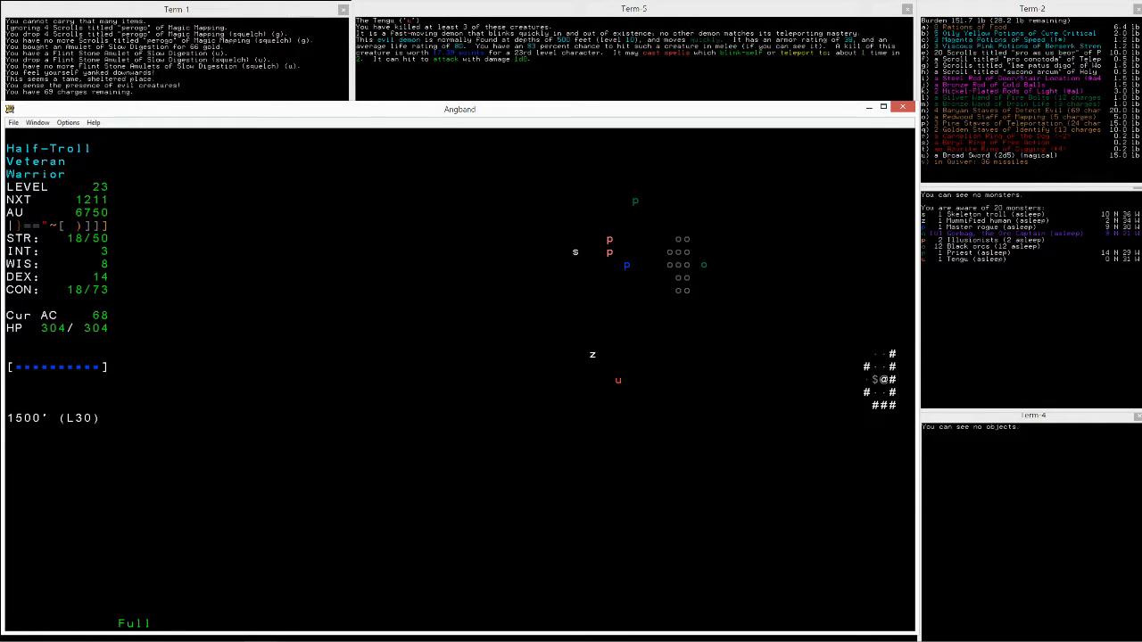
key(a)
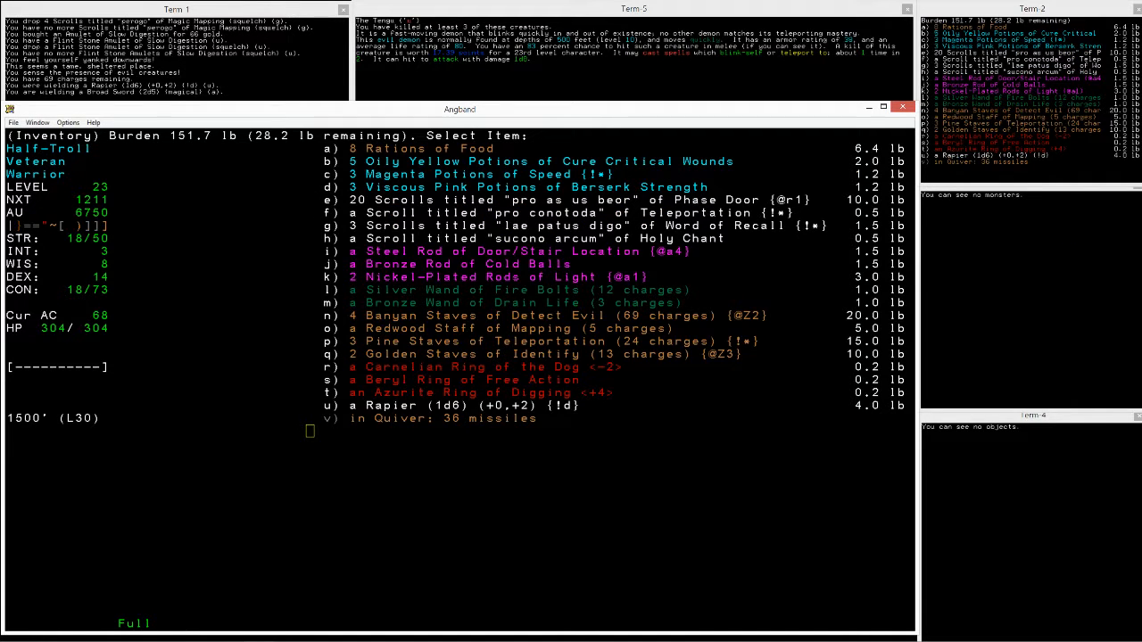
key(u)
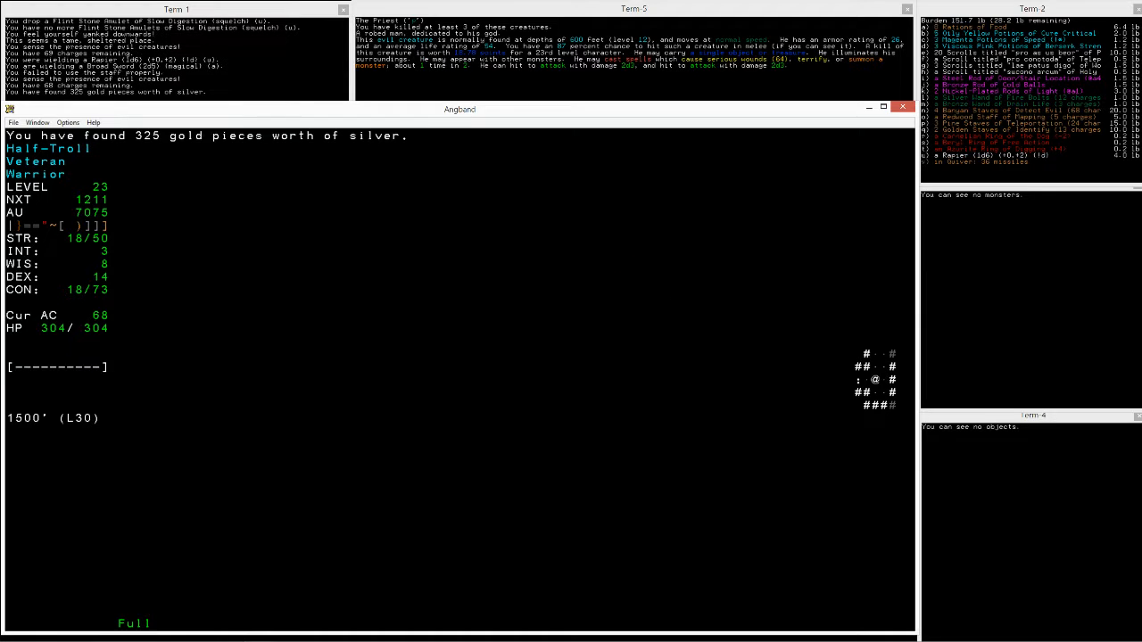
key(up)
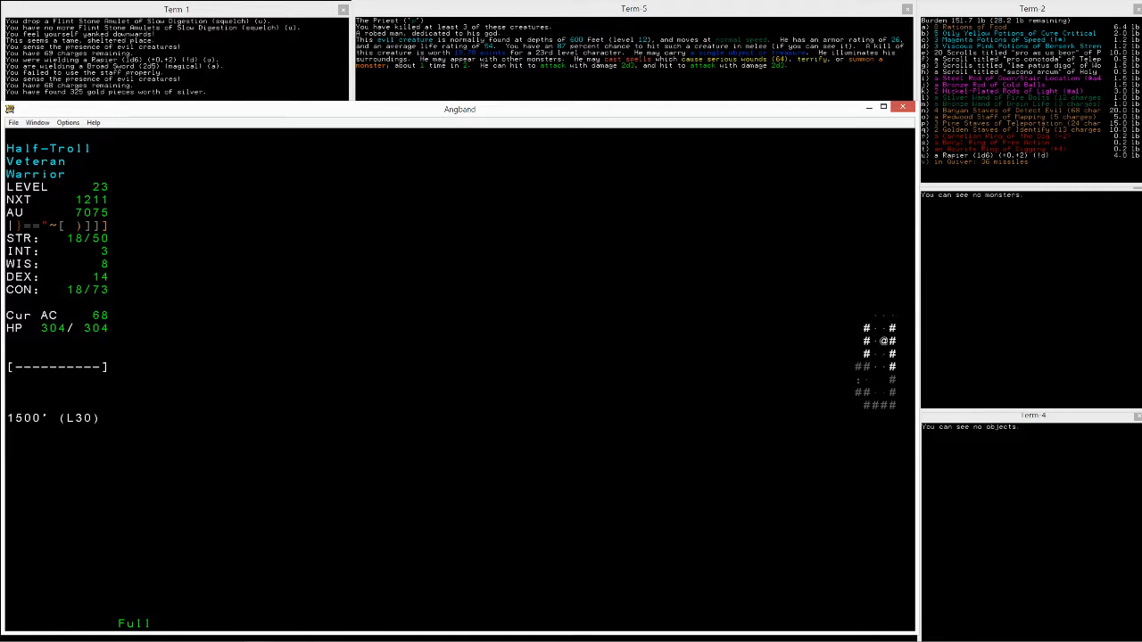
Step: Wear the Rapier and Ring of Damage, and identify the Quartz Ring as Resist Fire and Cold
key(i)
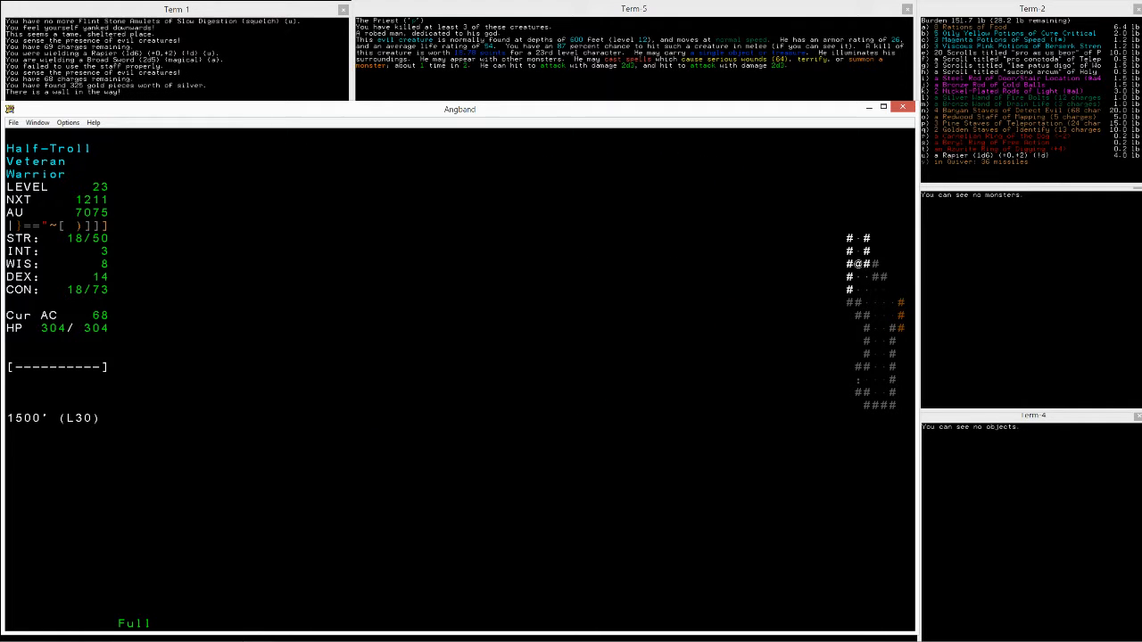
key(w)
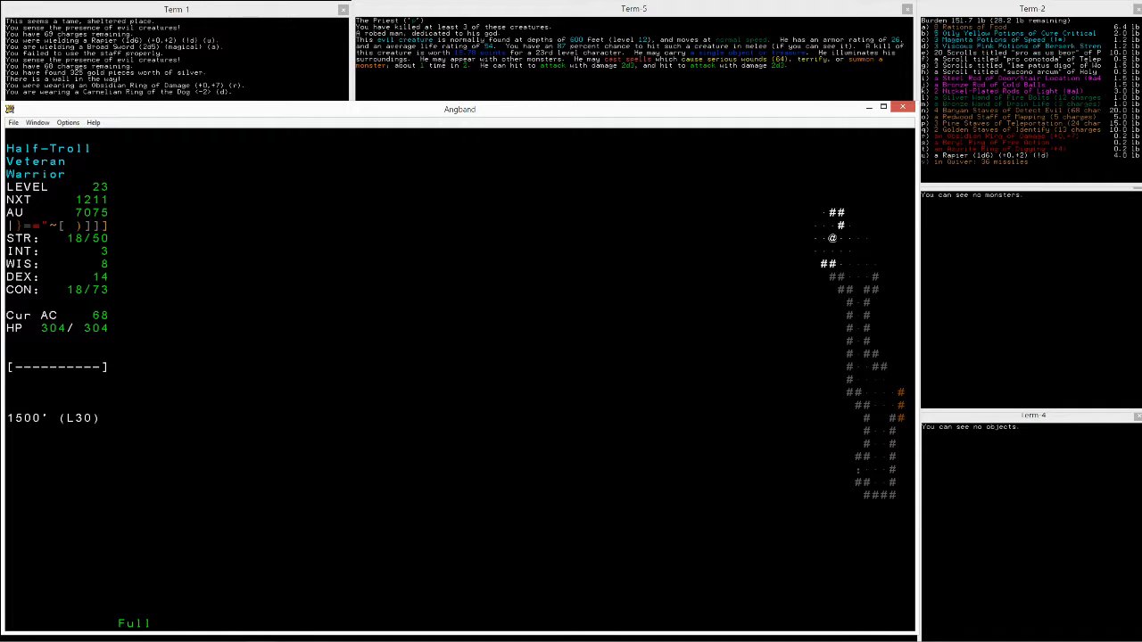
key(alt+tab)
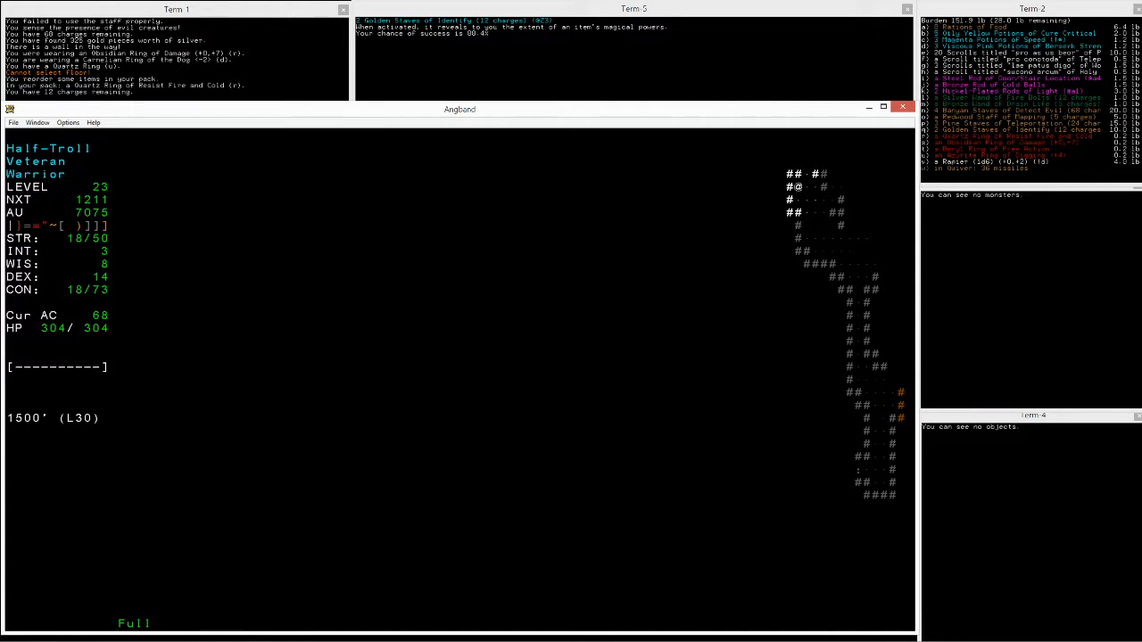
key(e)
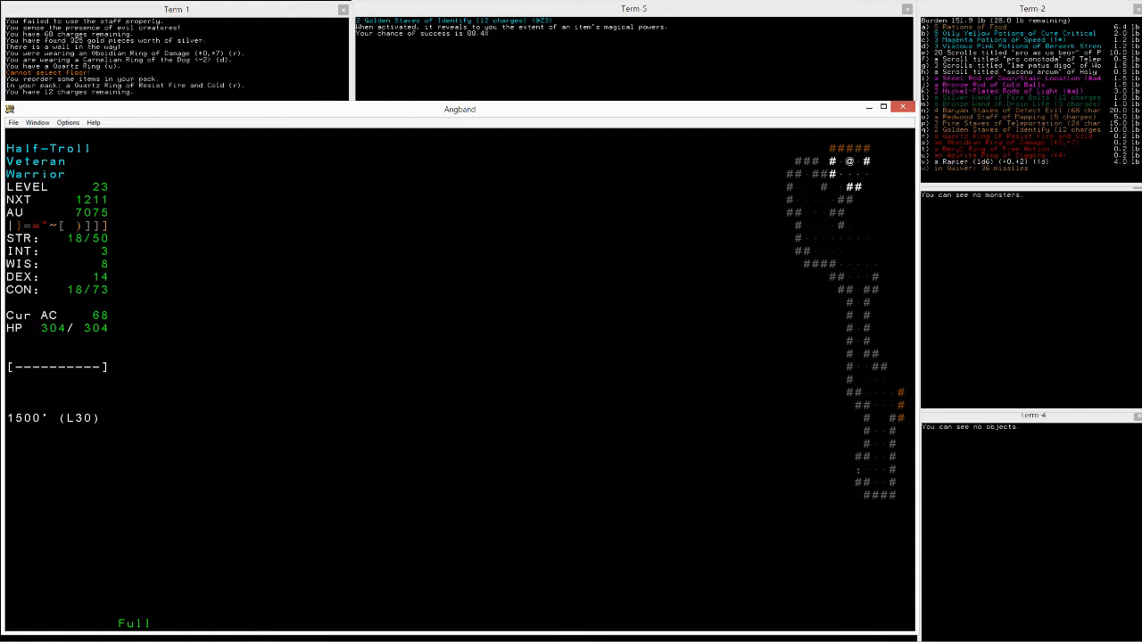
key(Down)
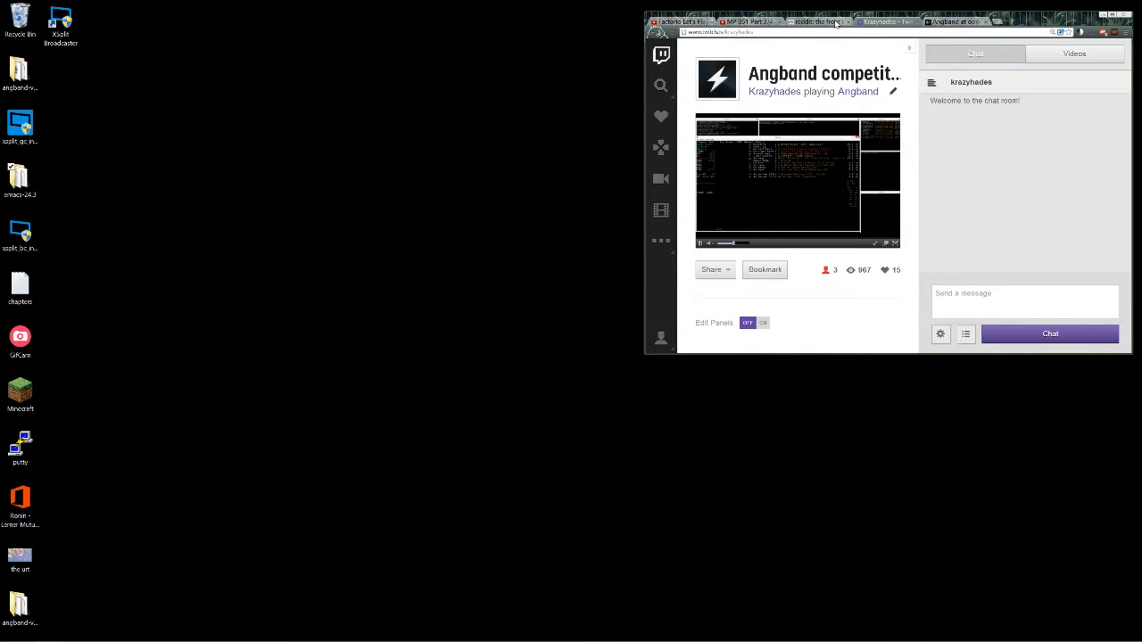
Step: Download the competition's starting save file over the existing comp file in lib/save
click(955, 21)
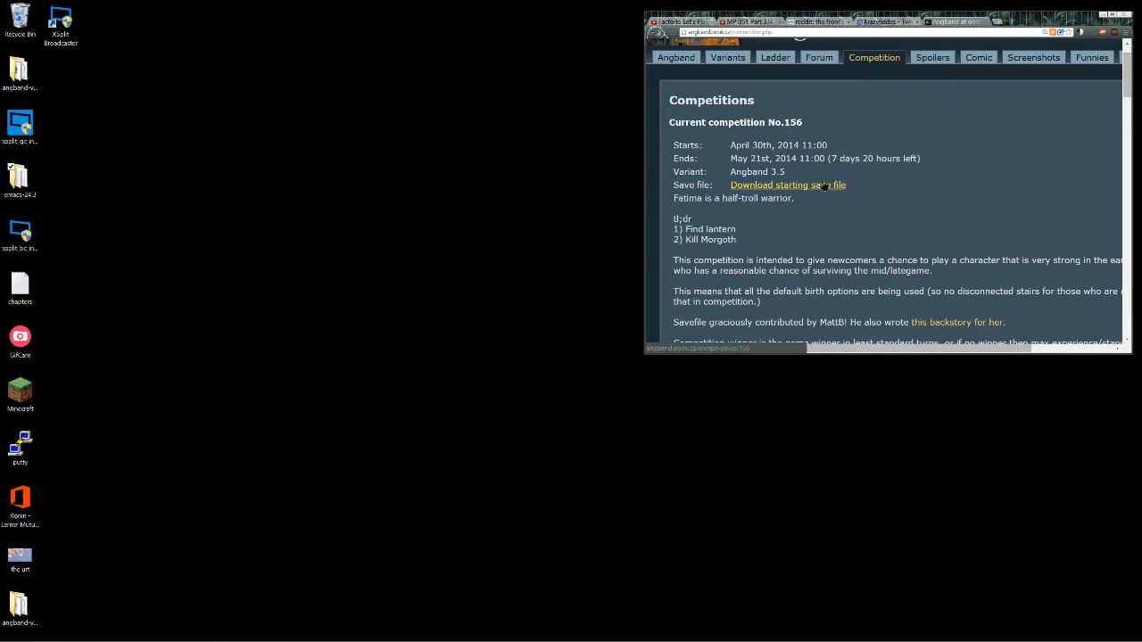
click(787, 185)
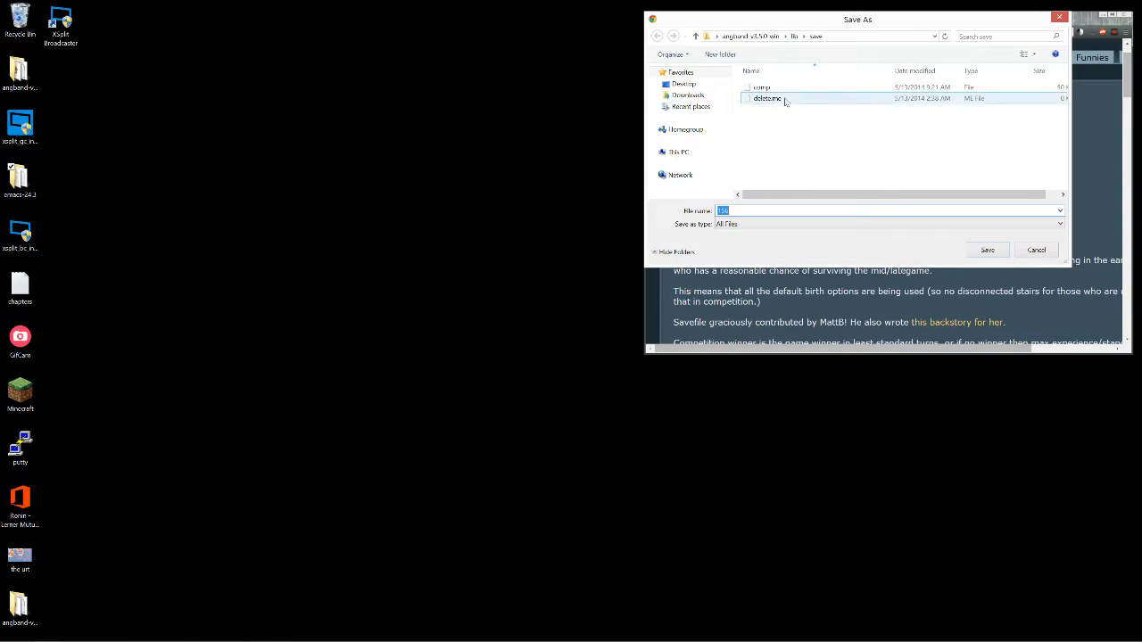
click(987, 250)
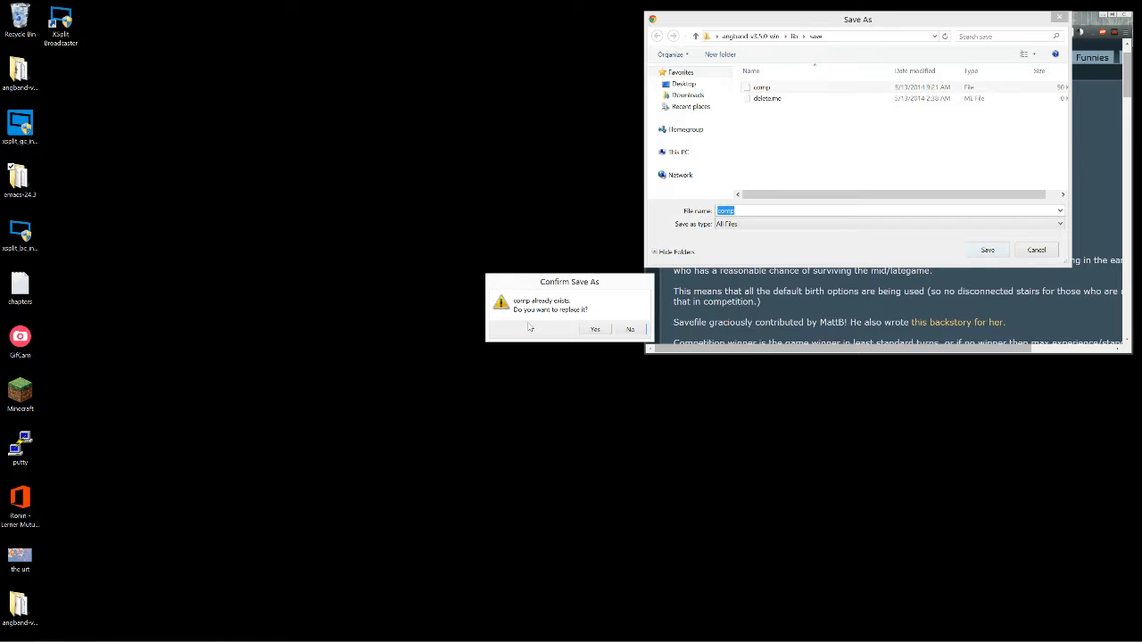
click(594, 329)
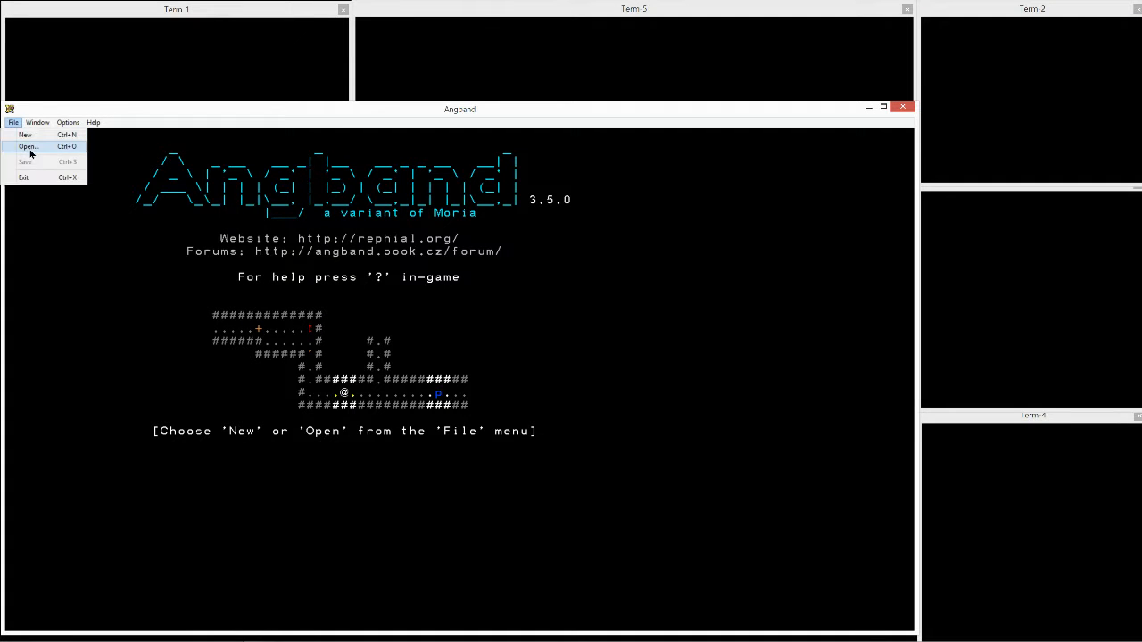
Step: Load the comp save file from the title screen's open dialog
click(28, 146)
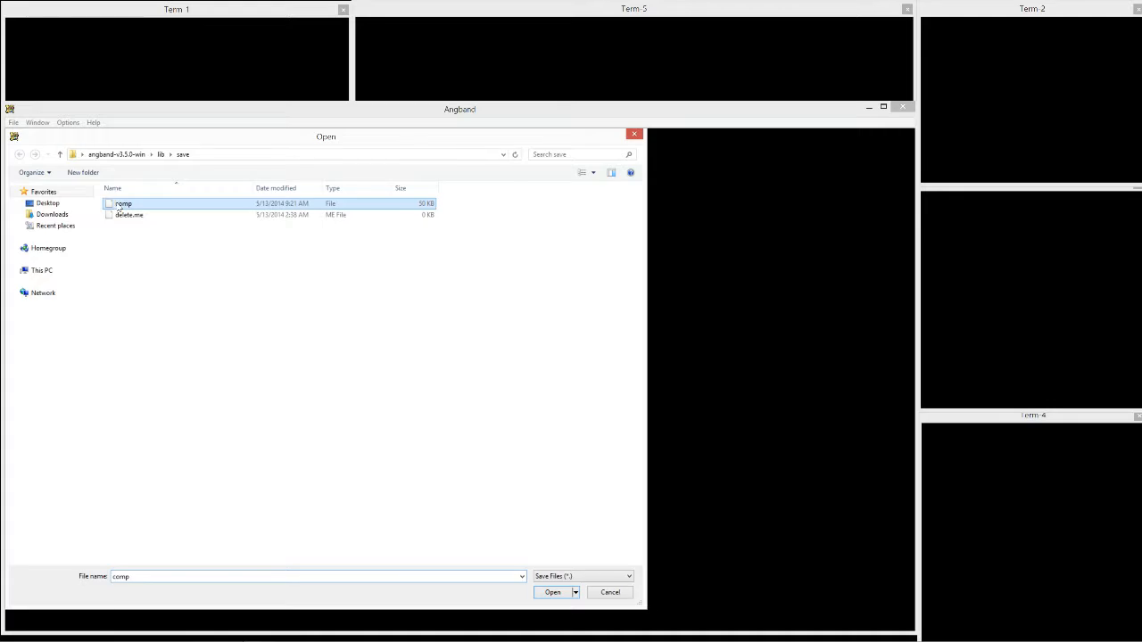
click(551, 593)
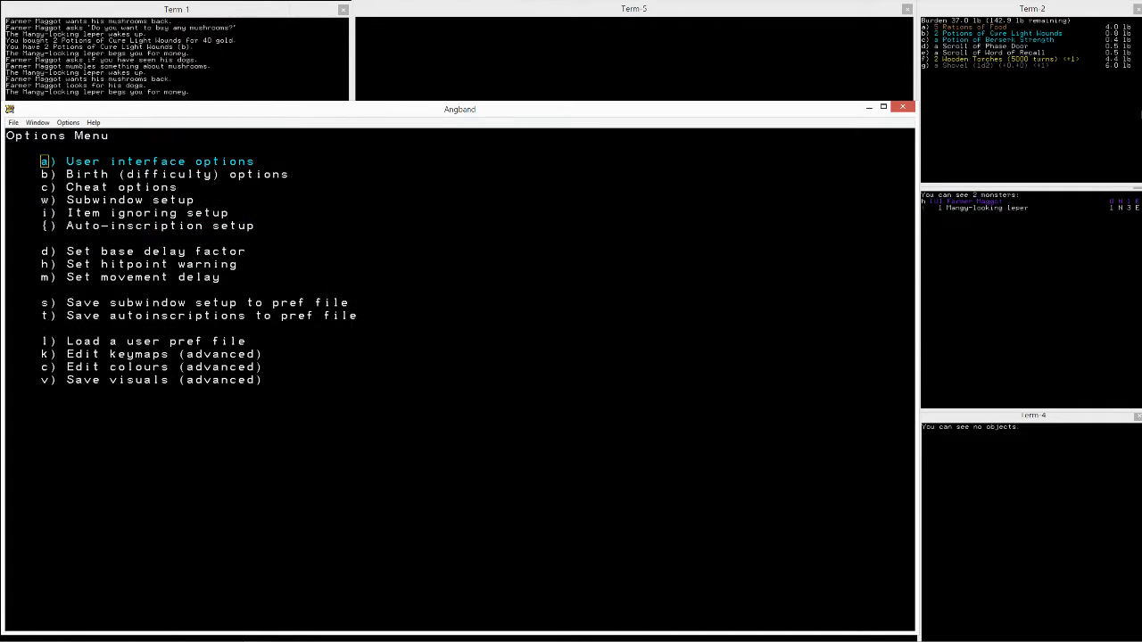
Step: Dismiss the options menu and return to the new half-troll warrior in town
key(Escape)
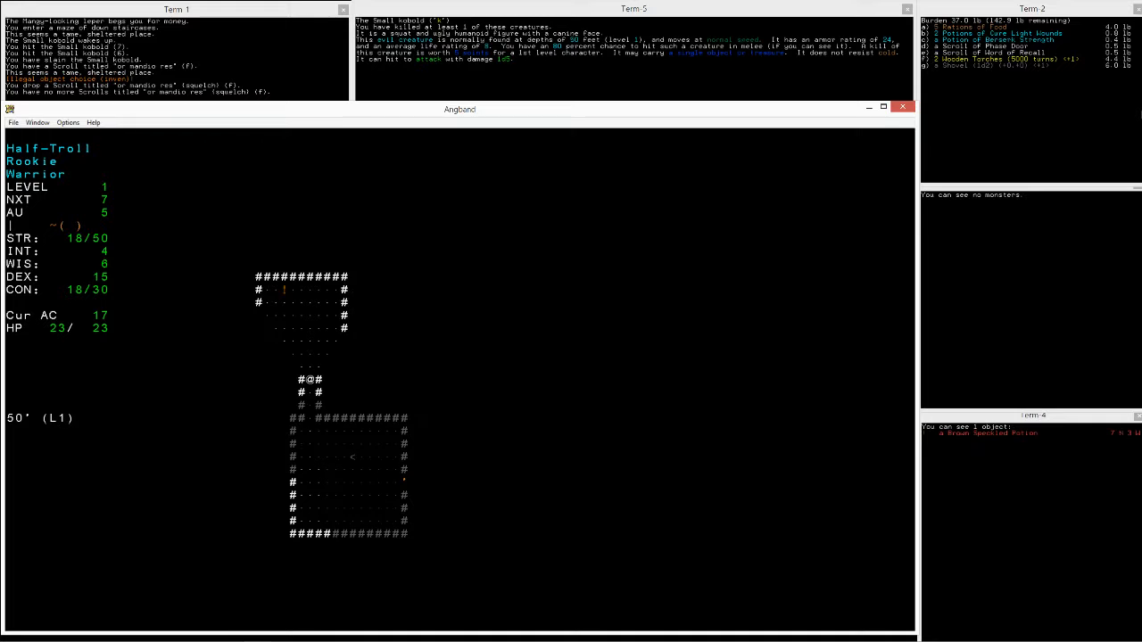
Step: Pick up the Brown Speckled Potion and discard it as junk
key(Up)
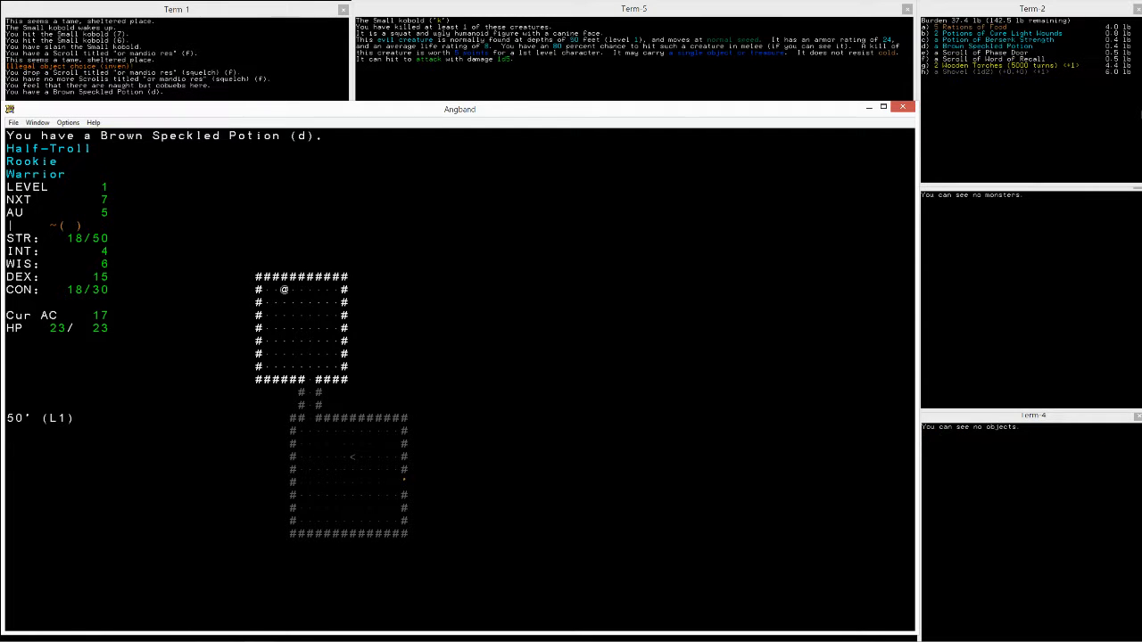
key(k)
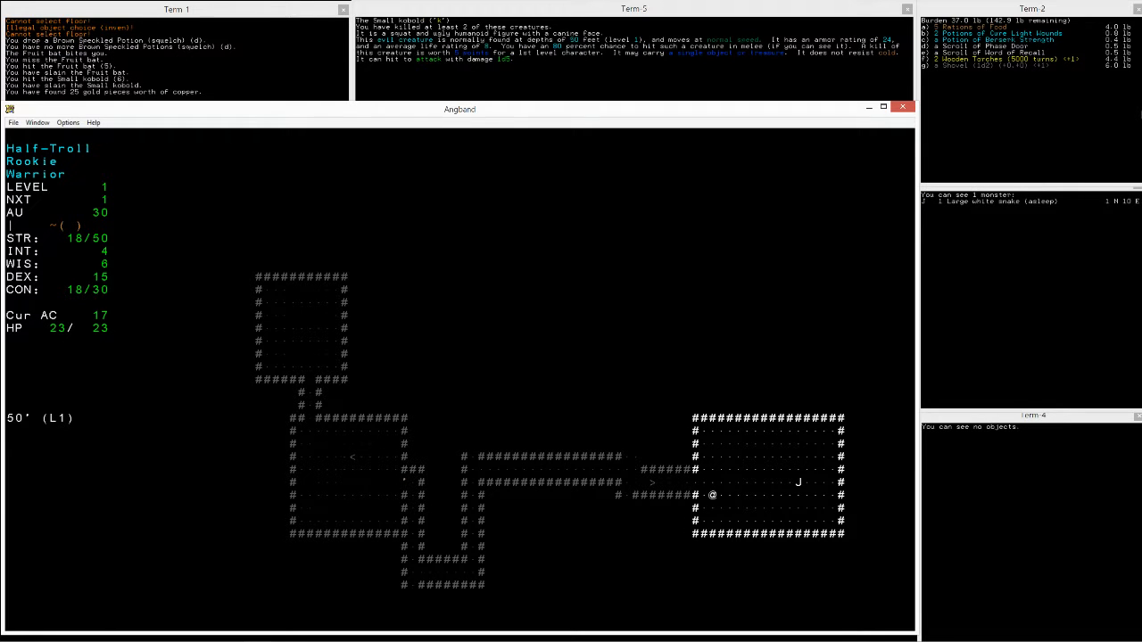
Step: Descend to 100 ft, walk north through the passage, and take the next stairs down
key(>)
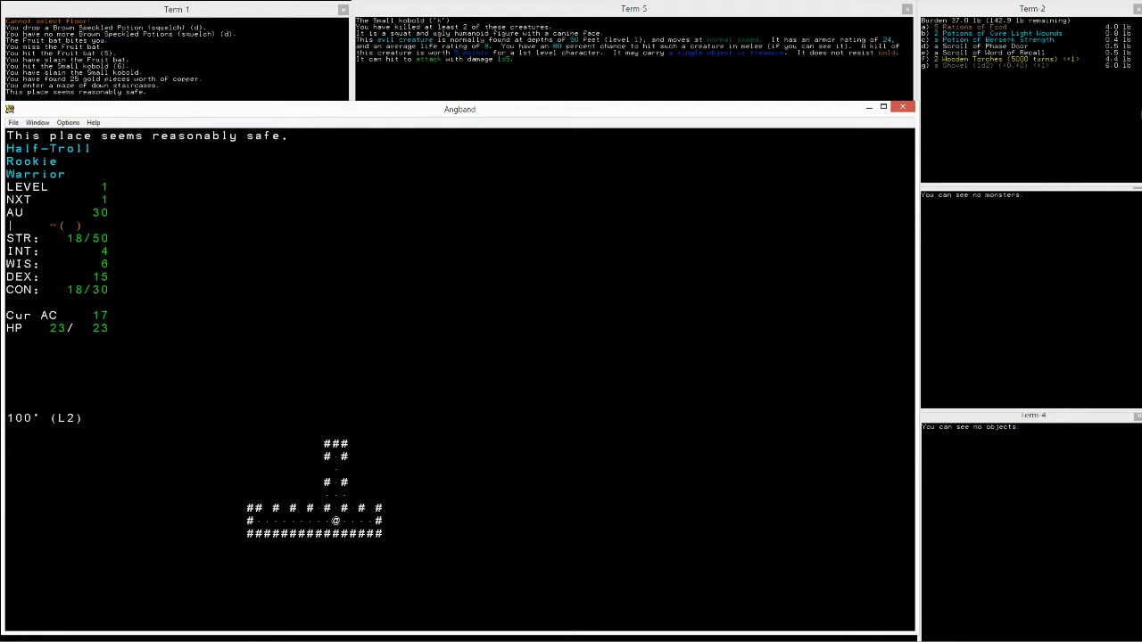
key(Up)
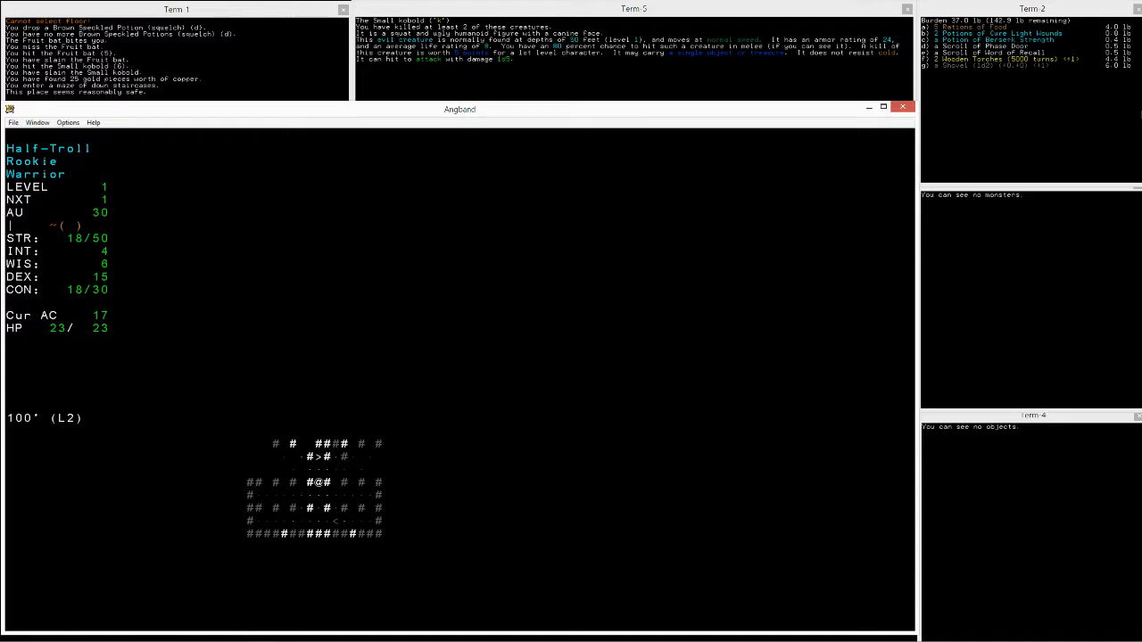
key(Up)
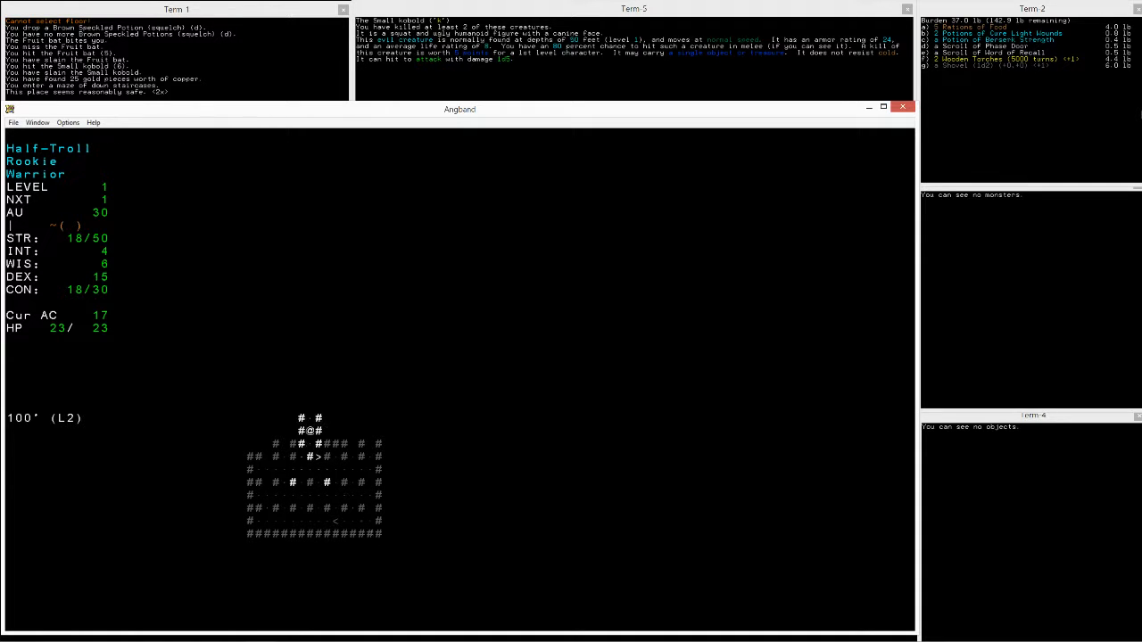
key(Up)
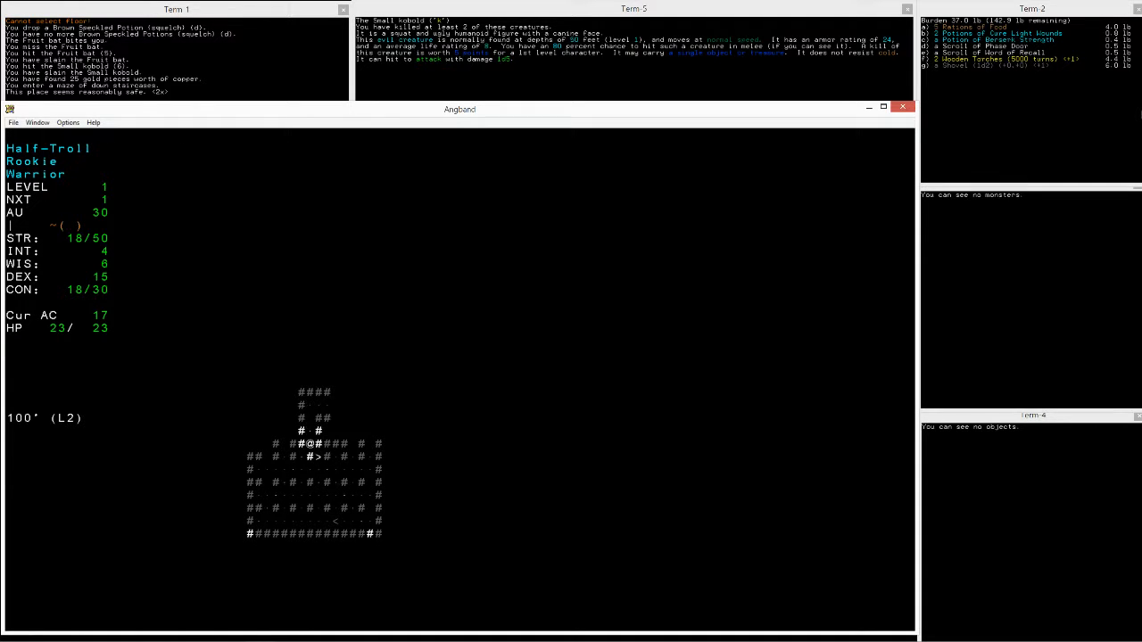
key(>)
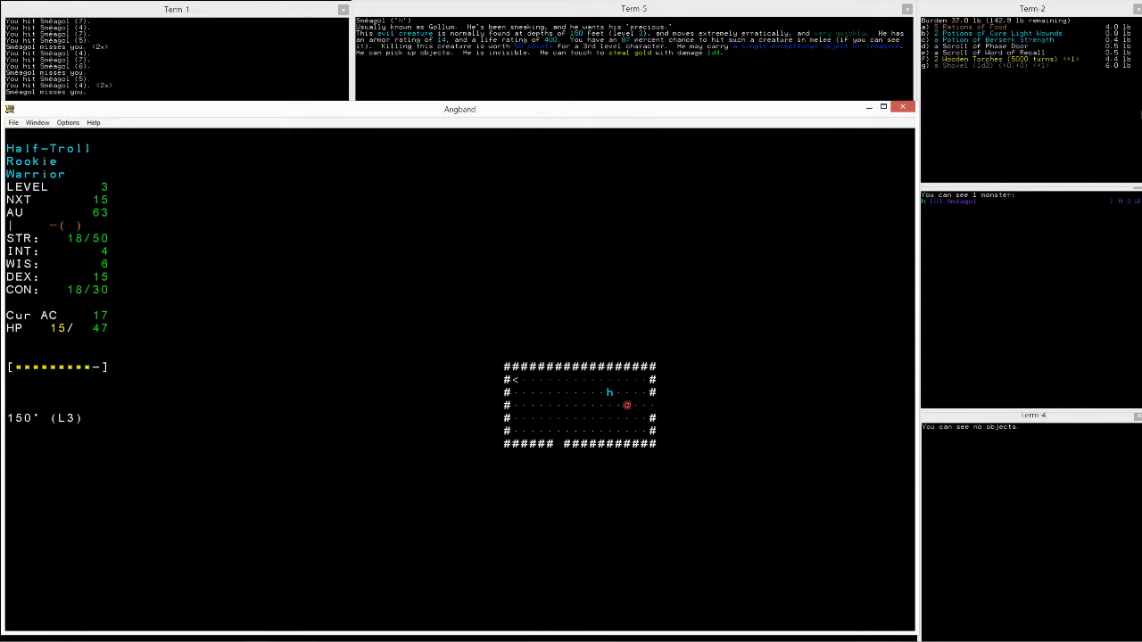
Step: Attack Sméagol with movement keys until he slips away, then head up the corridor
key(Right)
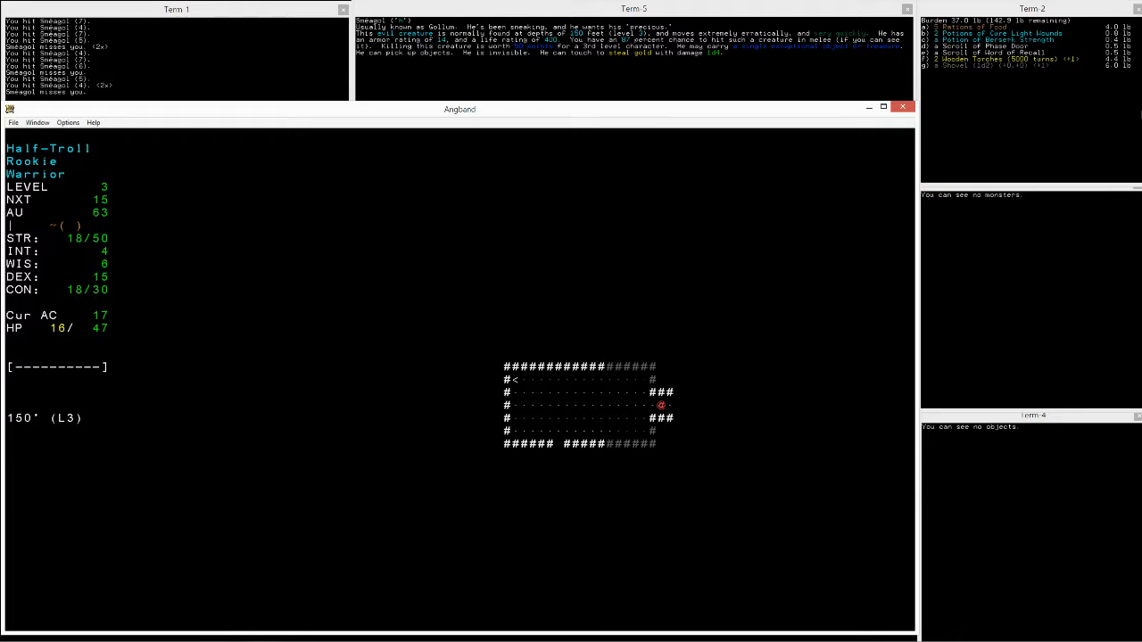
key(Right)
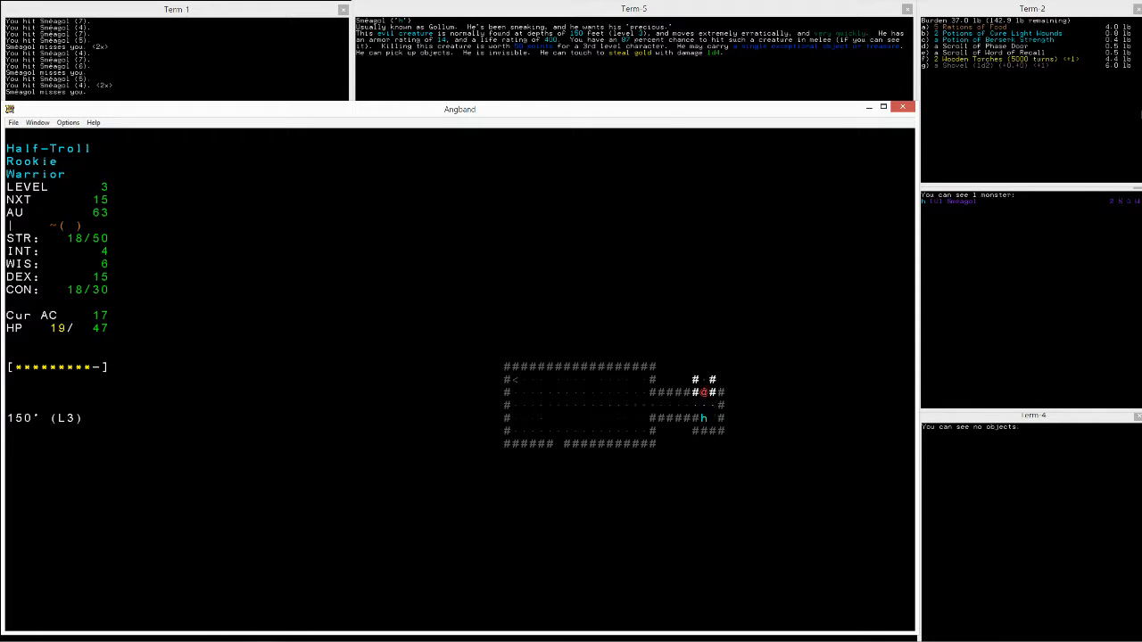
key(up)
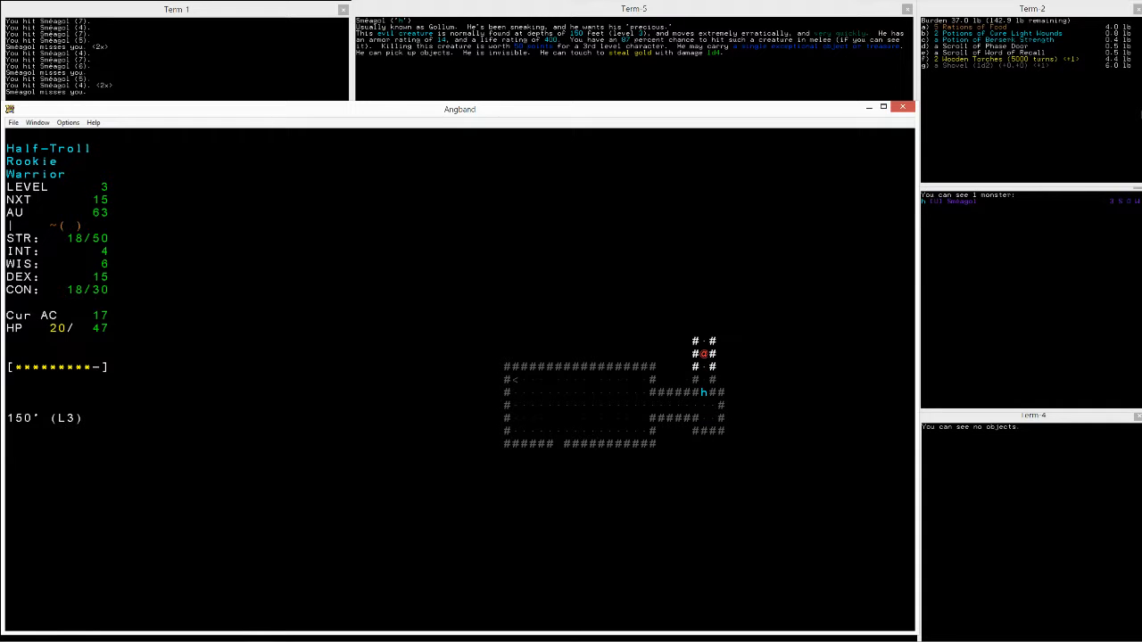
key(up)
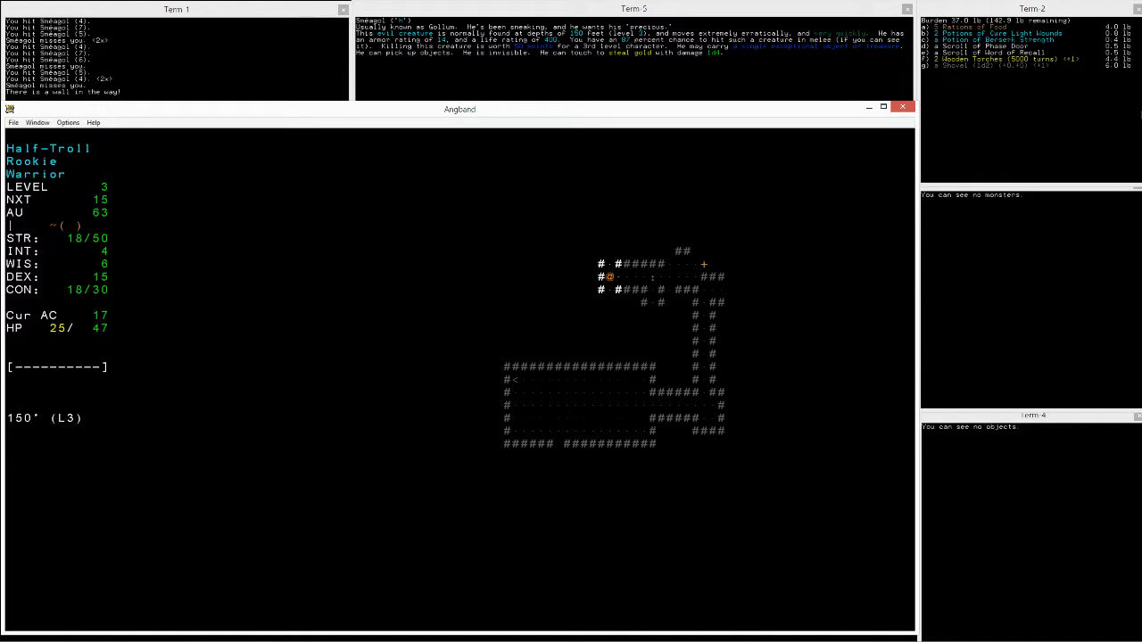
key(alt+tab)
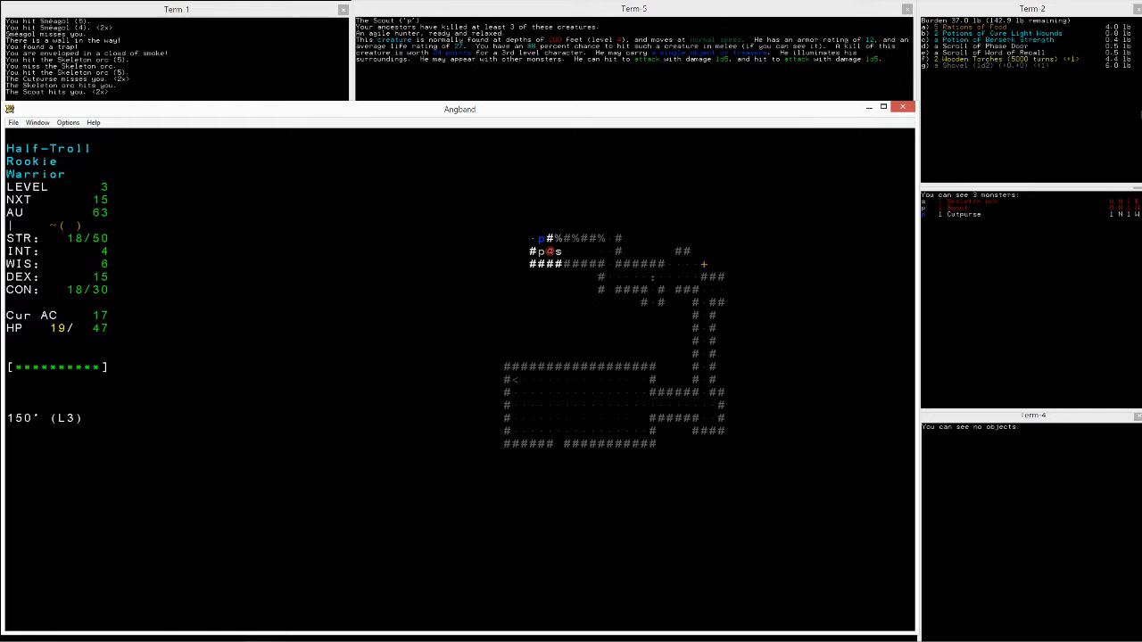
Step: Drink the Potion of Cure Light Wounds to recover from dangerously low health
key(r)
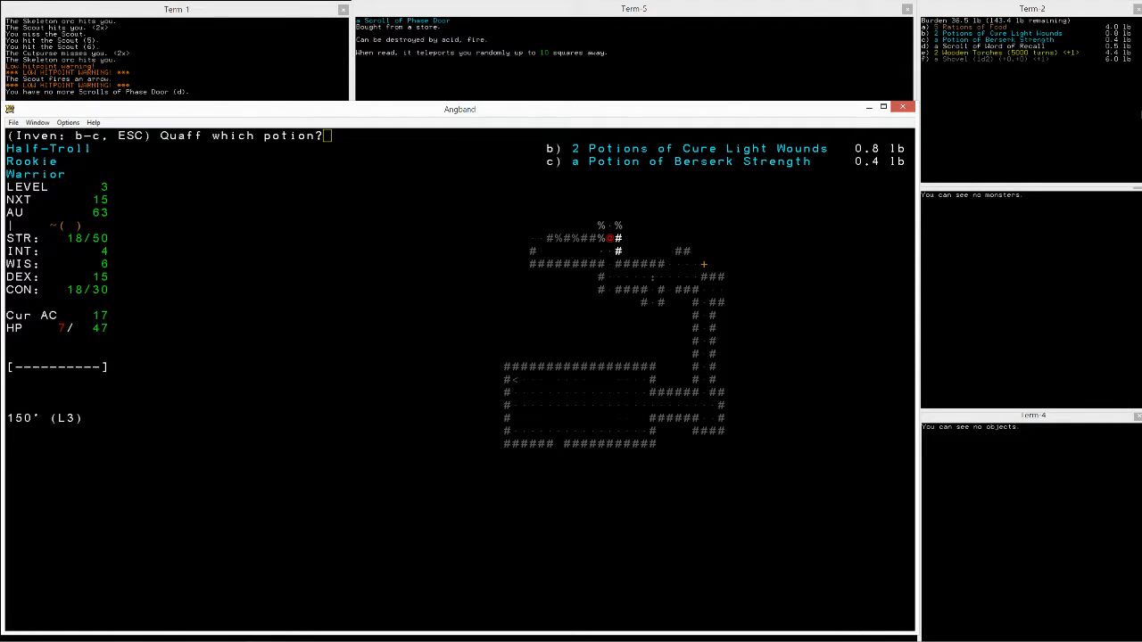
key(b)
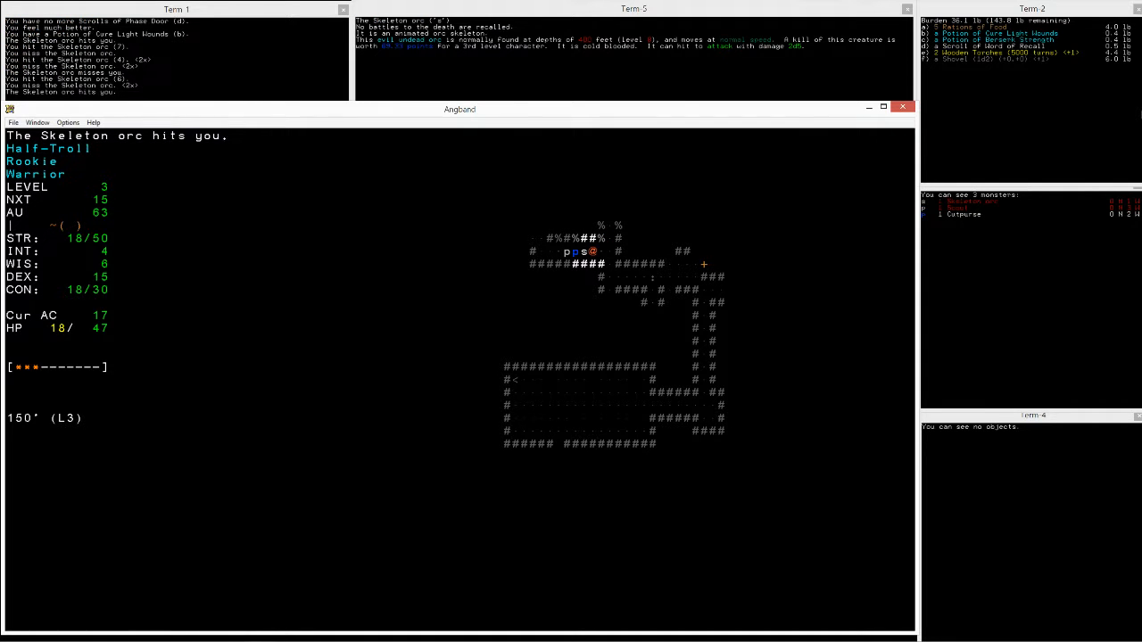
key(q)
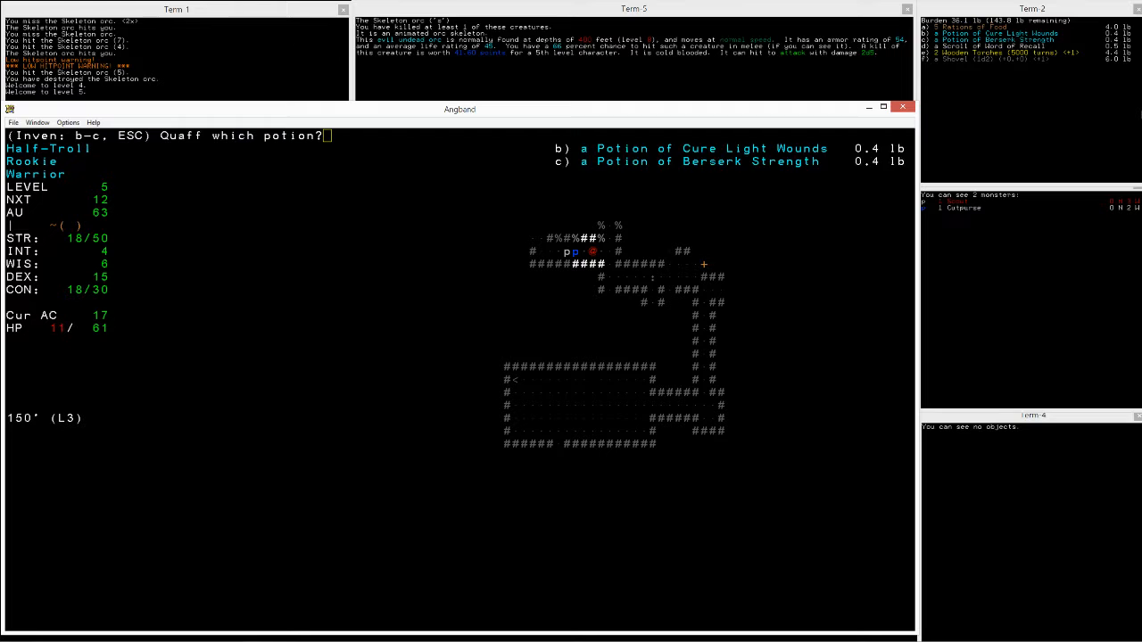
key(b)
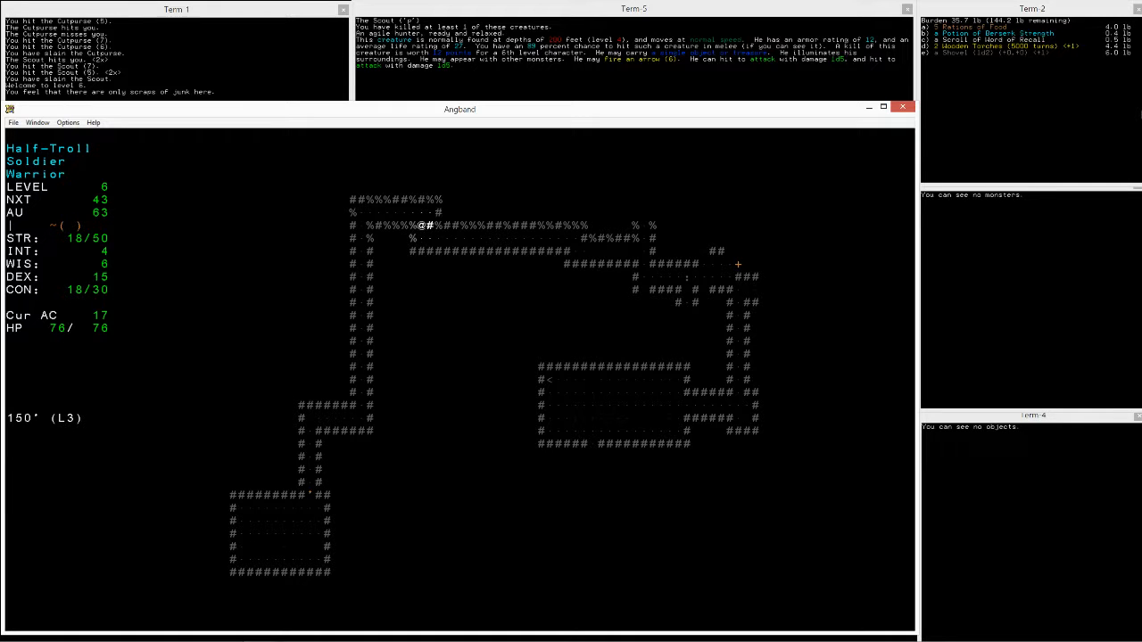
Step: Walk the winding 150 ft corridors to the staircase room and descend to 200 ft
key(down)
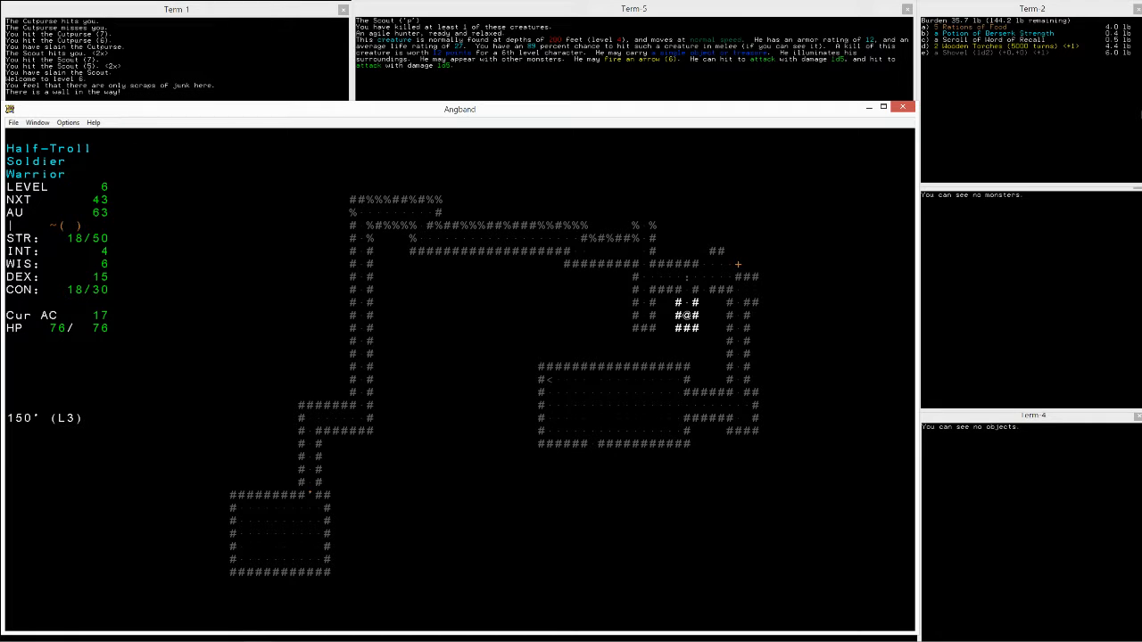
key(Down)
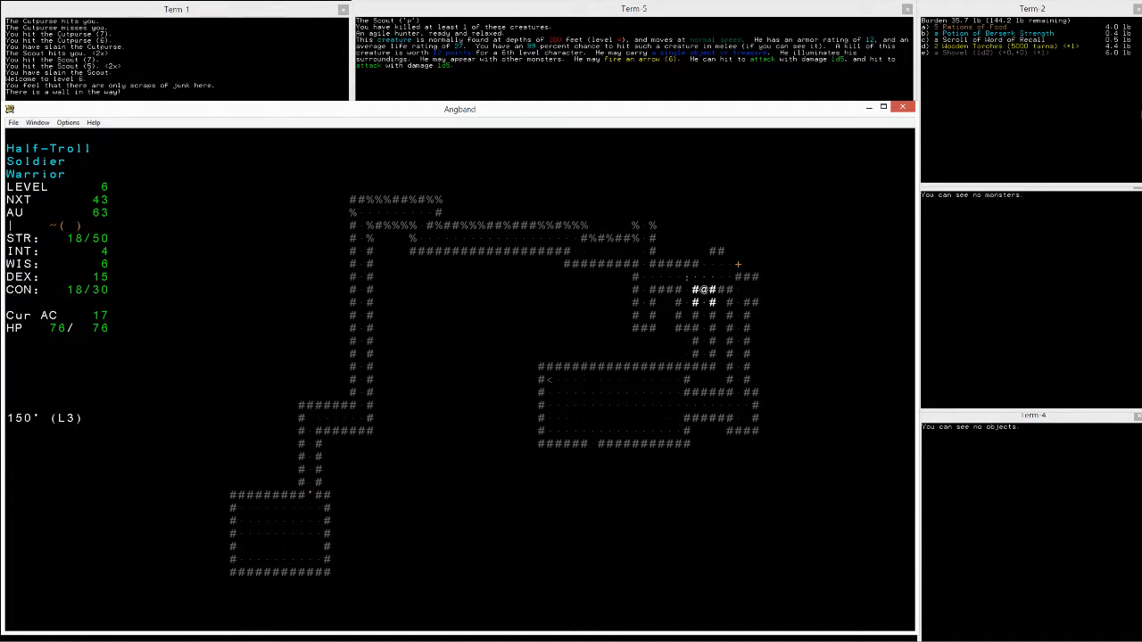
key(up)
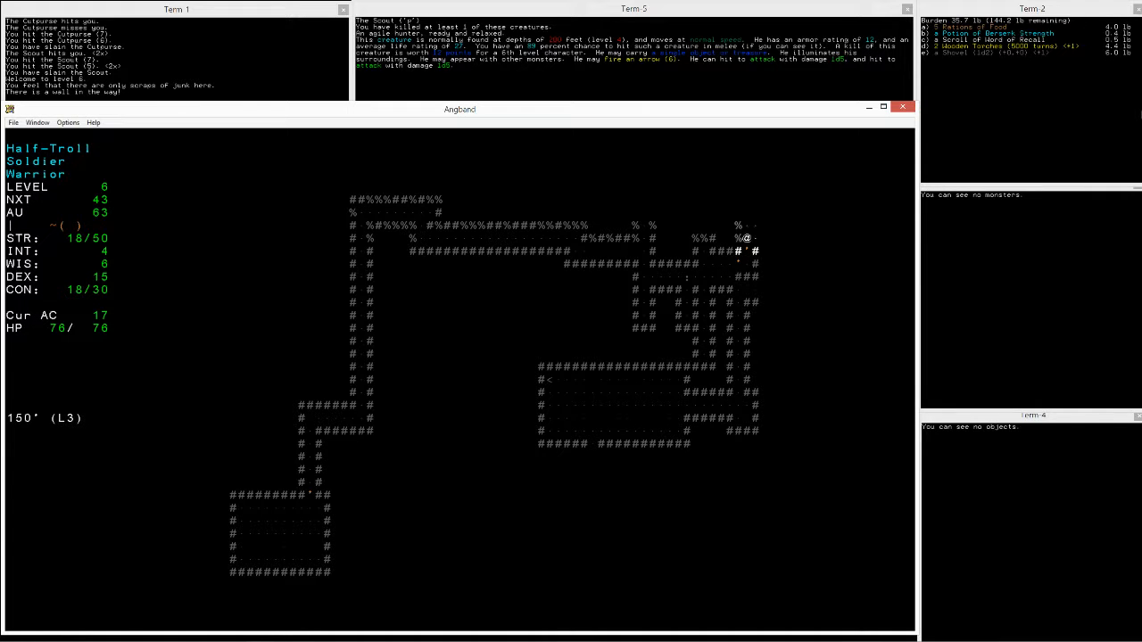
key(Up)
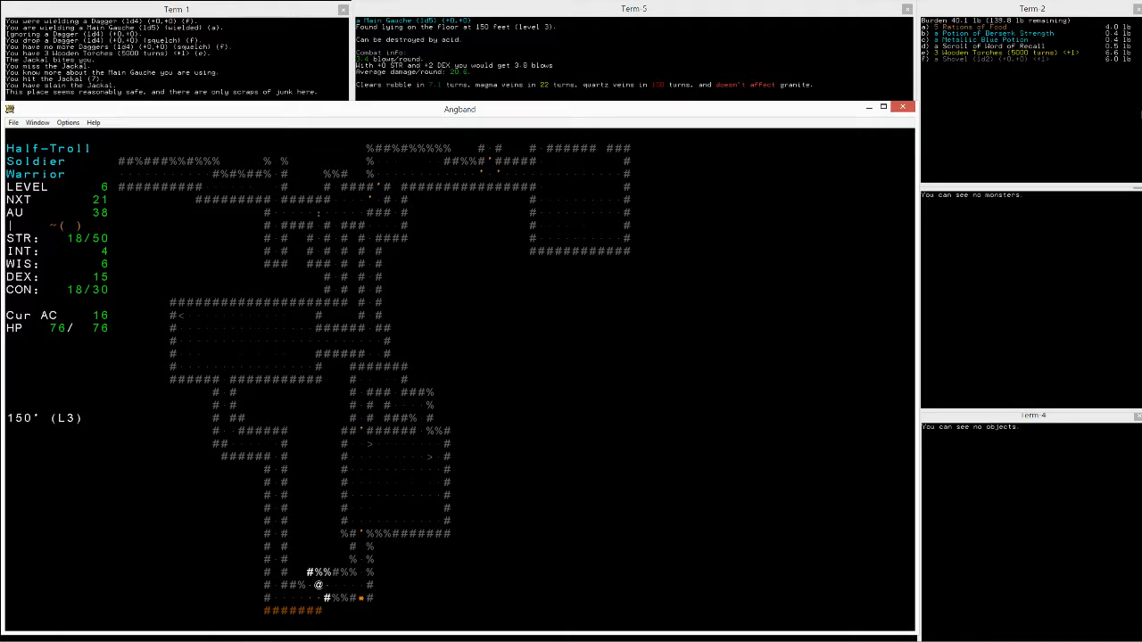
key(up)
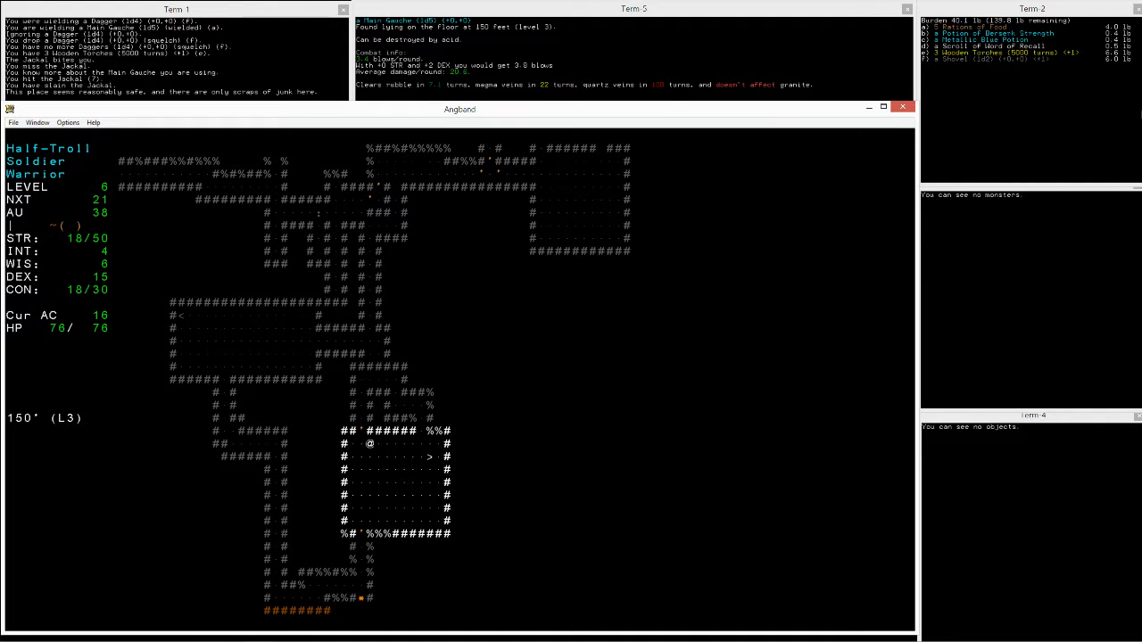
key(>)
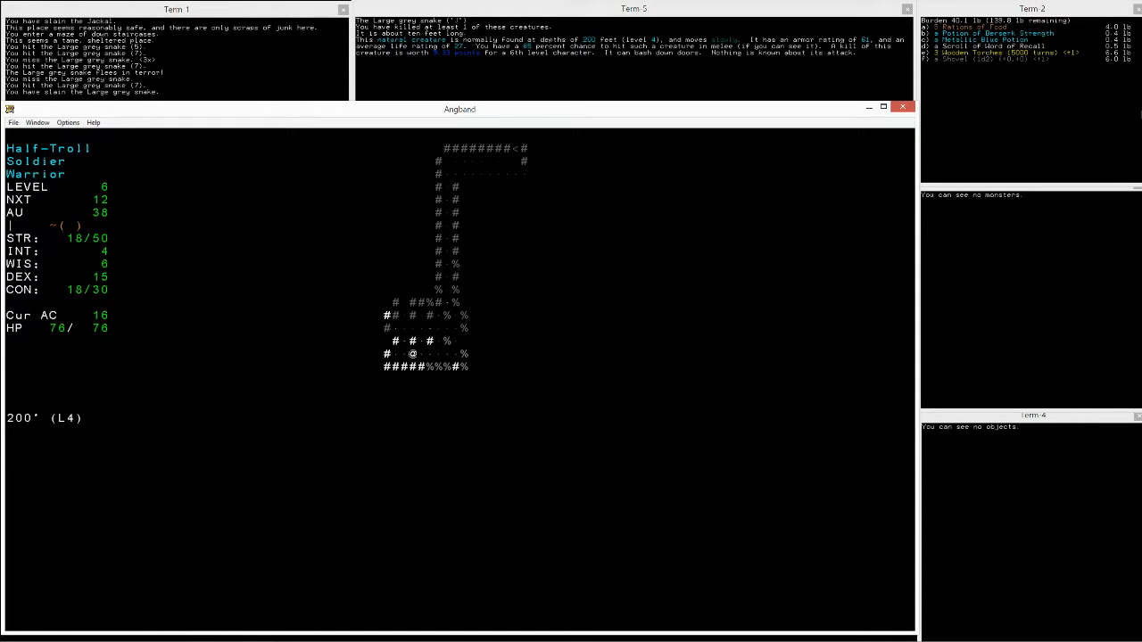
Step: Fight through the jackals along the passage and take the stairs down to 250 ft
key(alt+tab)
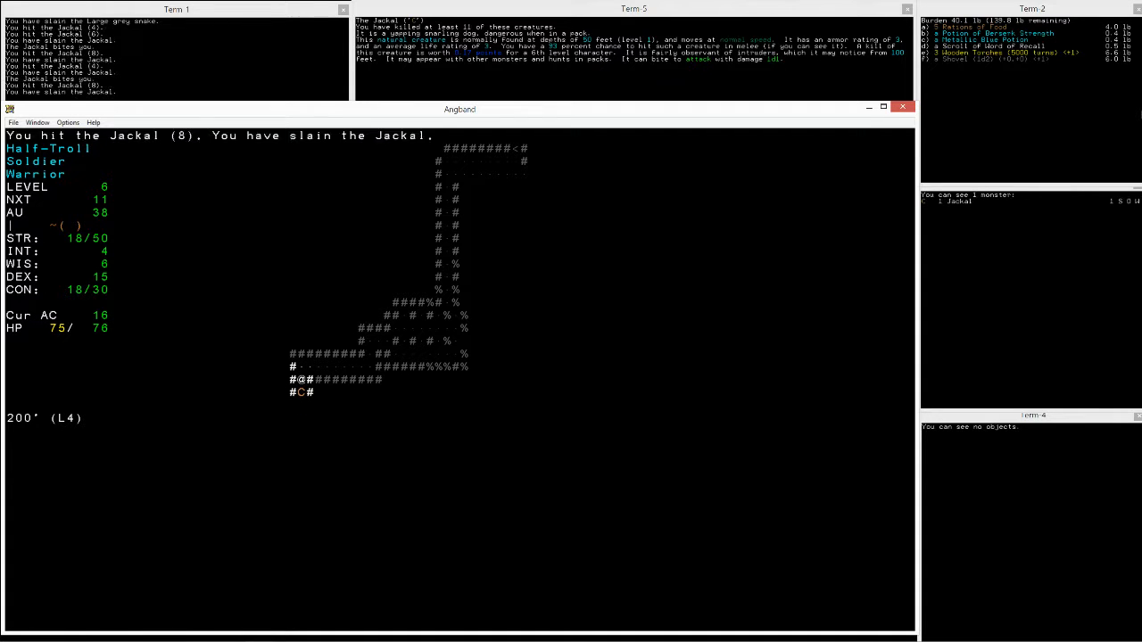
key(Down)
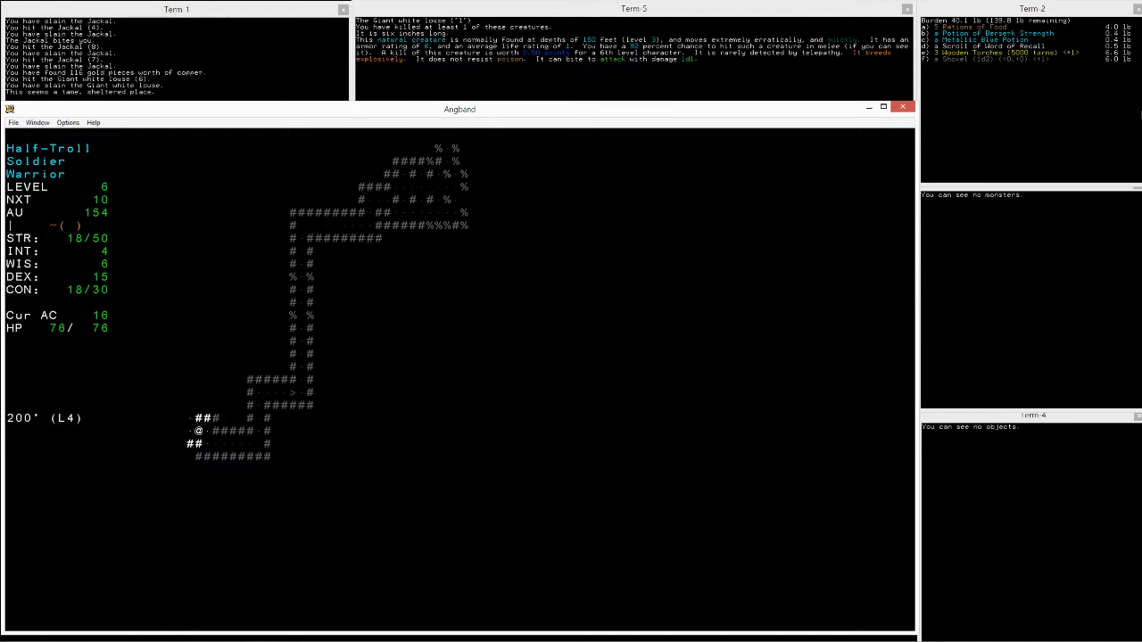
key(Left)
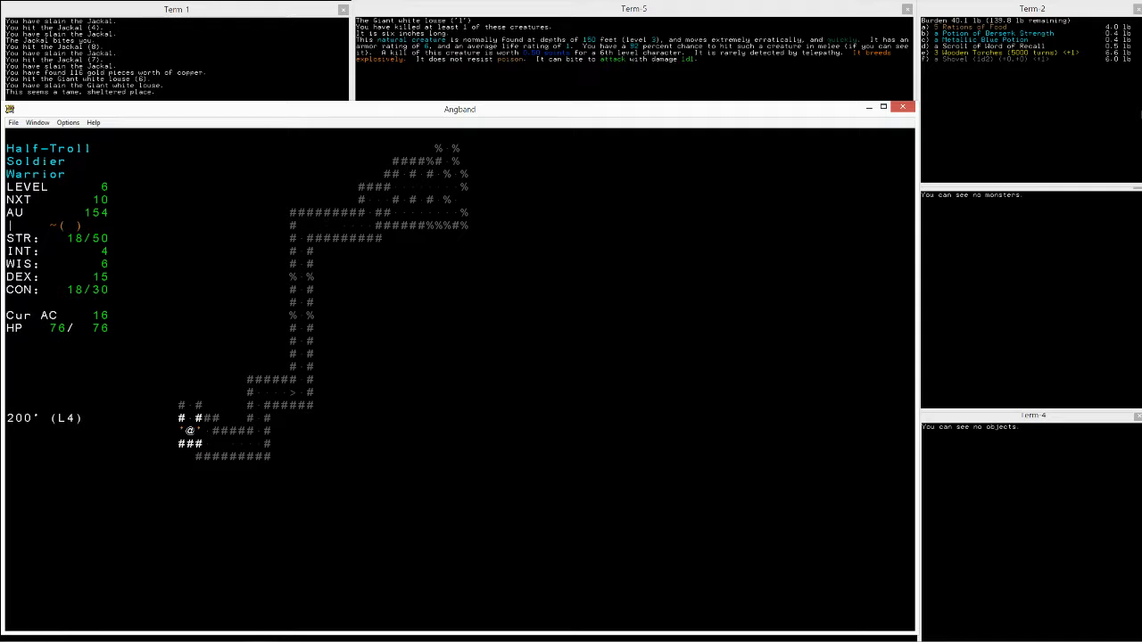
key(>)
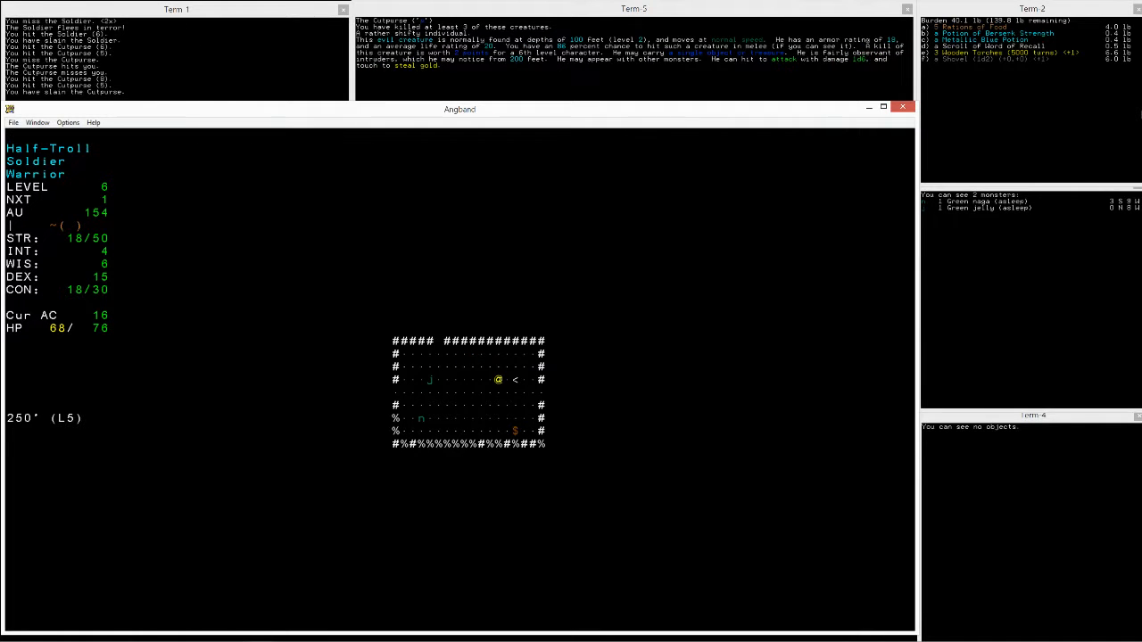
Step: Slay the Green naga and read the unknown 'bia gatus' scroll
key(2)
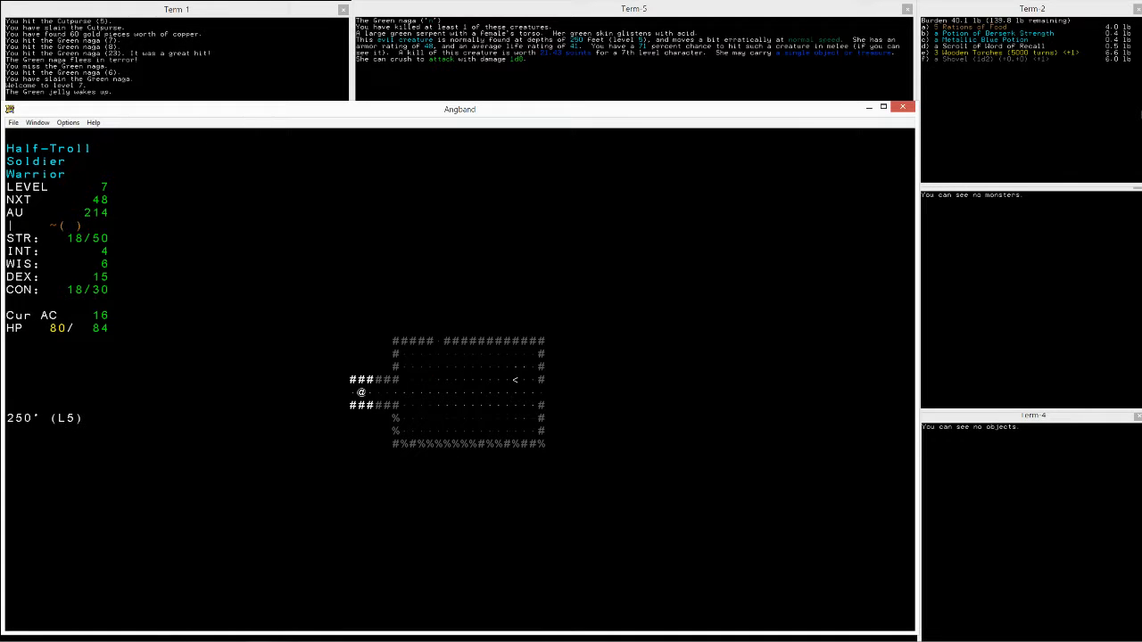
key(Left)
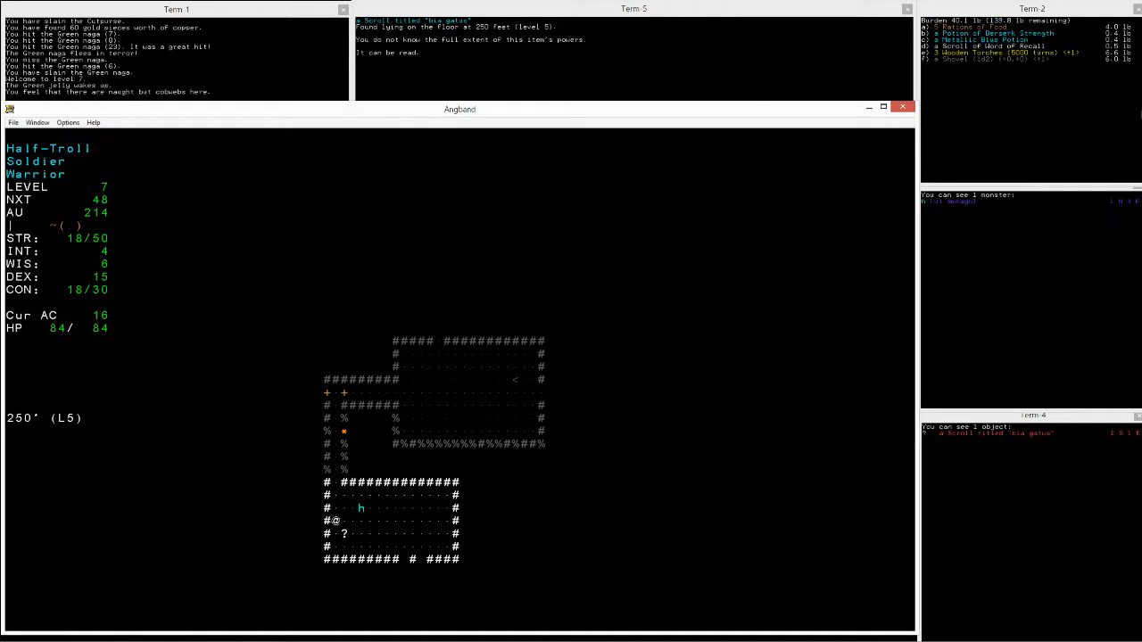
key(r)
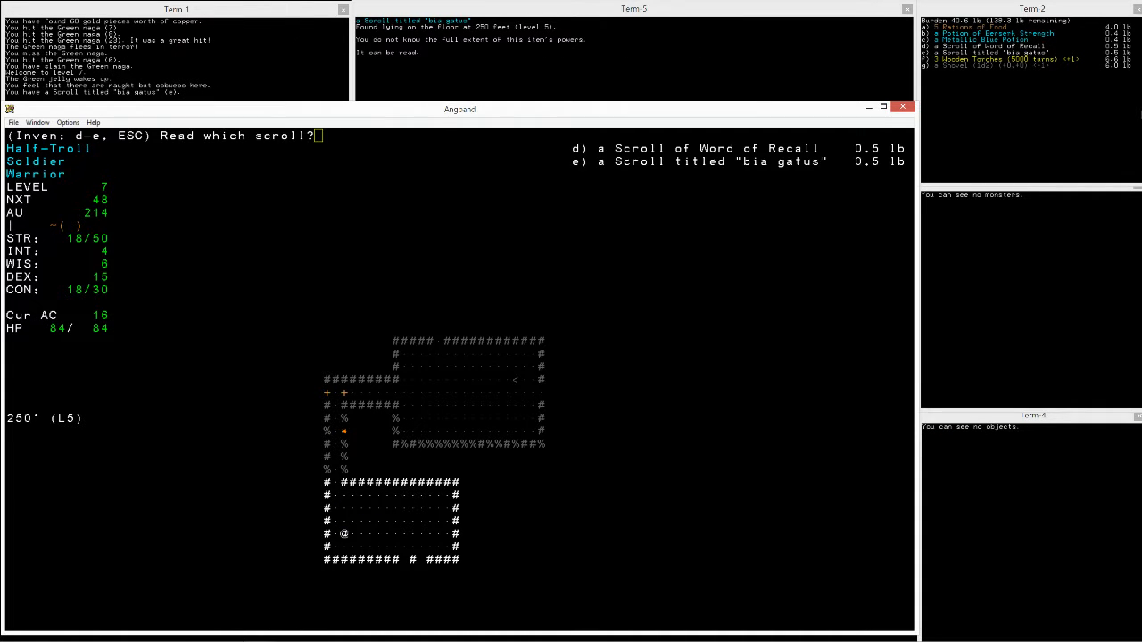
key(e)
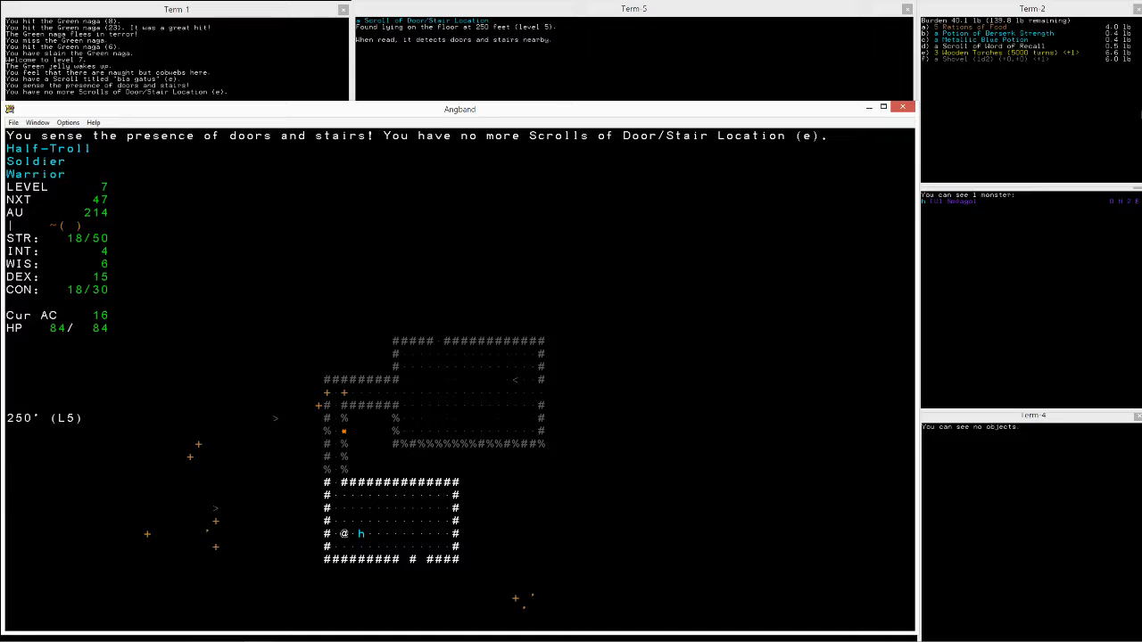
Step: Walk to the revealed stairs and descend to 300 ft
key(up)
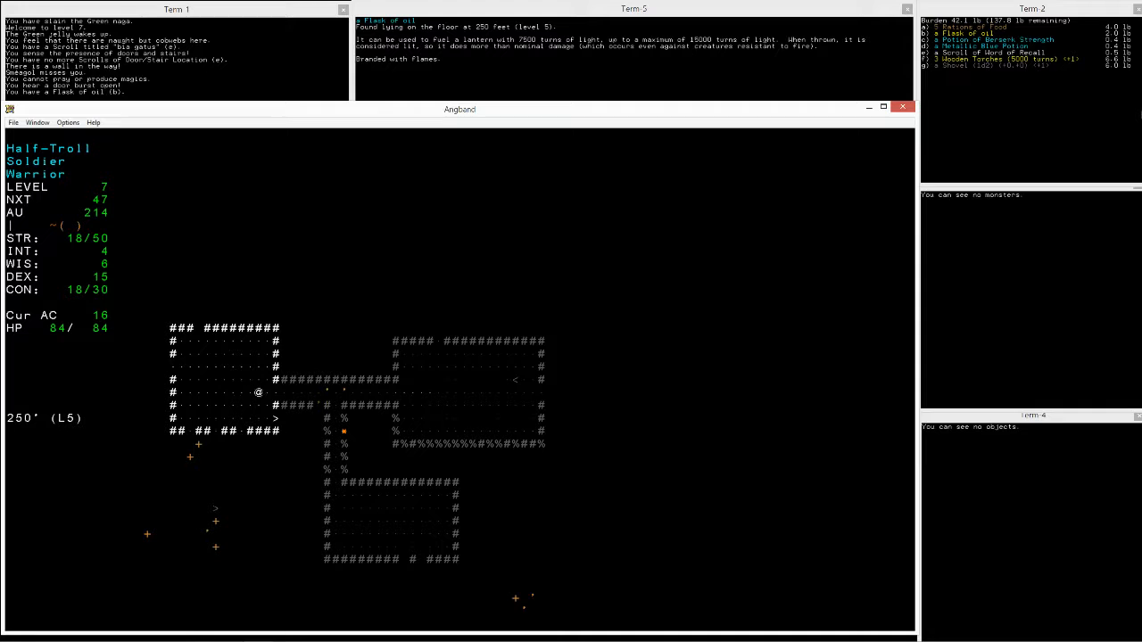
key(Down)
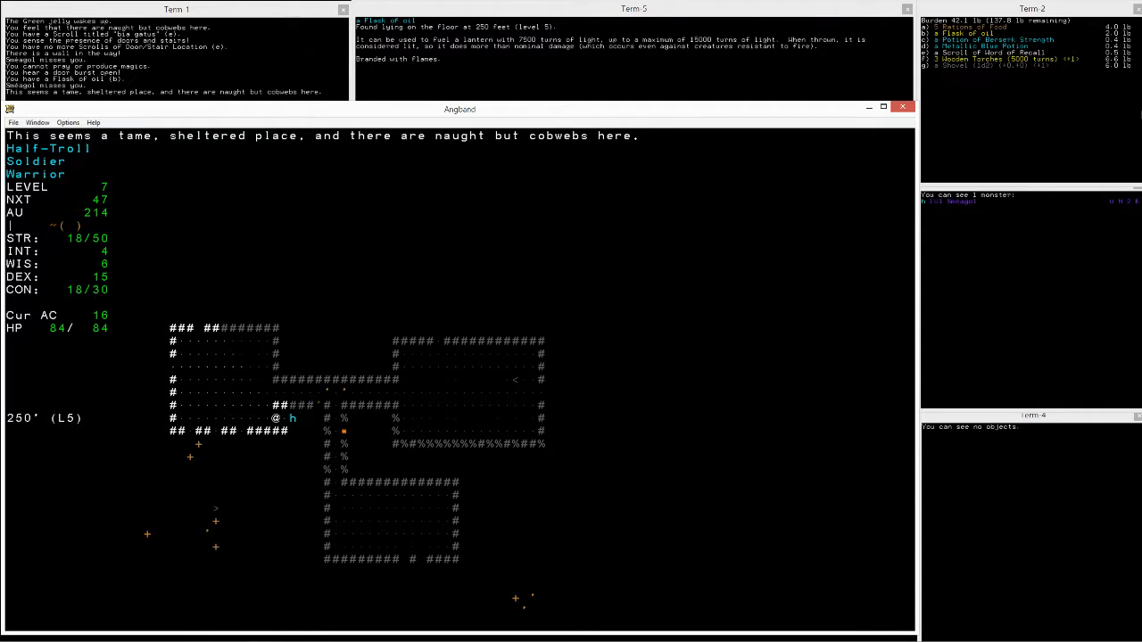
key(>)
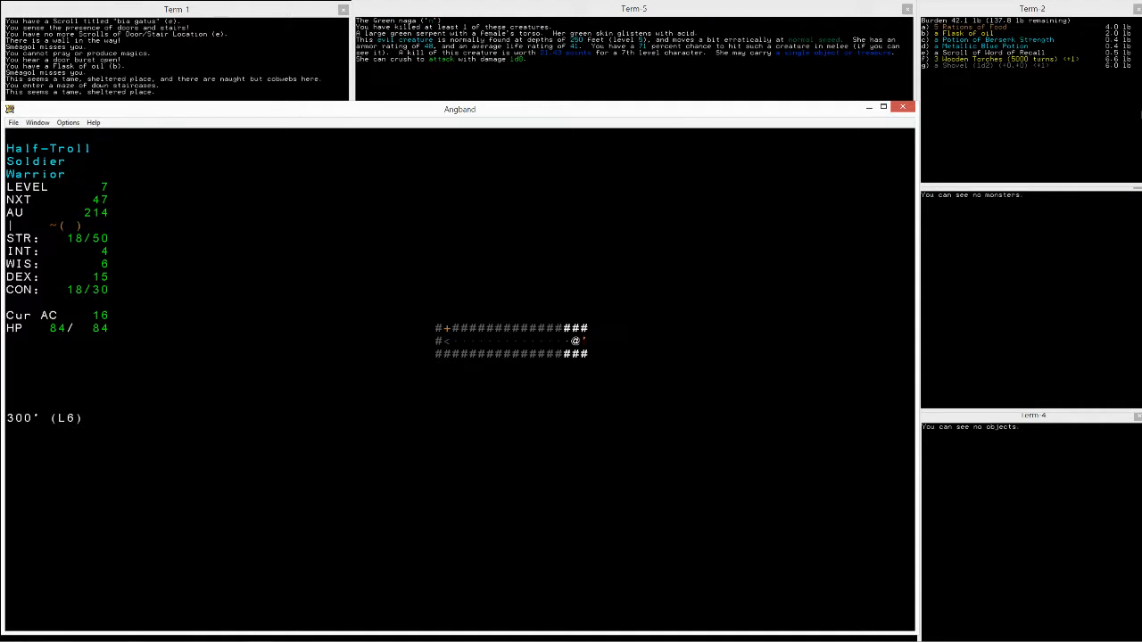
Step: Explore the 300 ft corridors and rooms, reviewing the inventory along the way
key(Right)
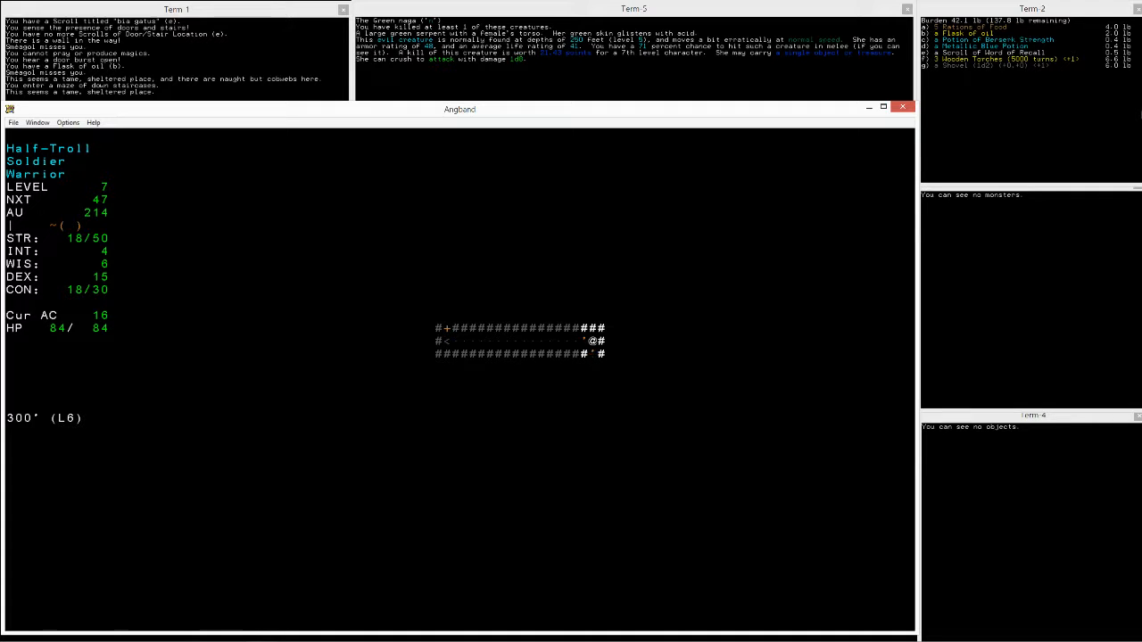
key(i)
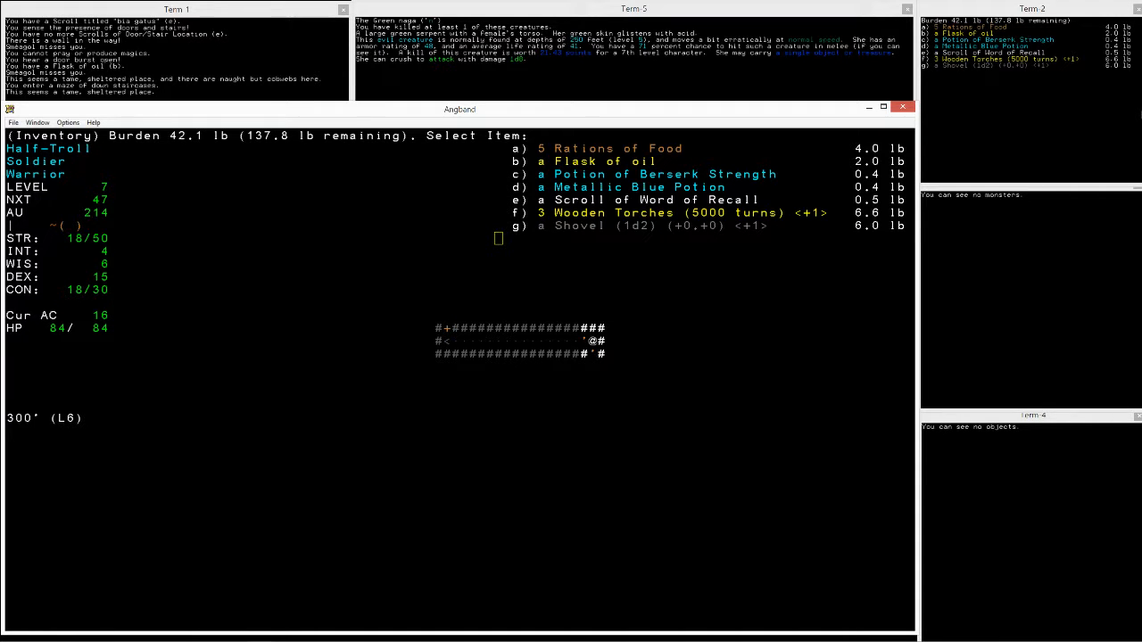
key(Escape)
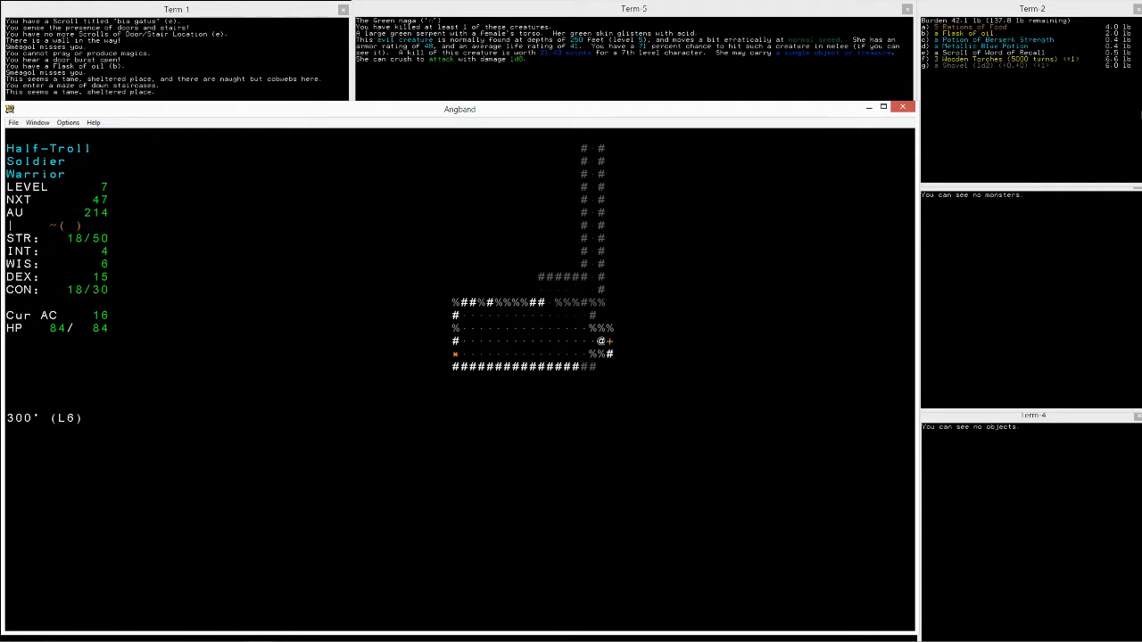
key(2)
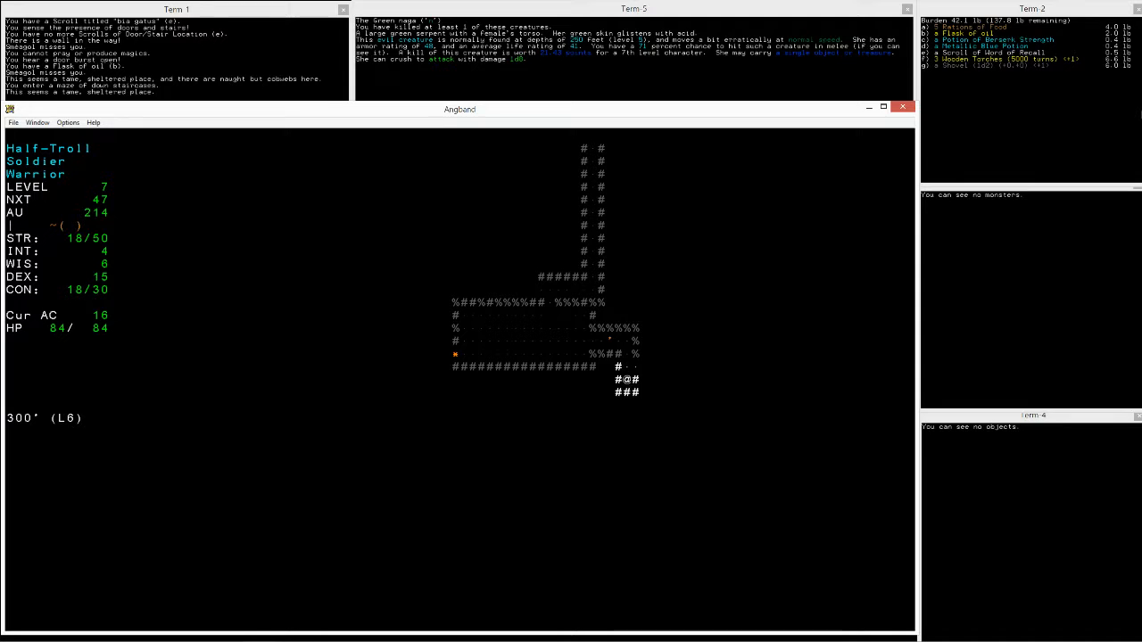
key(up)
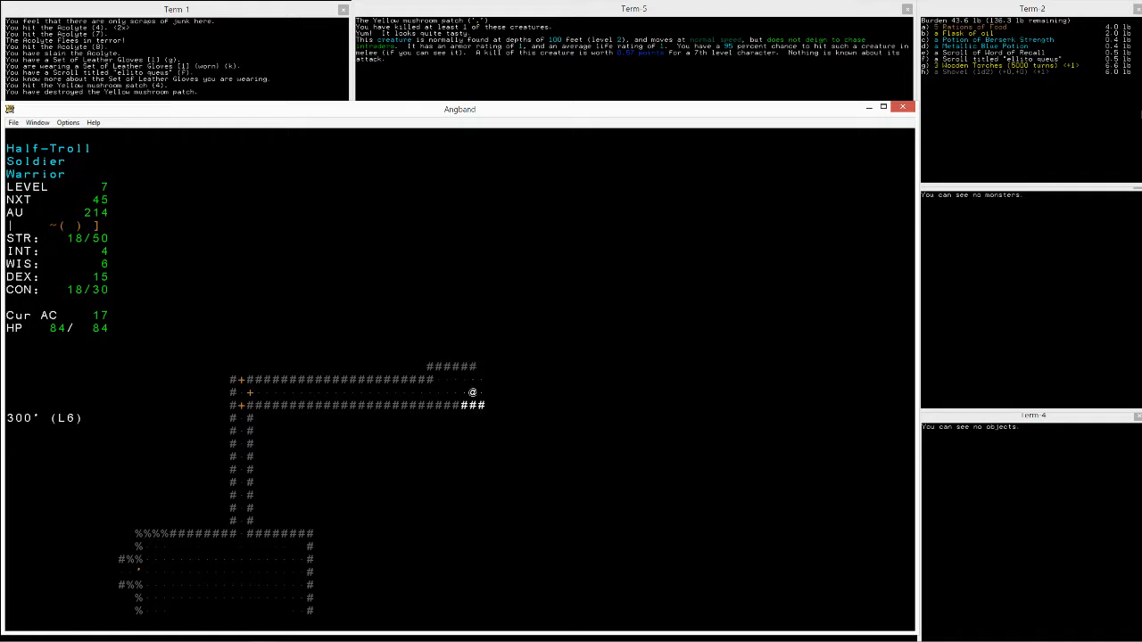
key(right)
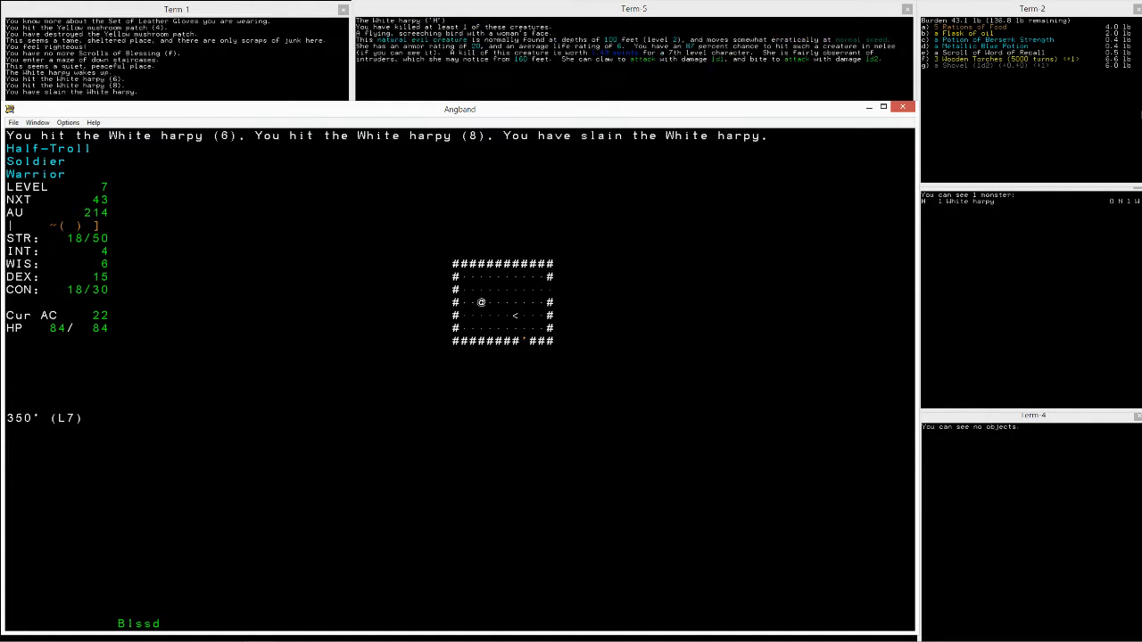
Step: Walk into the staircase room and descend to 400 ft, dungeon level 8
key(down)
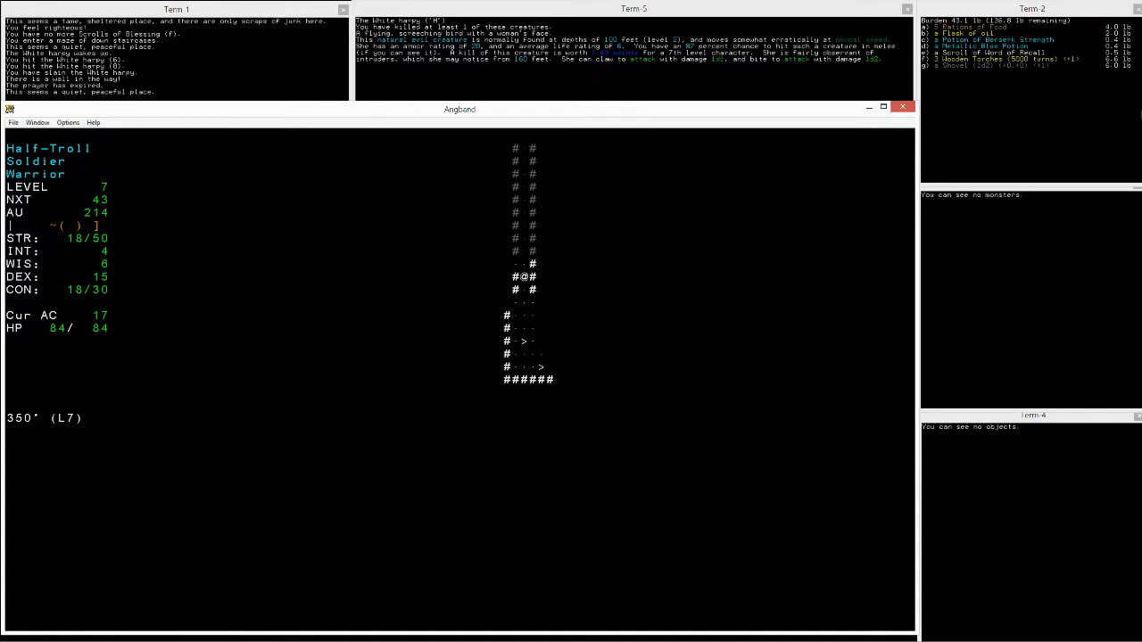
key(Down)
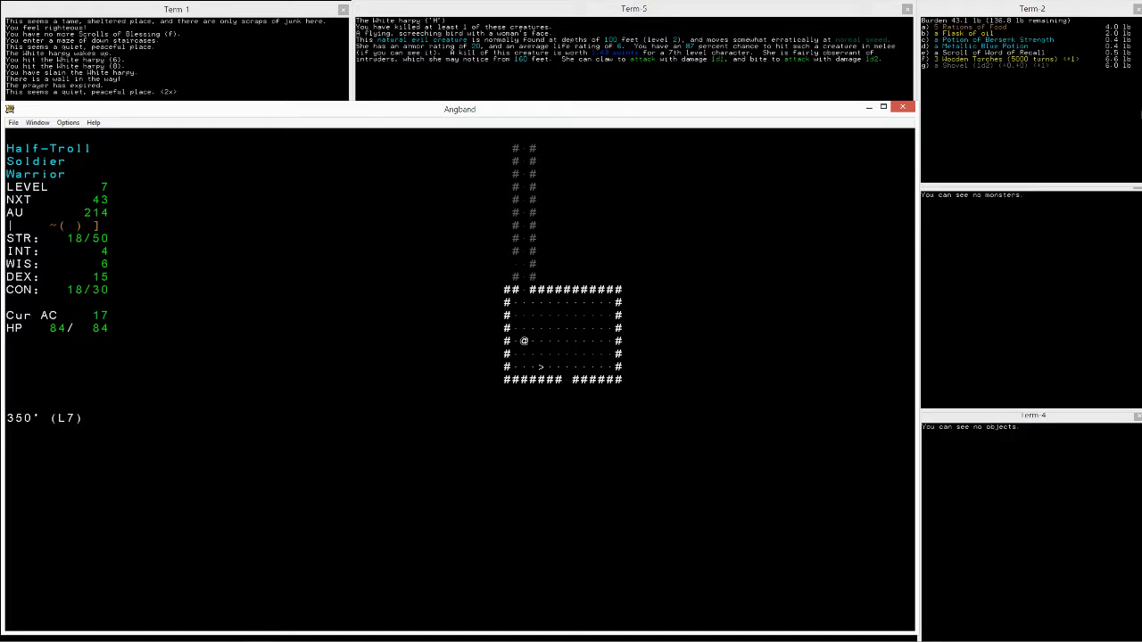
key(Down)
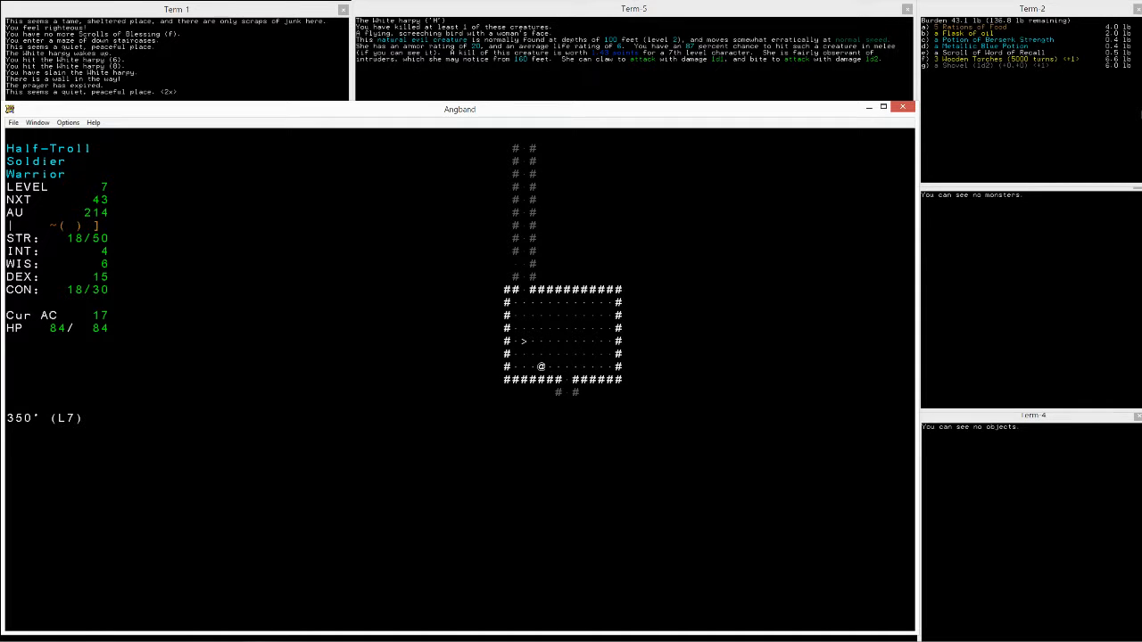
key(>)
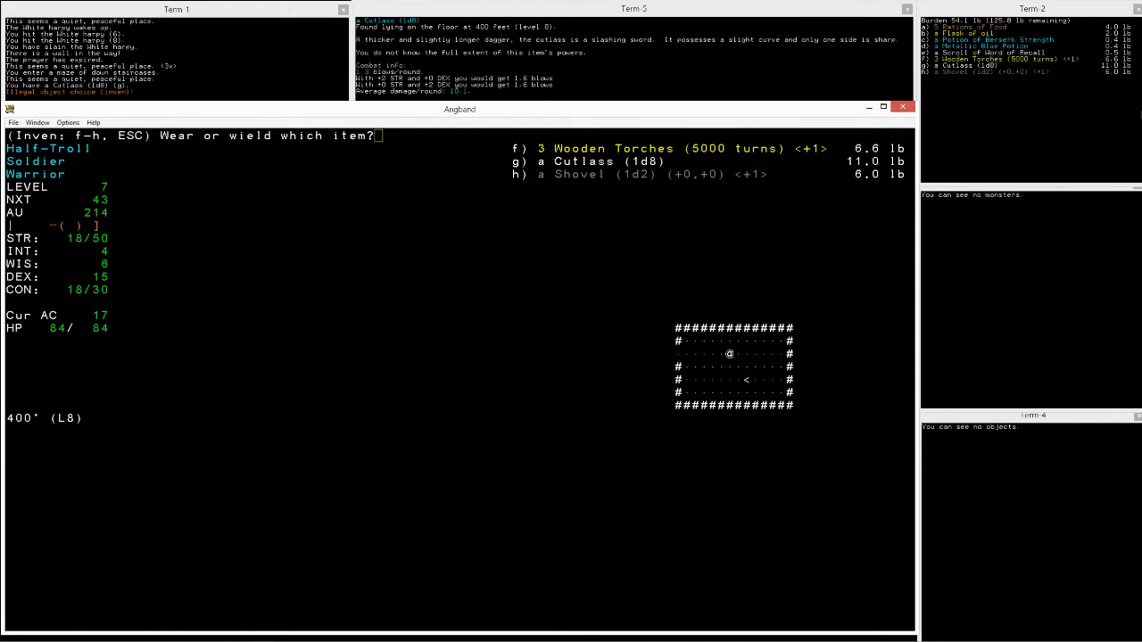
Step: Wield the Cutlass and keep exploring the room past the blinding trap
key(g)
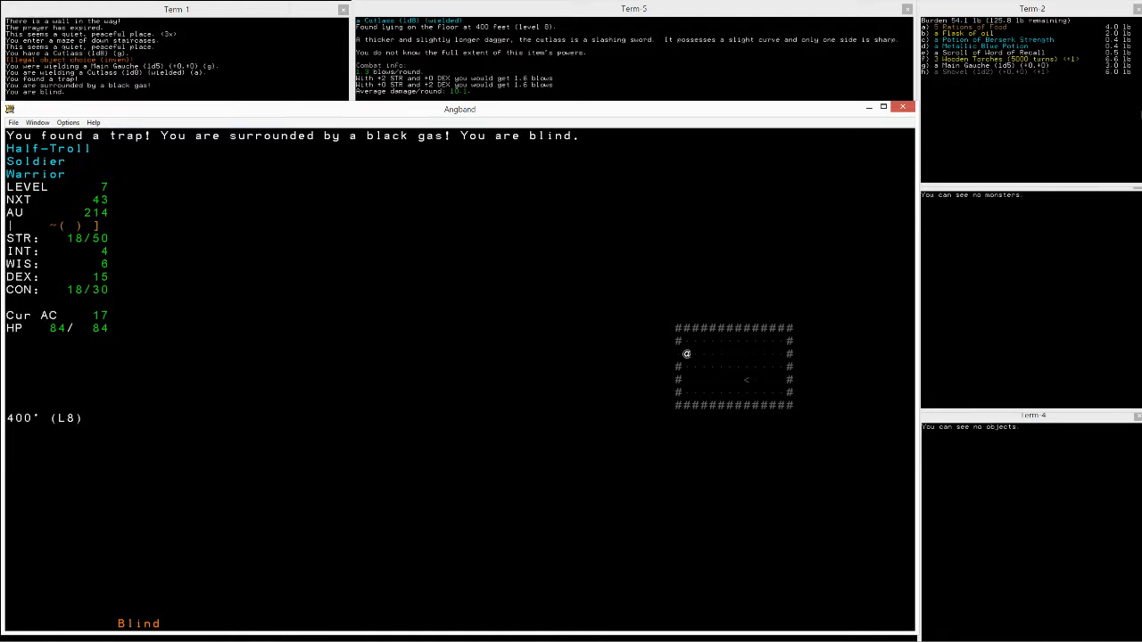
key(Left)
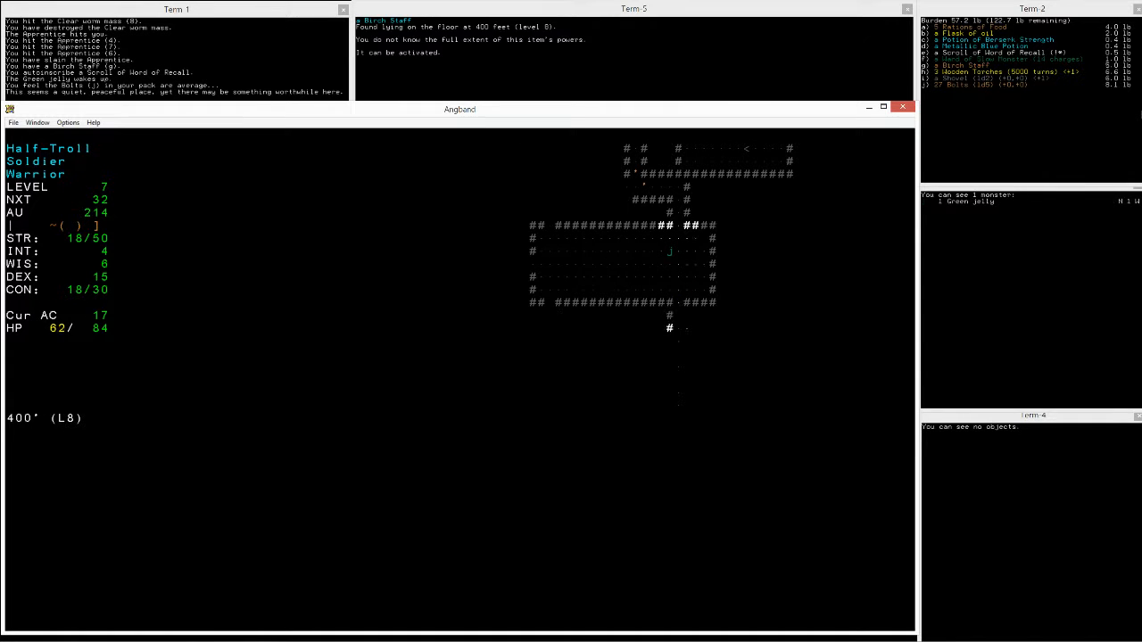
Step: Head south down the corridor, slay the Gallant and pick up gold and Iron Shots
key(Down)
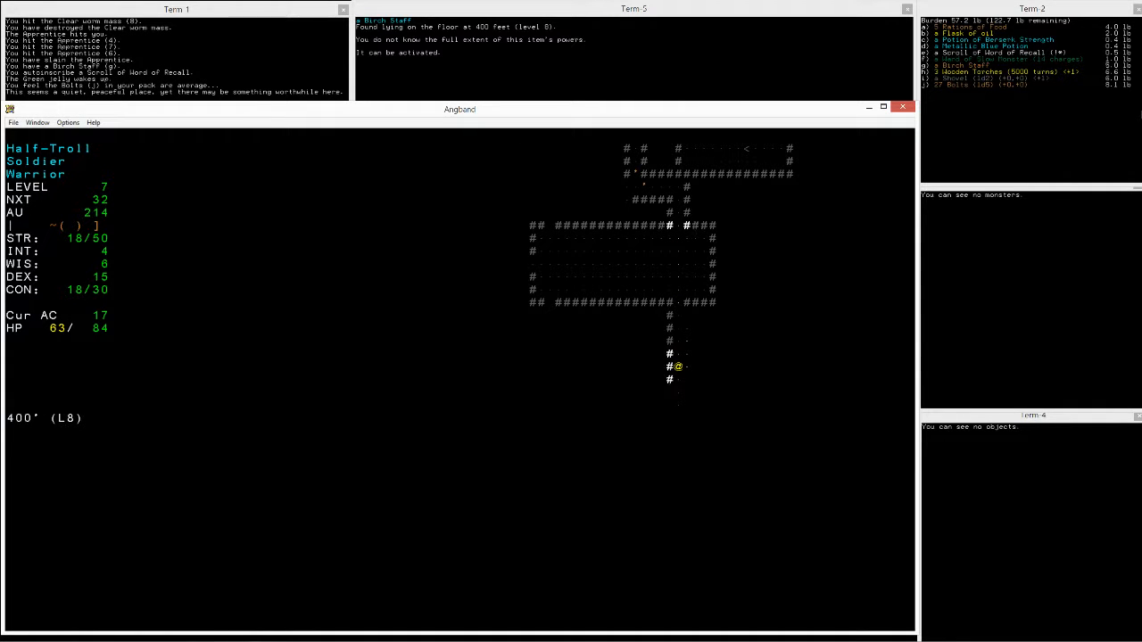
key(Down)
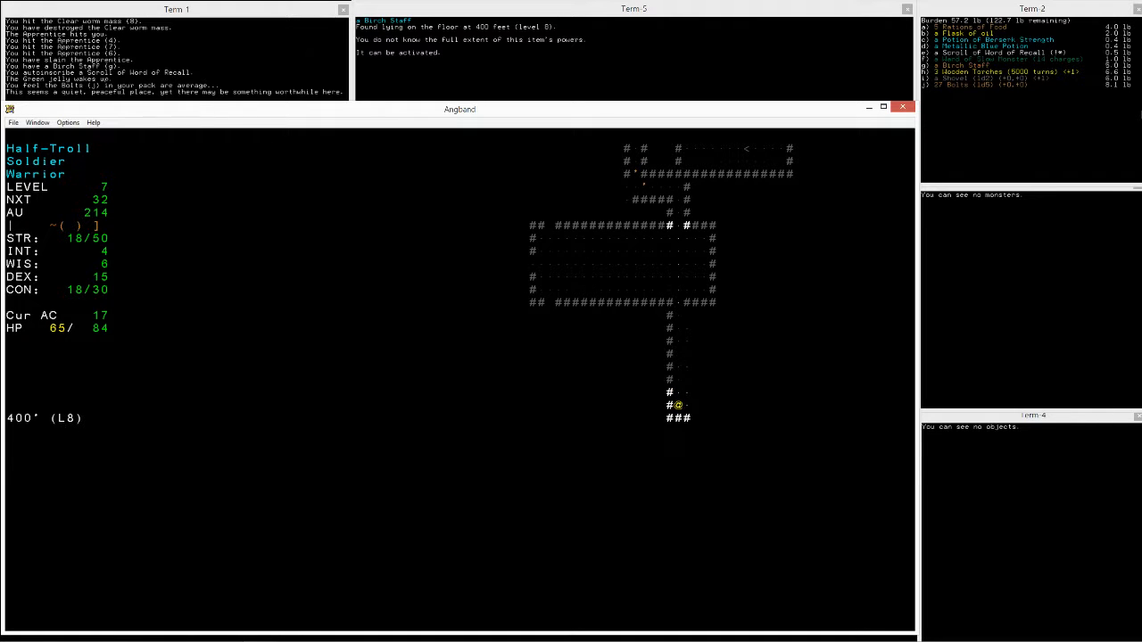
key(up)
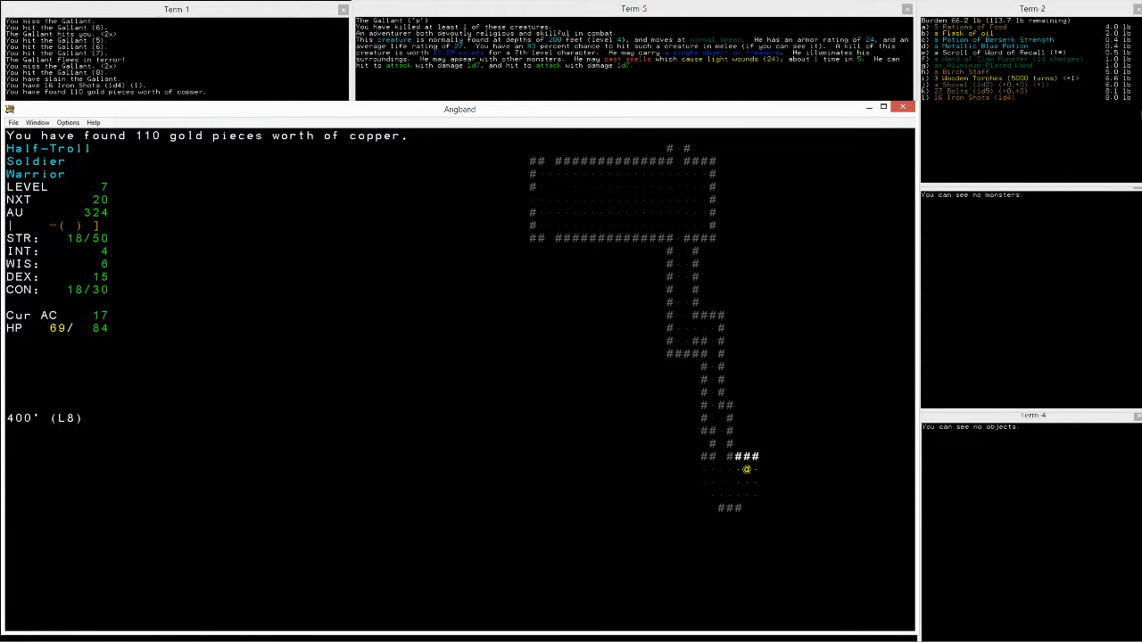
key(Down)
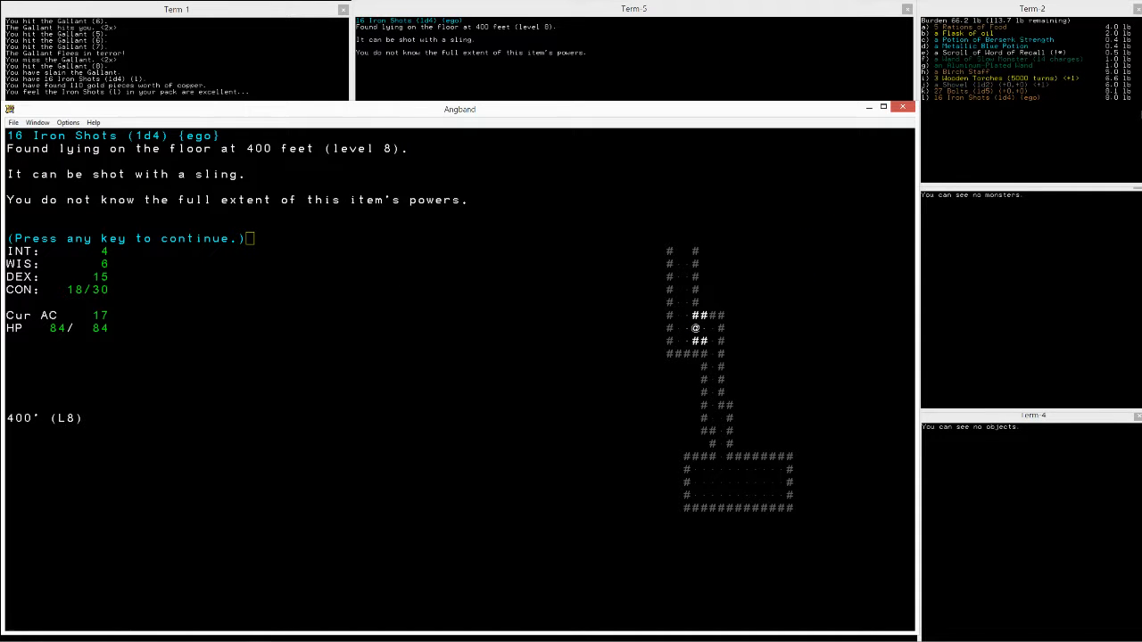
Step: Put the 16 Iron Shots of Wounding in the quiver and search west for secret doors
key(w)
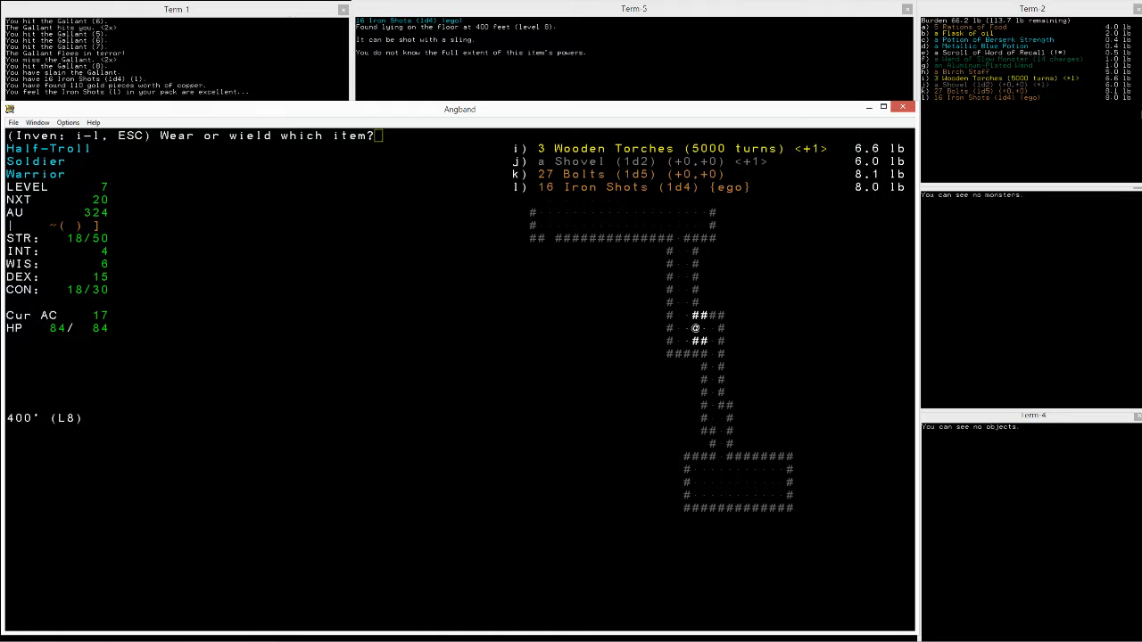
key(l)
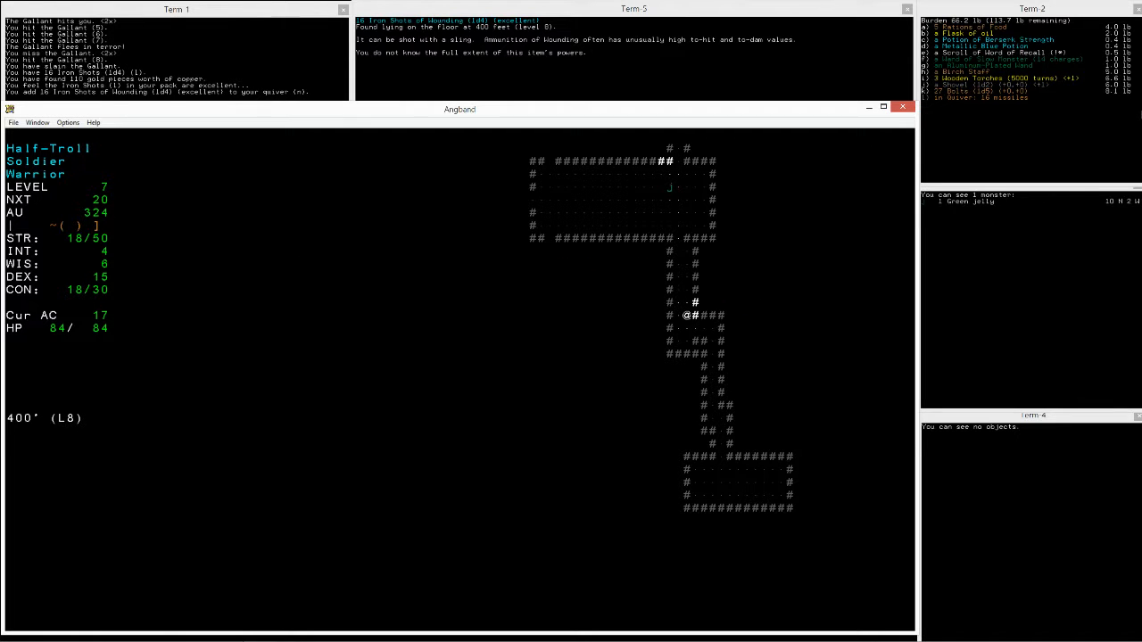
key(up)
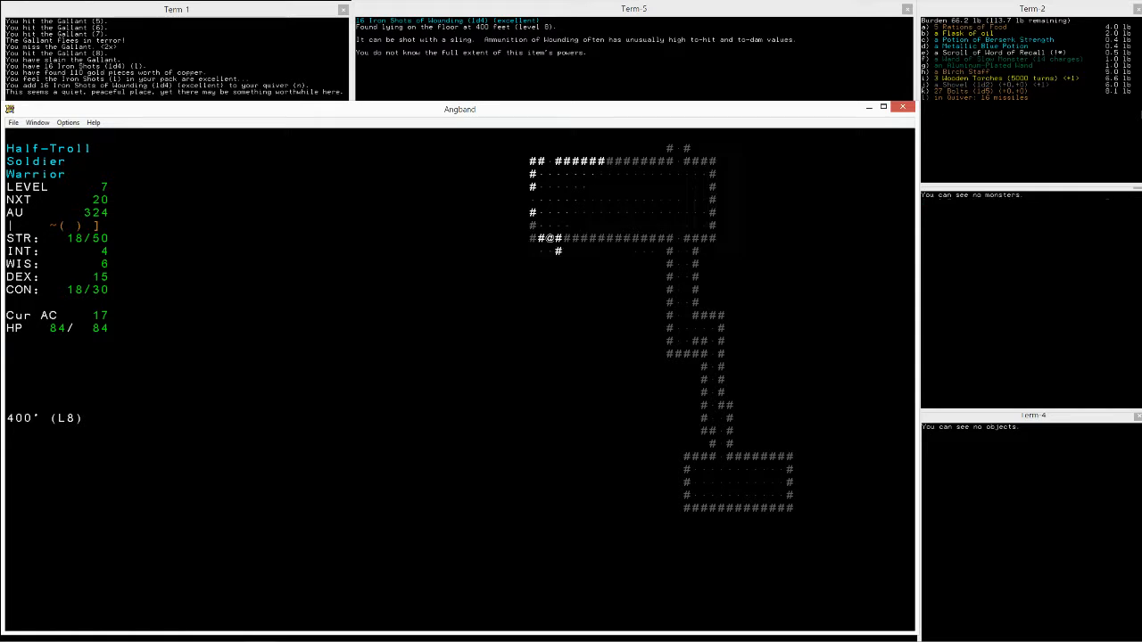
key(Left)
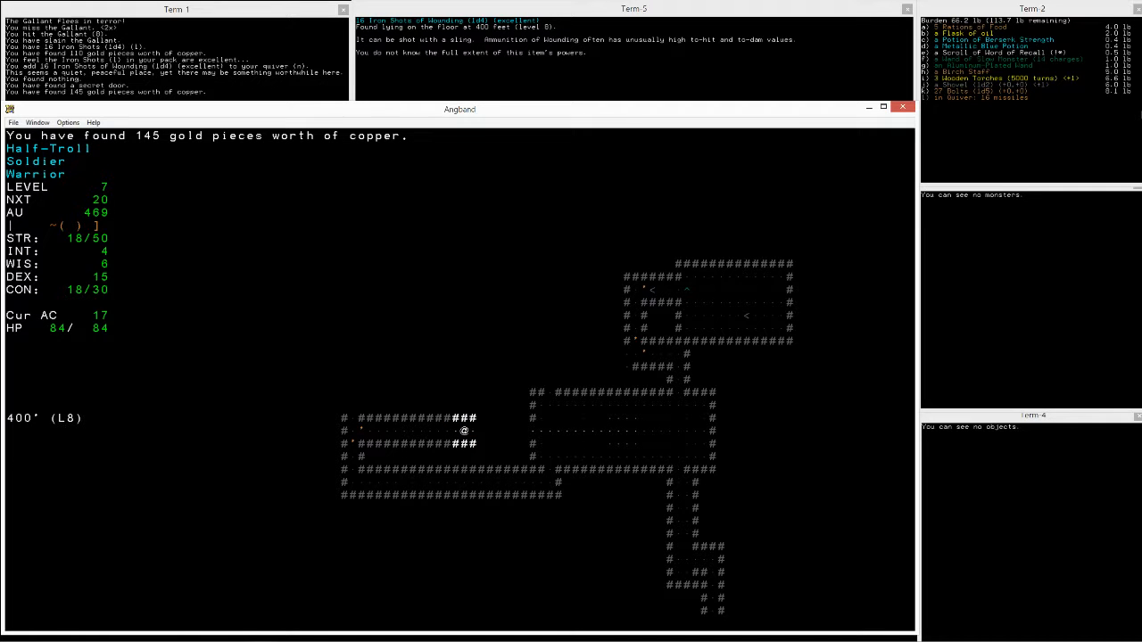
Step: Pick up and wear the Iron Shod Boots
key(left)
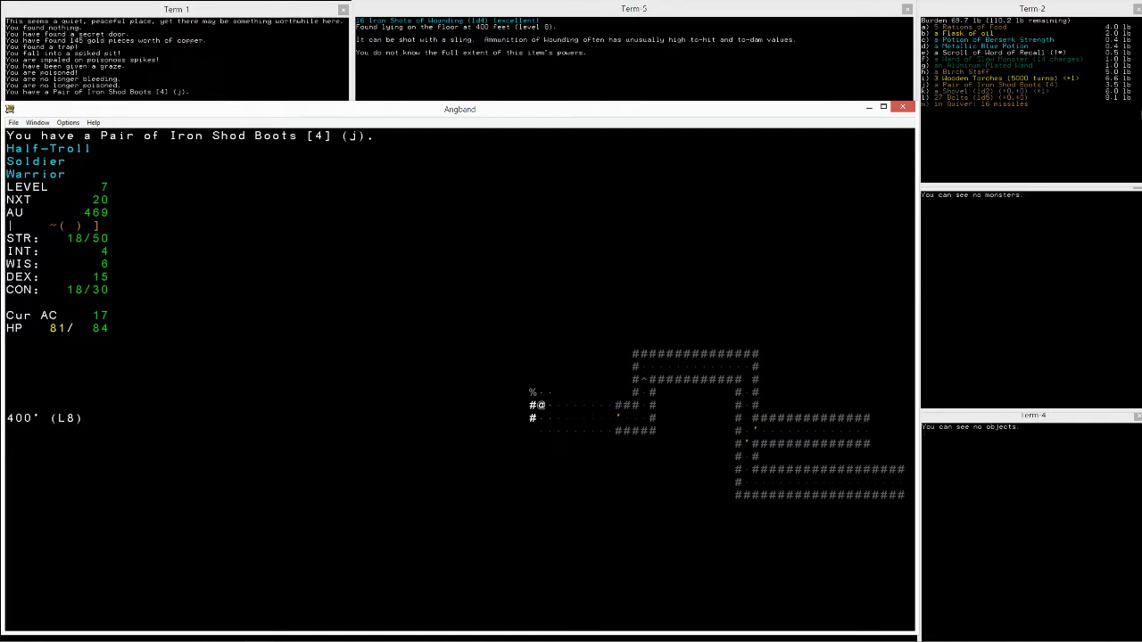
key(e)
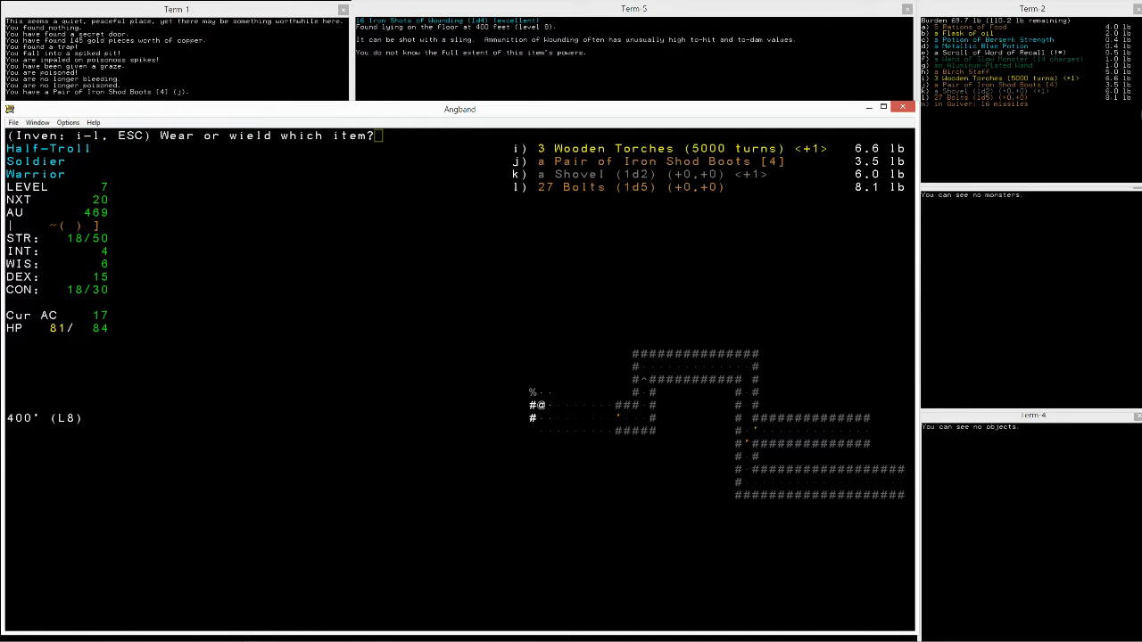
key(j)
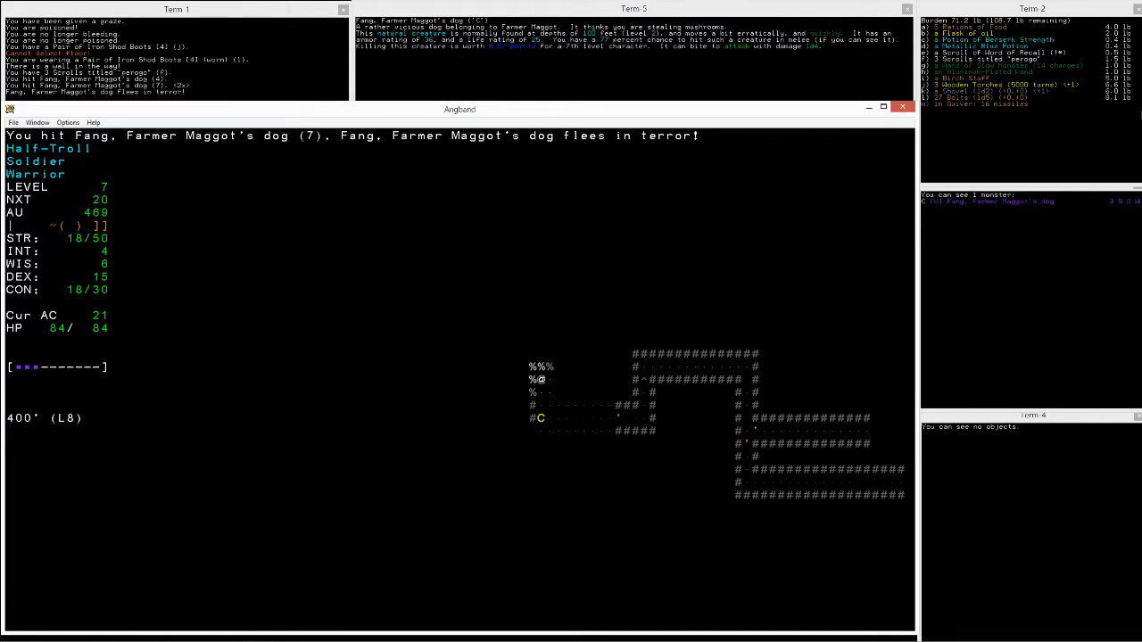
Step: Slay Fang, Farmer Maggot's dog, and put on the Soft Leather Armour for AC 22
key(v)
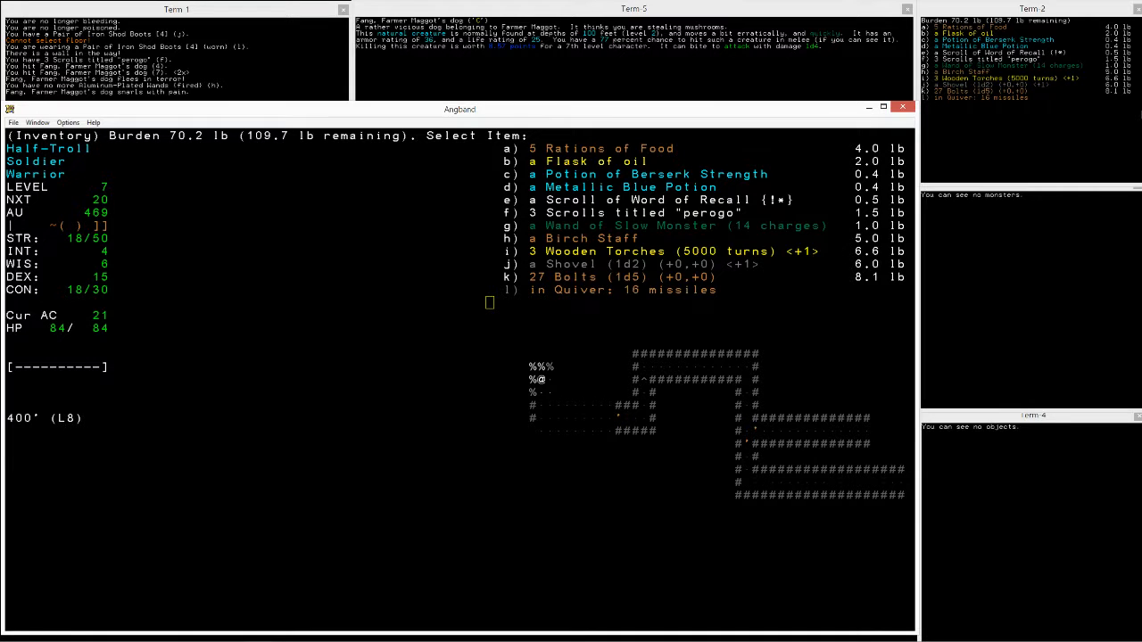
key(Escape)
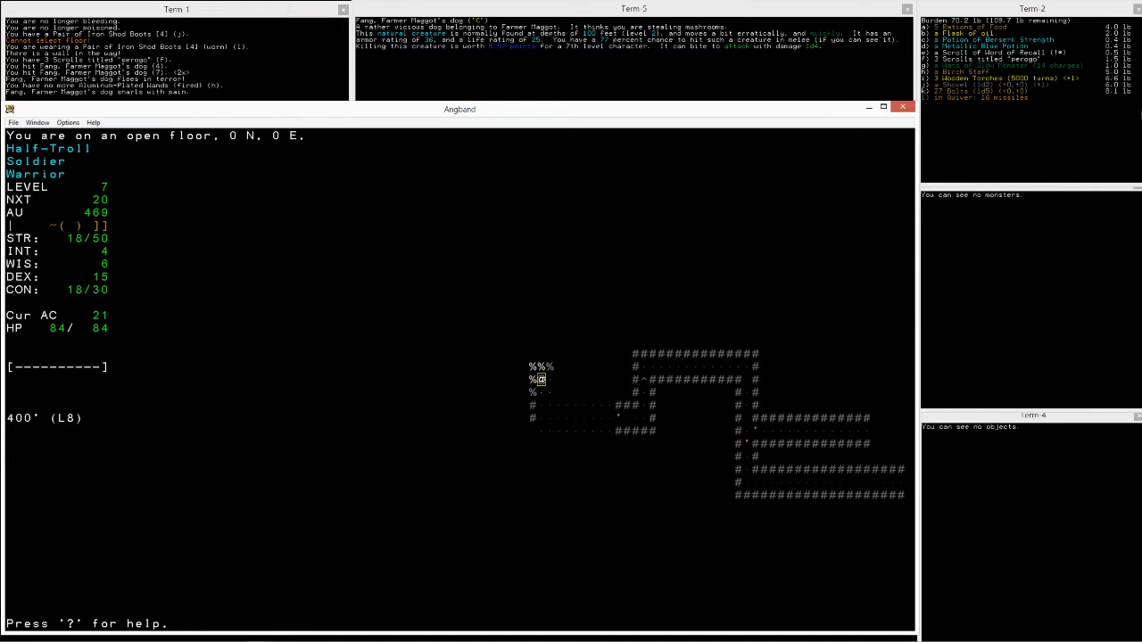
key(down)
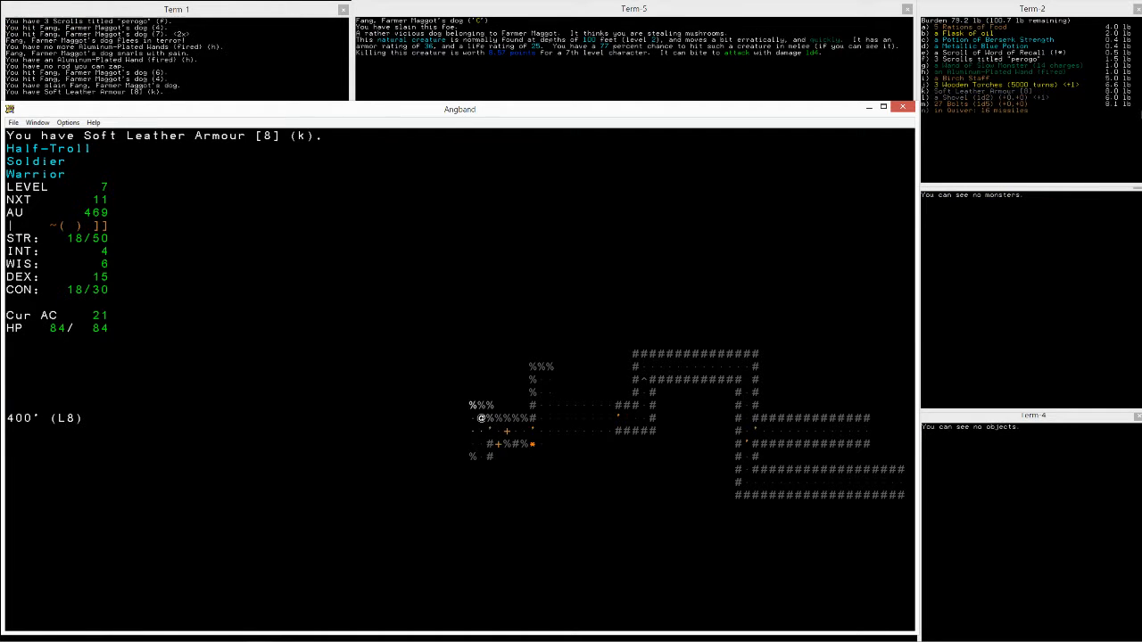
key(e)
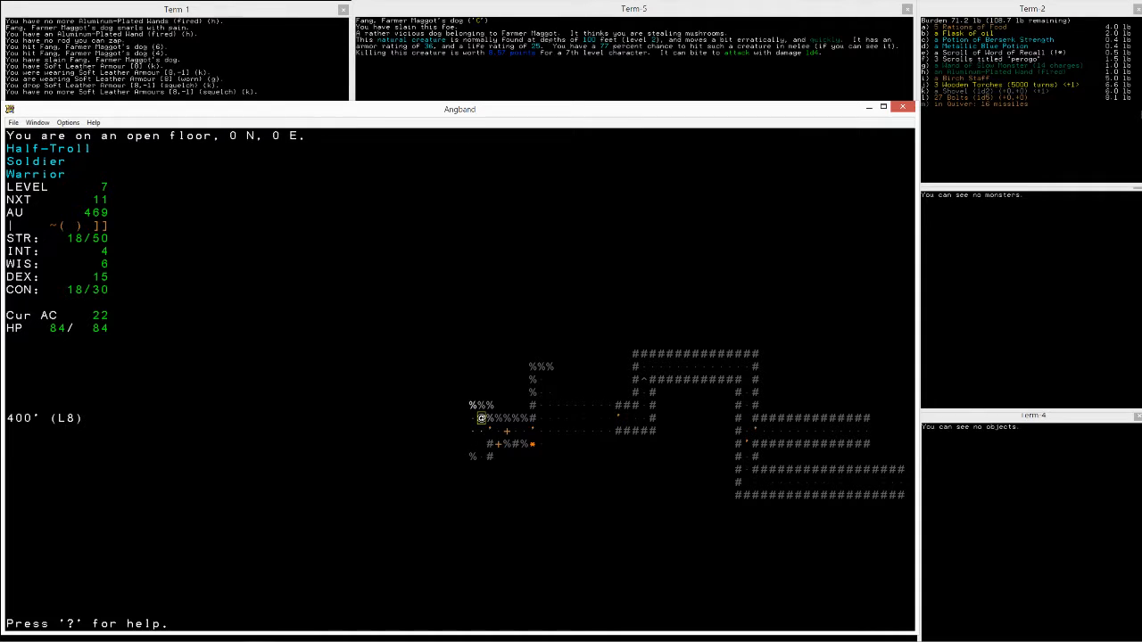
key(Down)
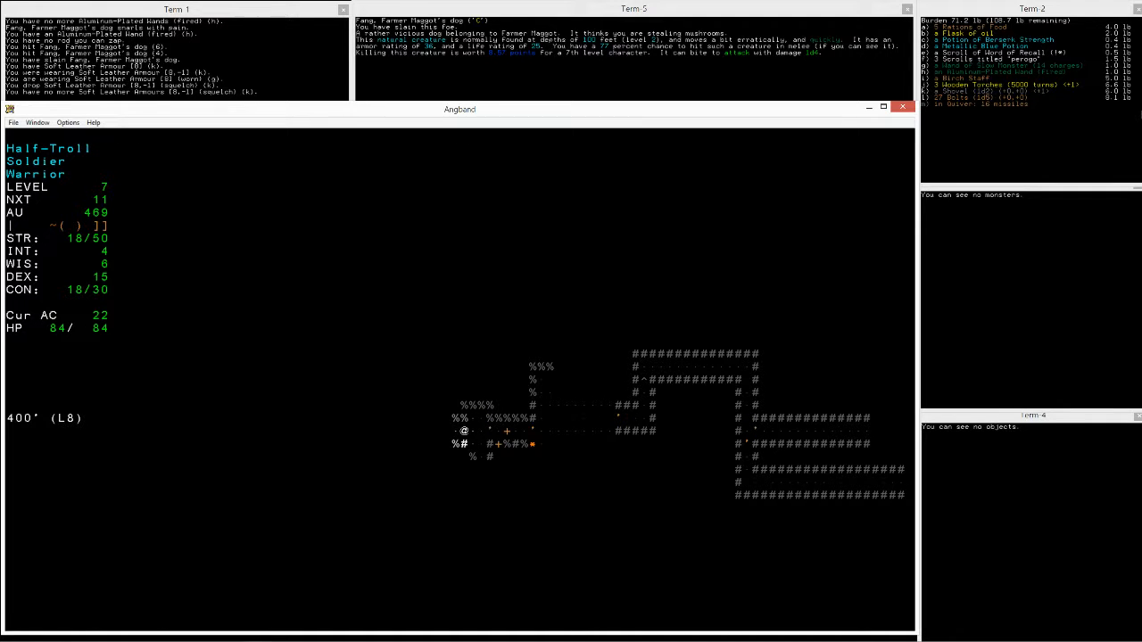
Step: Fight Wormtongue with melee and a slowing wand, then pick up the Hard Leather Cap
key(Left)
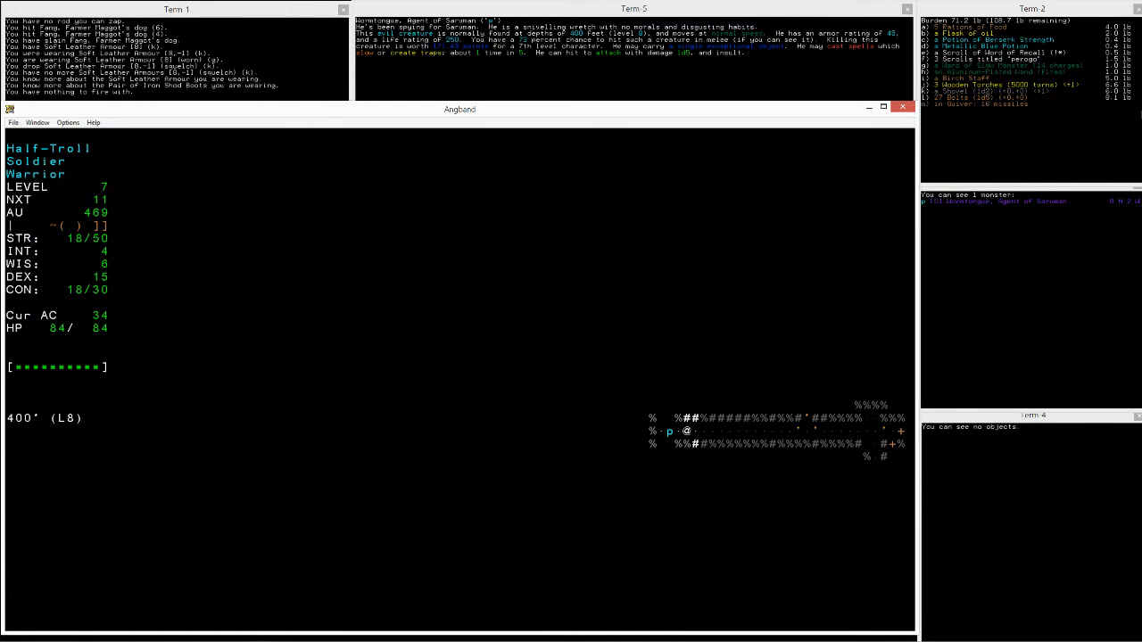
key(u)
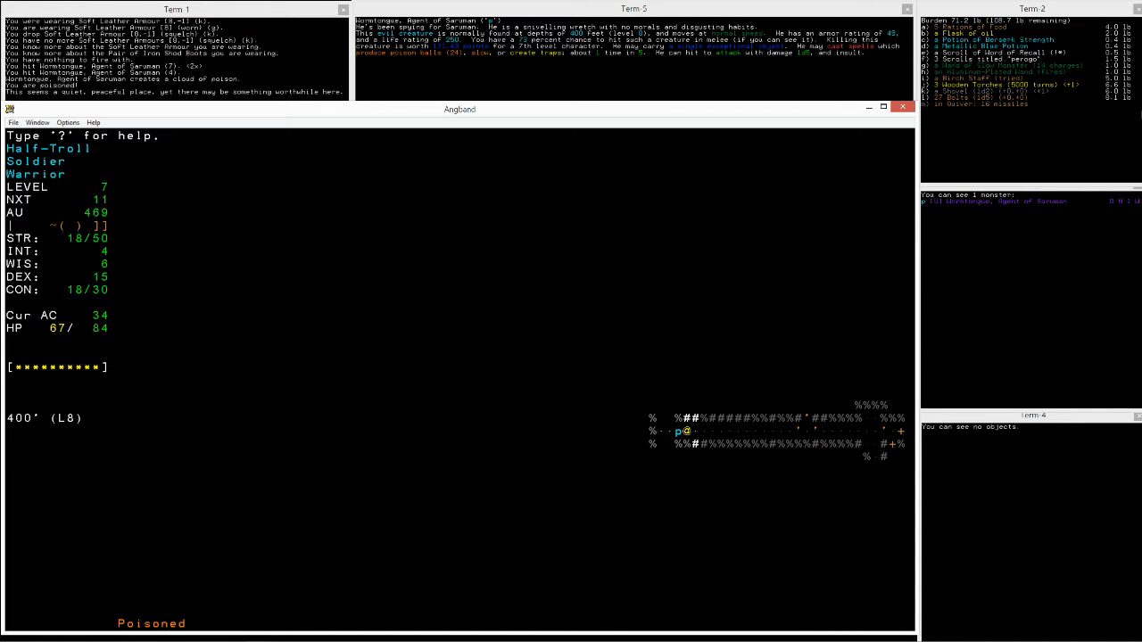
key(a)
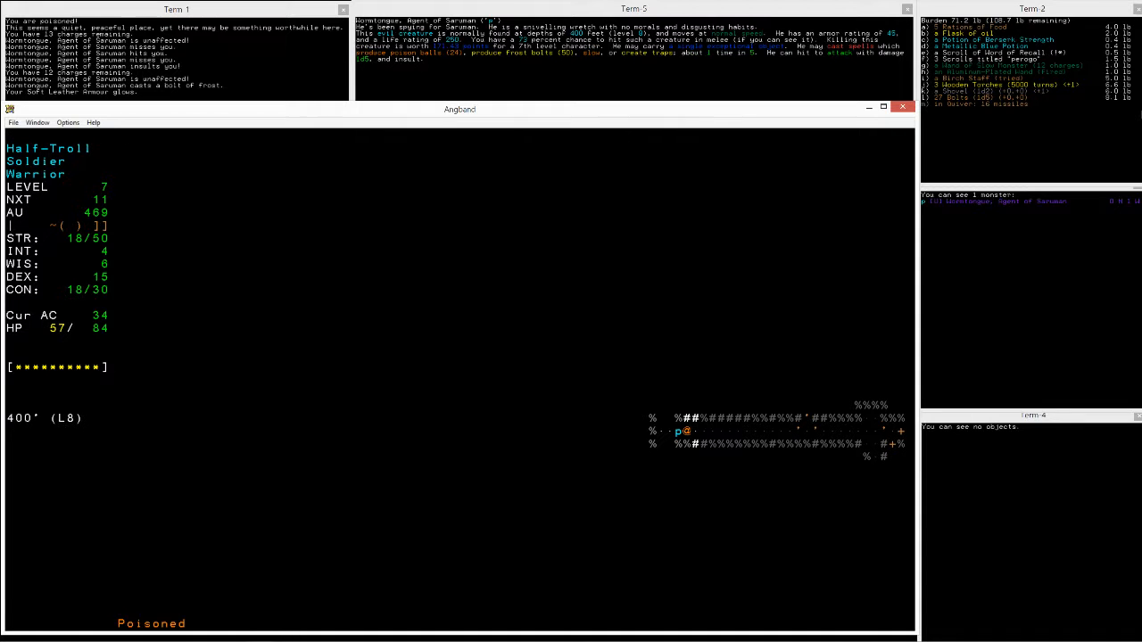
key(e)
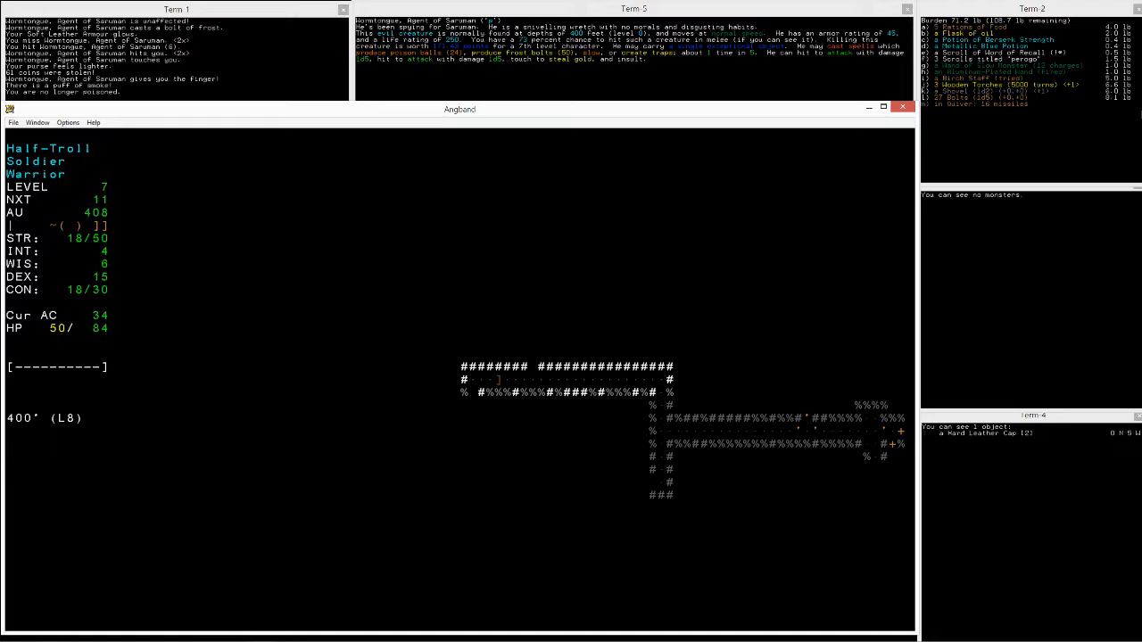
key(w)
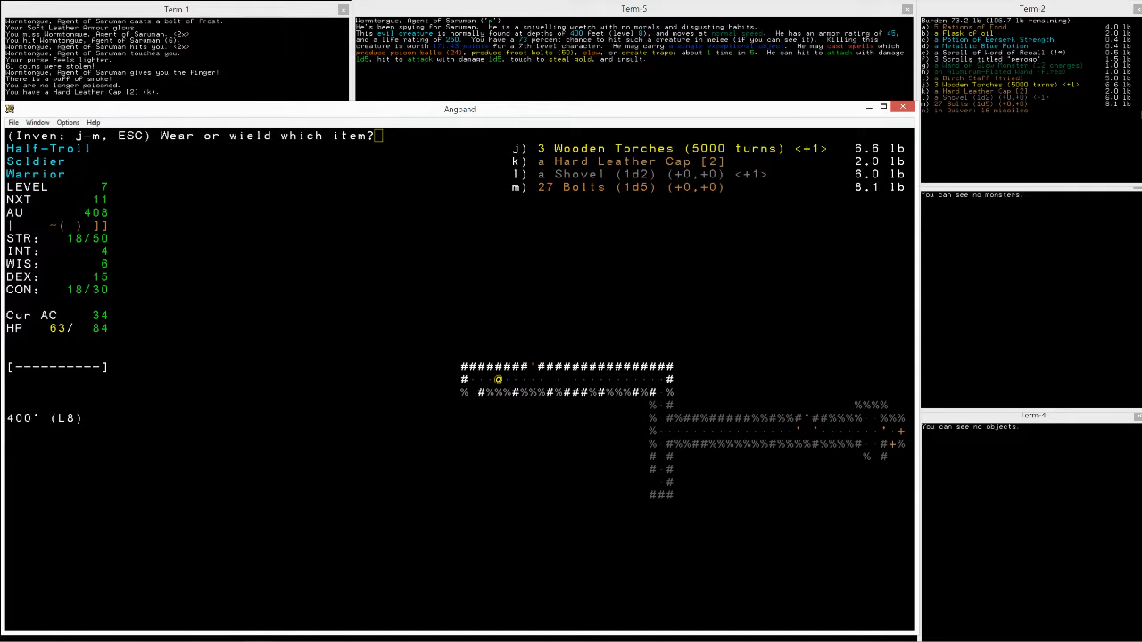
Step: Wear the Hard Leather Cap and read the unknown scroll to map the area
key(k)
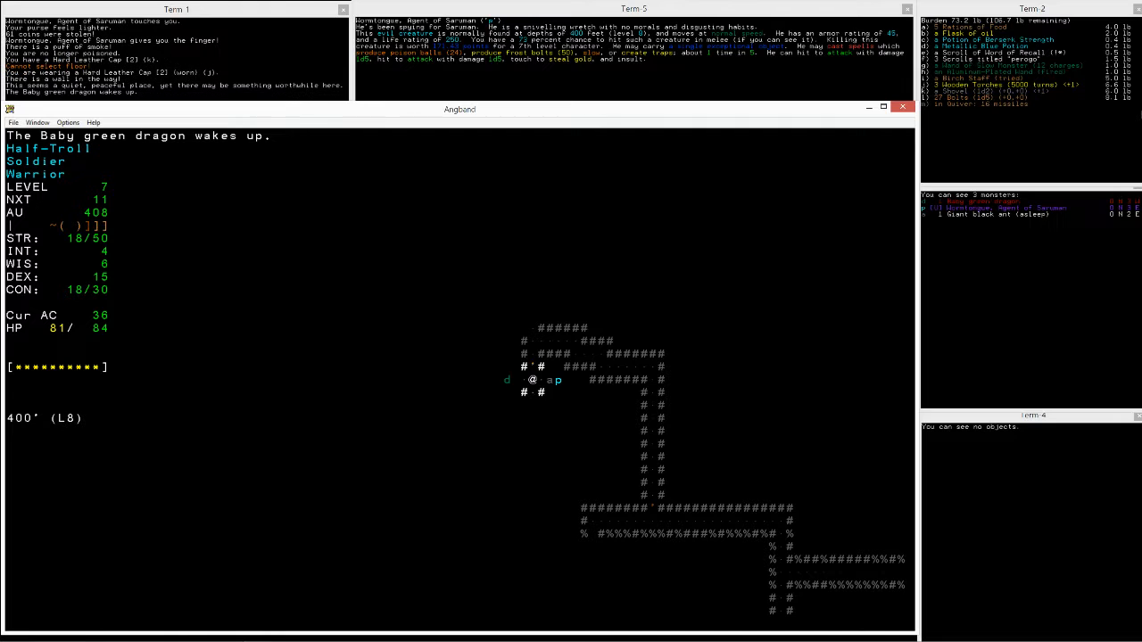
key(up)
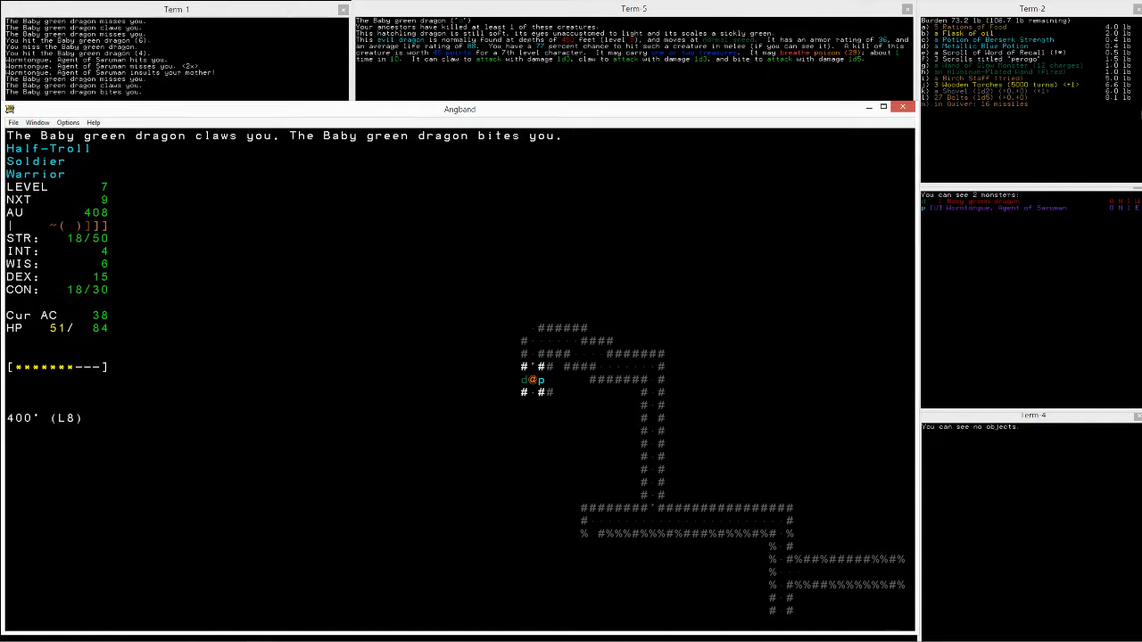
key(r)
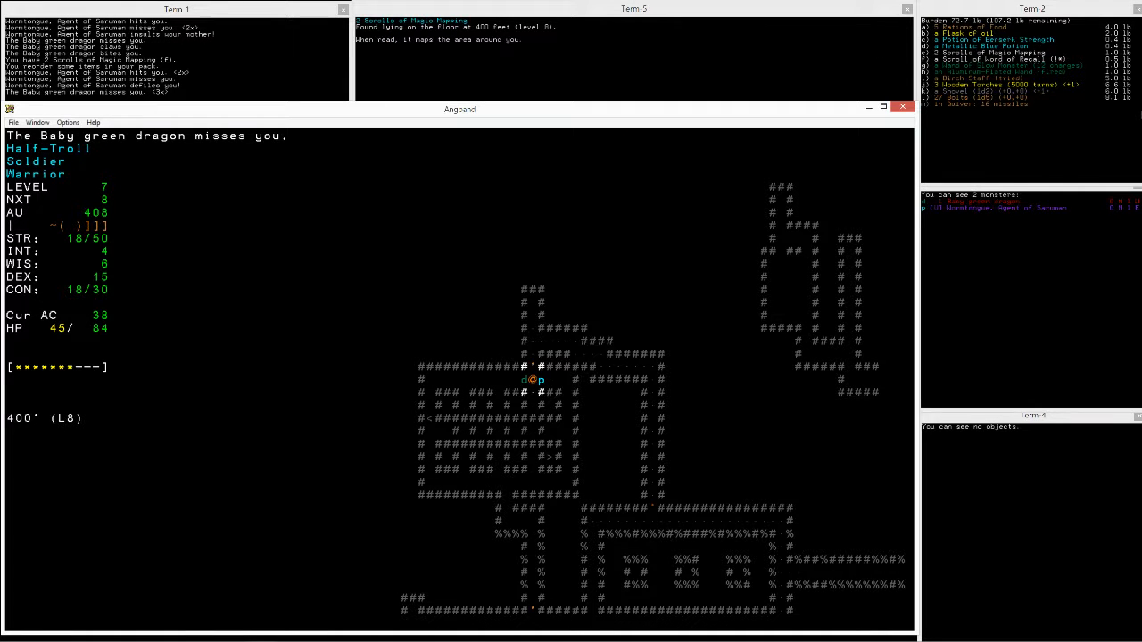
Step: Drink Berserk Strength and slay the Baby green dragon, reaching character level 8
key(q)
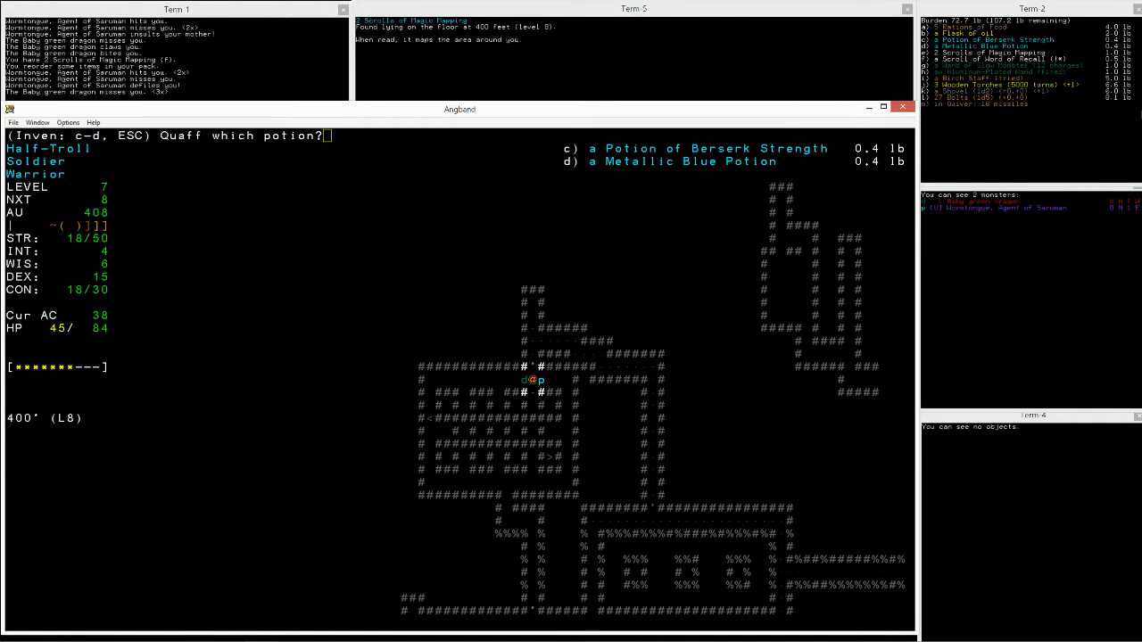
key(c)
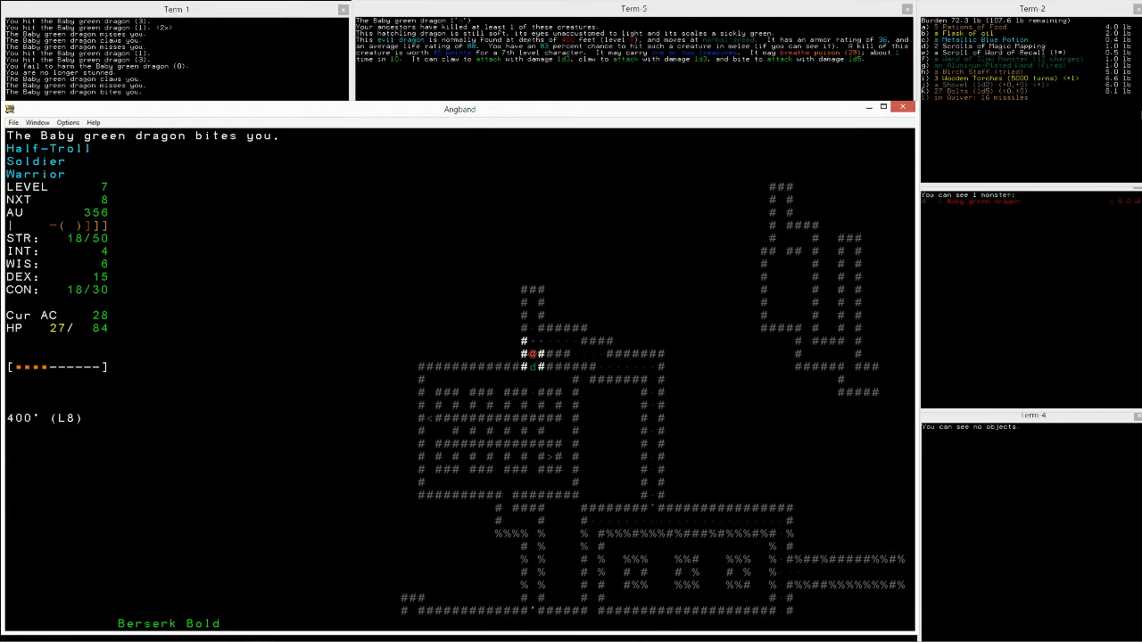
key(q)
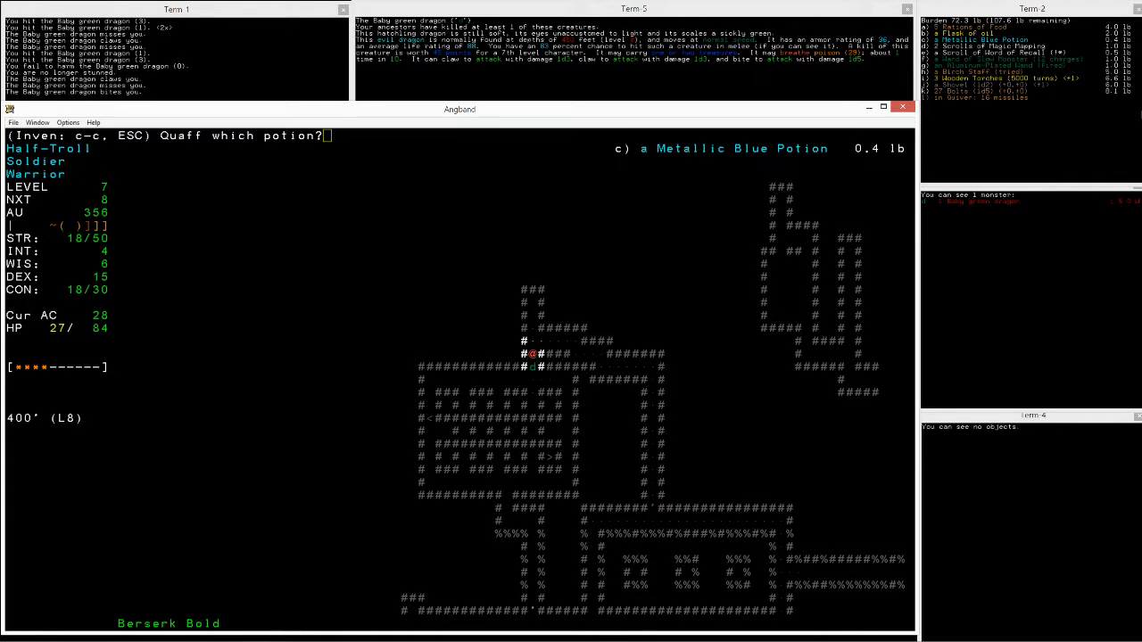
key(c)
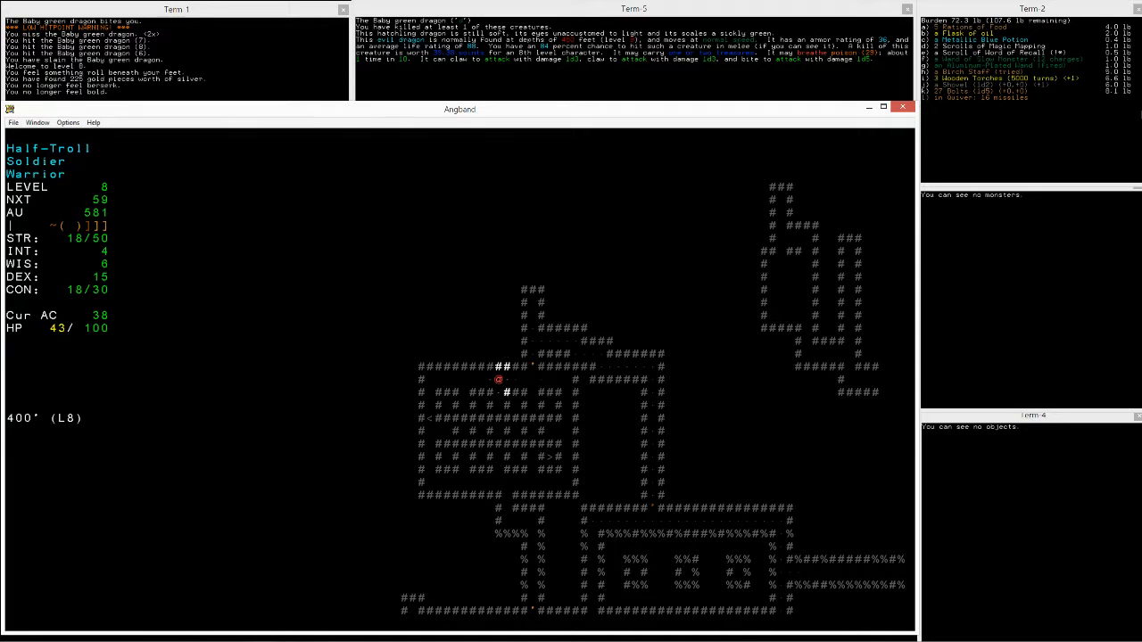
key(Left)
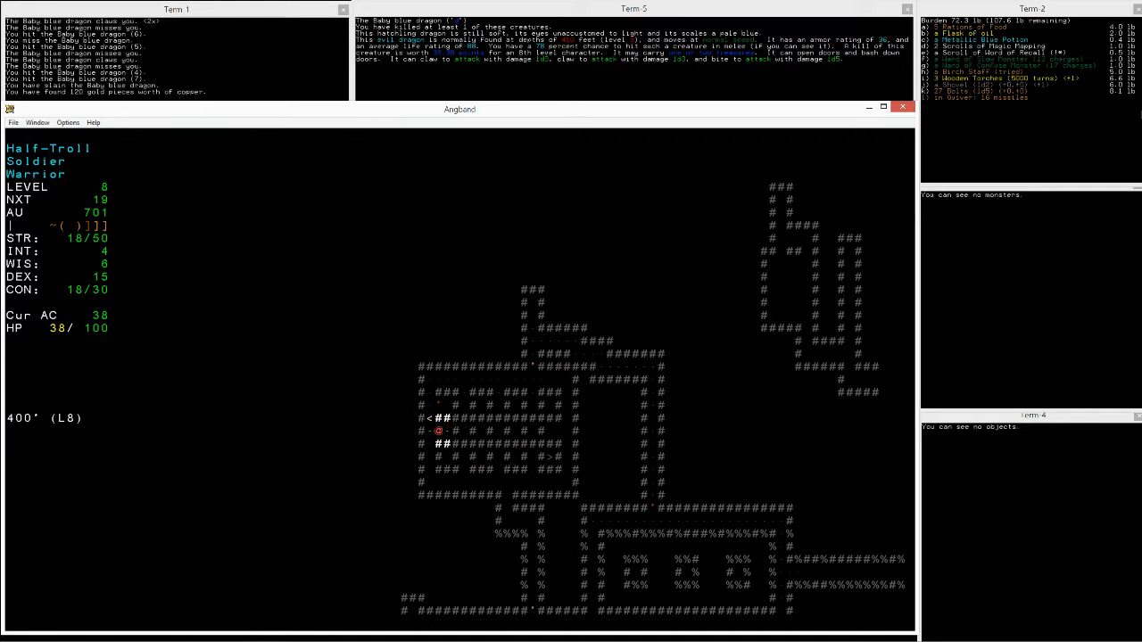
Step: Rest to full hit points, then enter the secret door and search the small room
key(R)
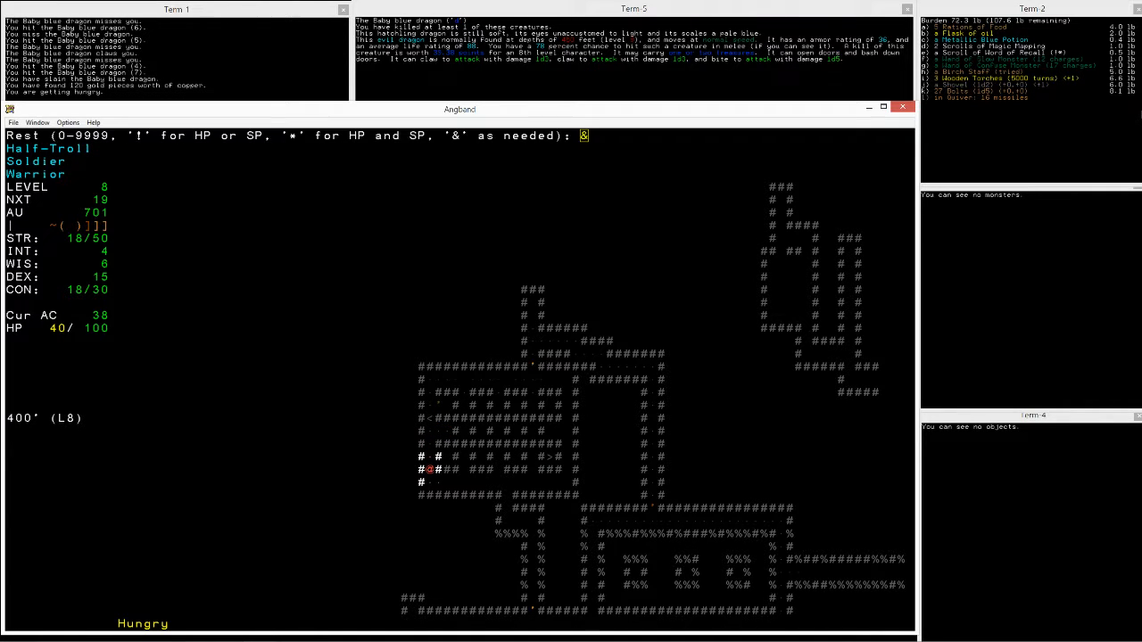
key(e)
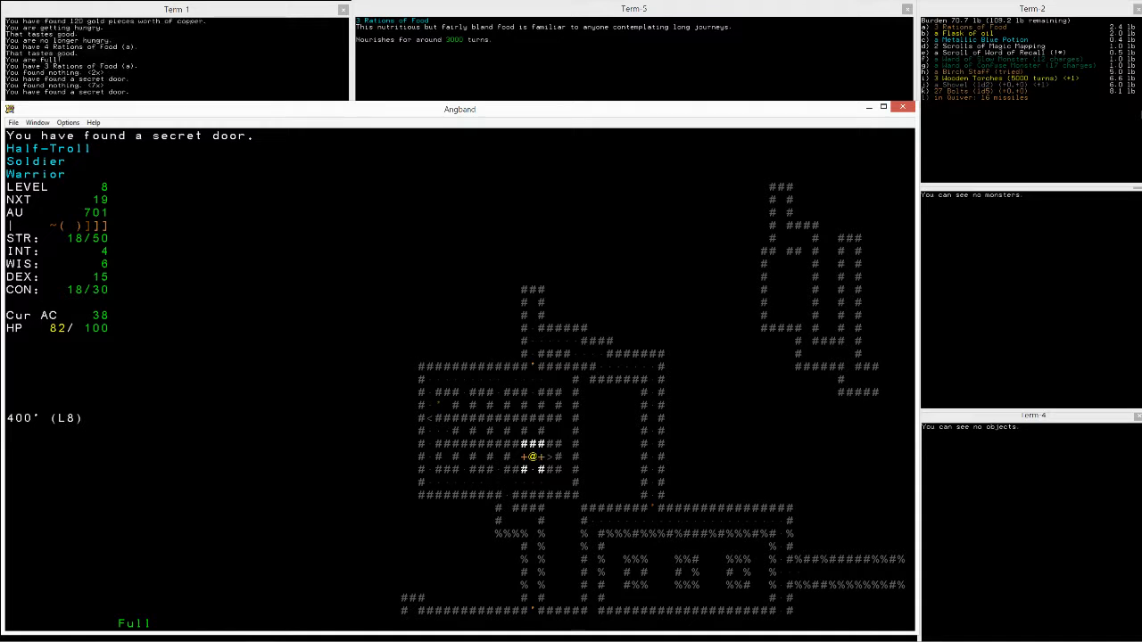
key(right)
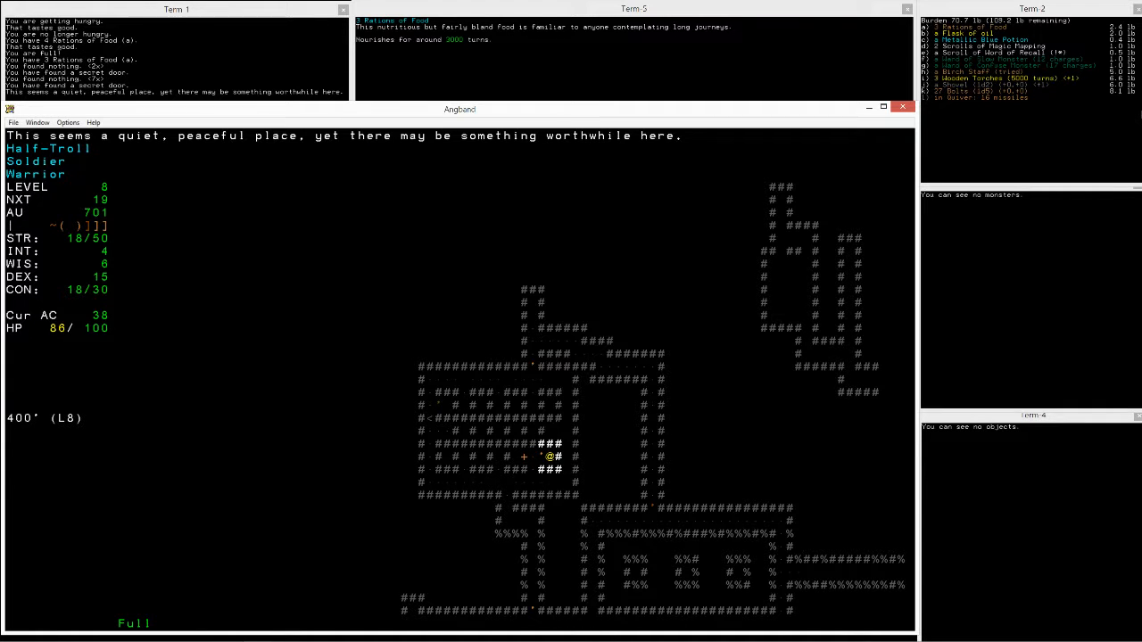
key(Down)
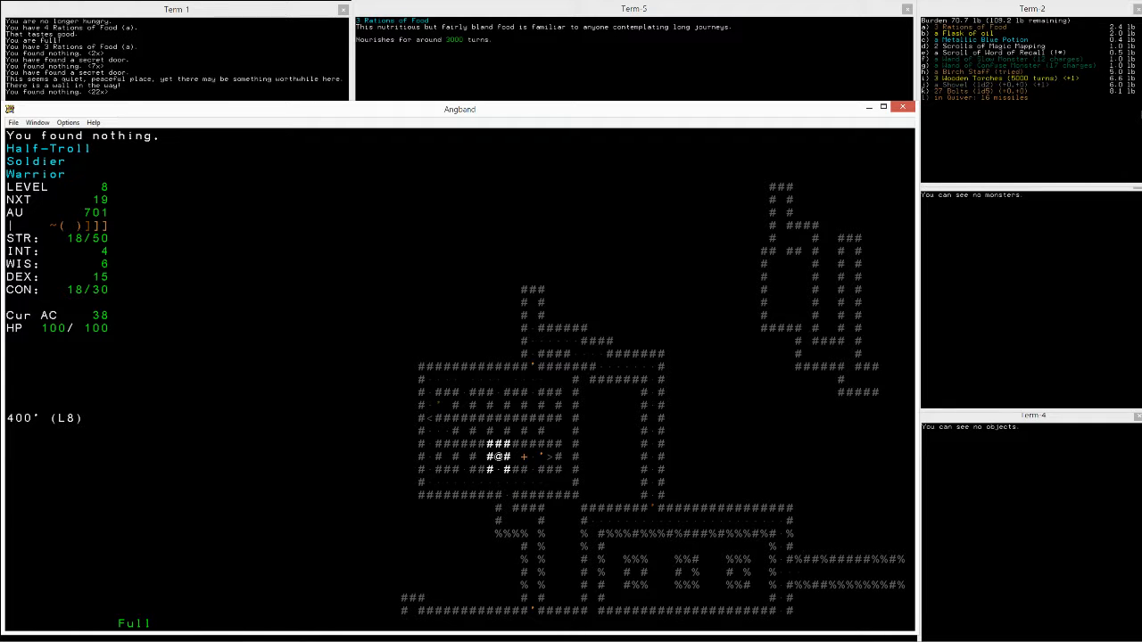
Step: Pick the locked door and explore the next walled compartments
key(Left)
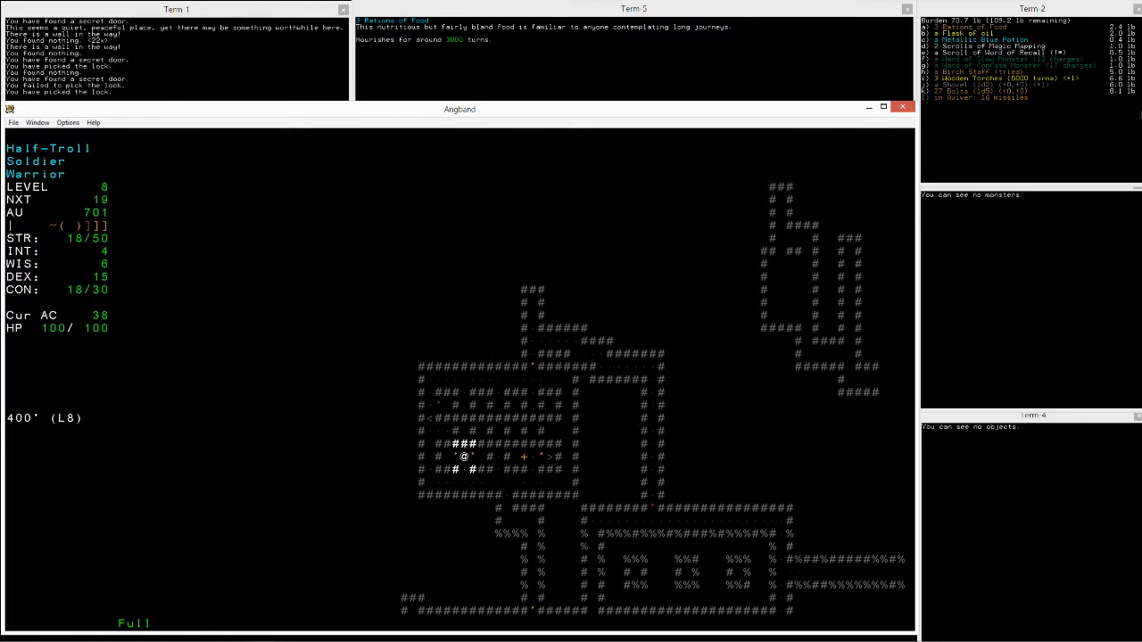
key(down)
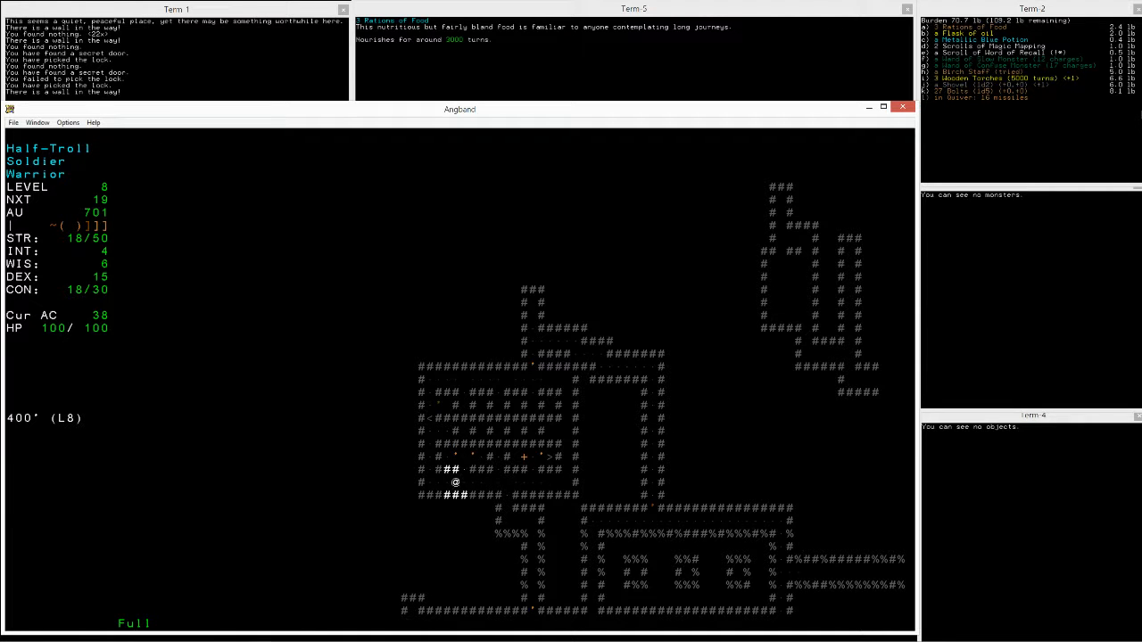
key(up)
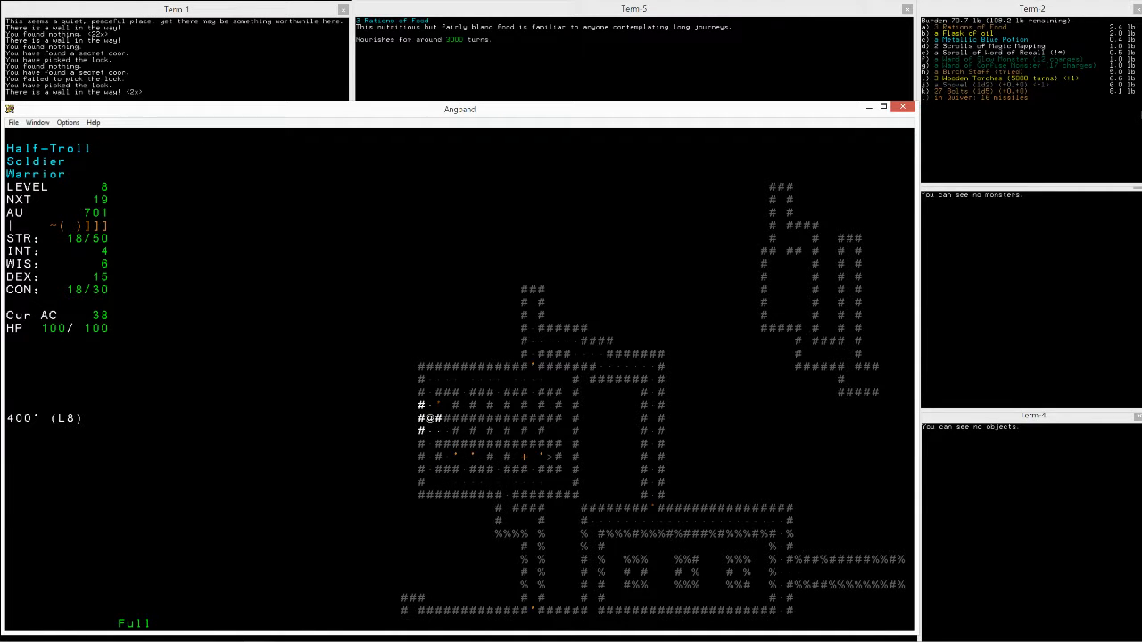
key(up)
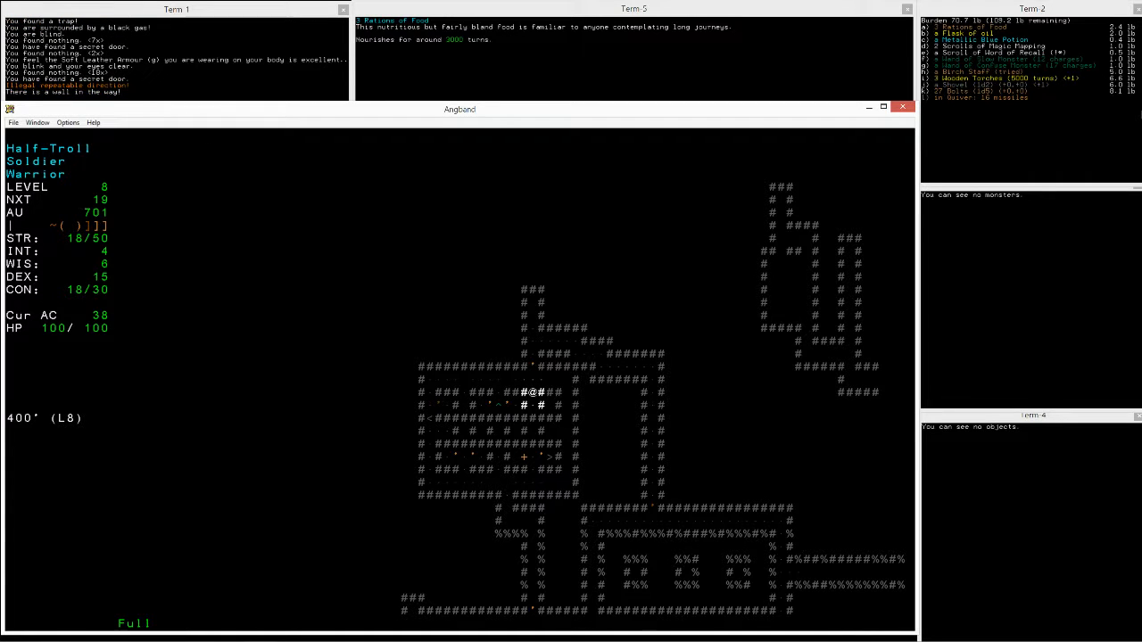
Step: Walk to the next compartment and check the carried items
key(Right)
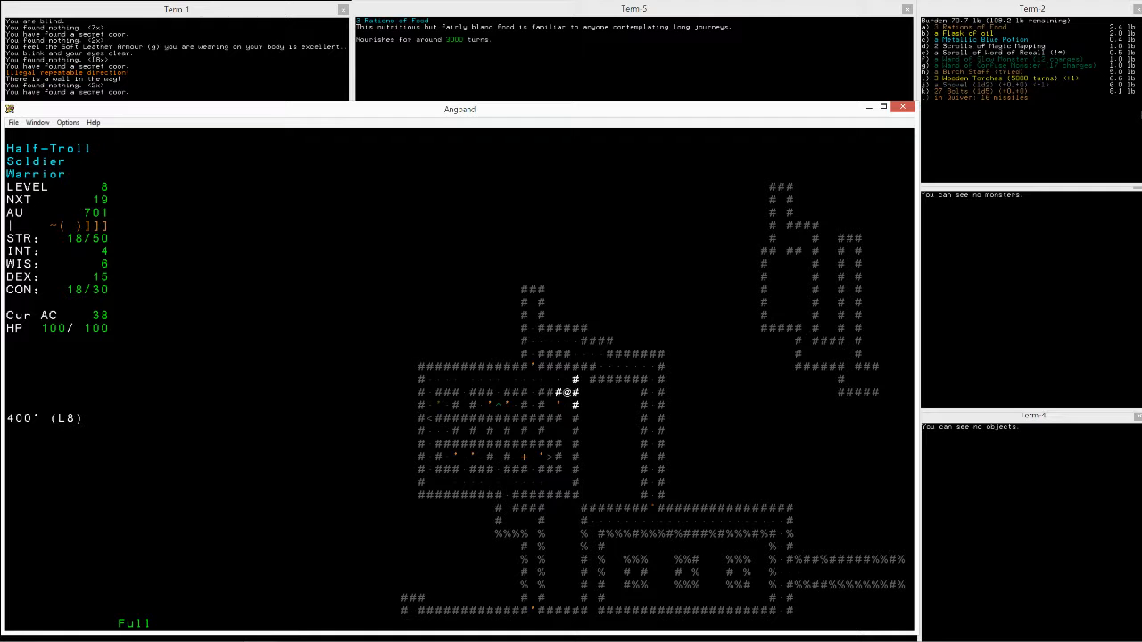
key(Down)
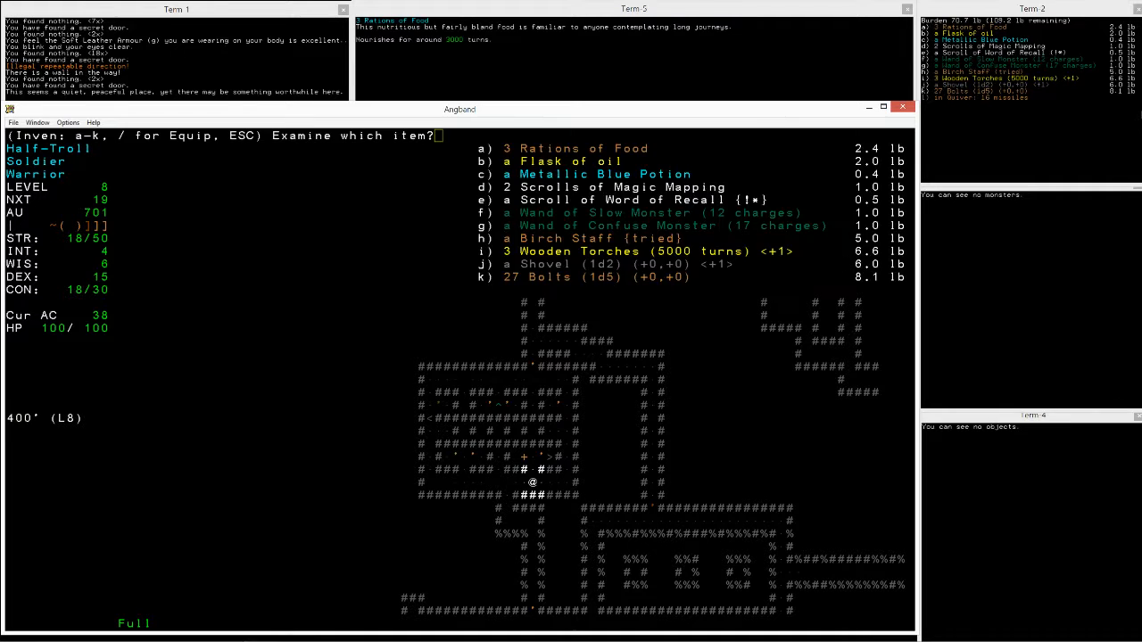
key(Escape)
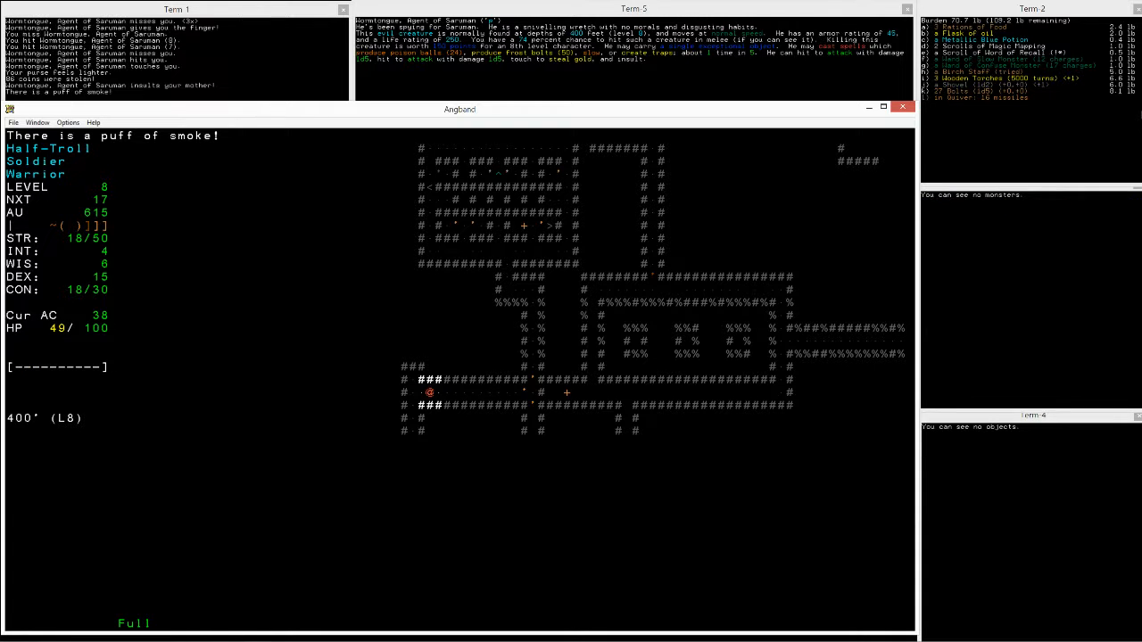
Step: Quaff Heroism, kill the Green worm mass, clear rubble and take the Word of Recall scroll
key(q)
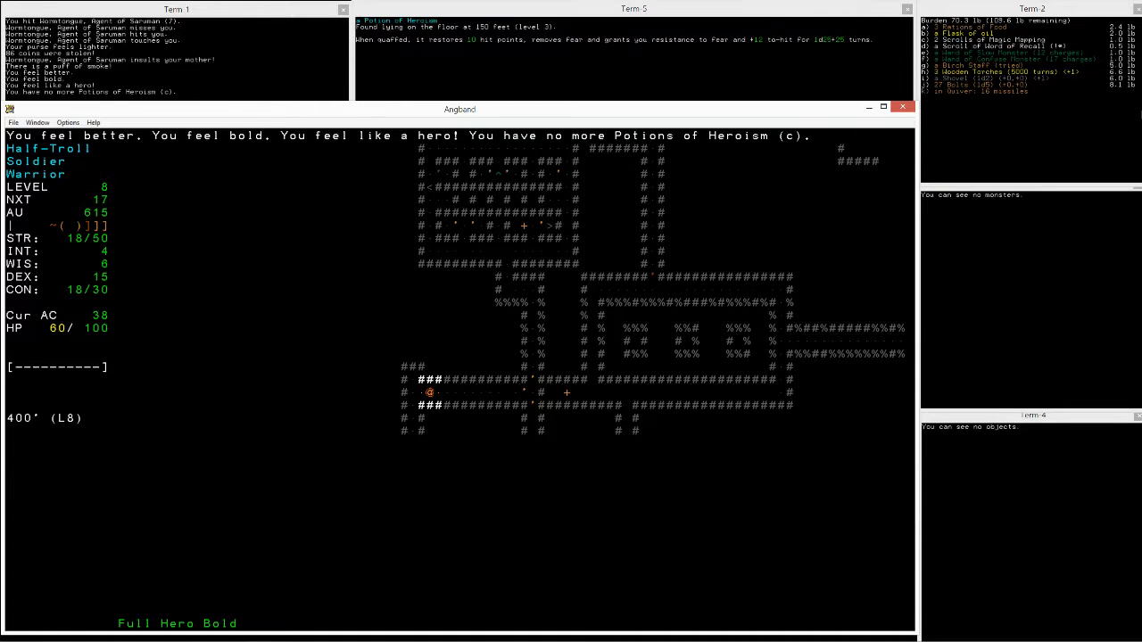
key(down)
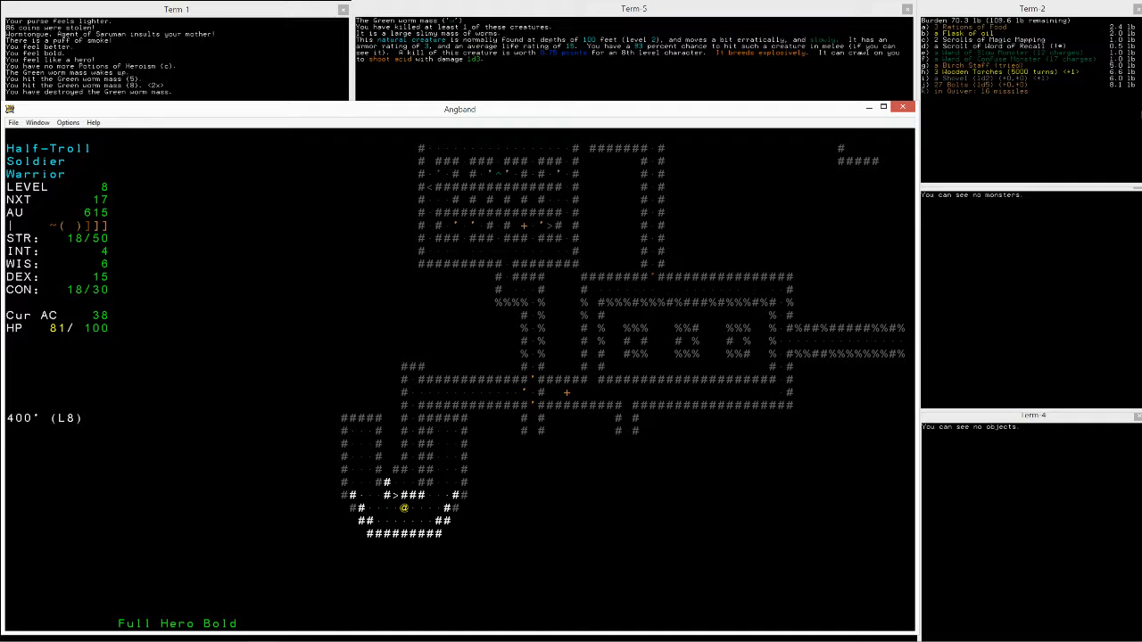
key(up)
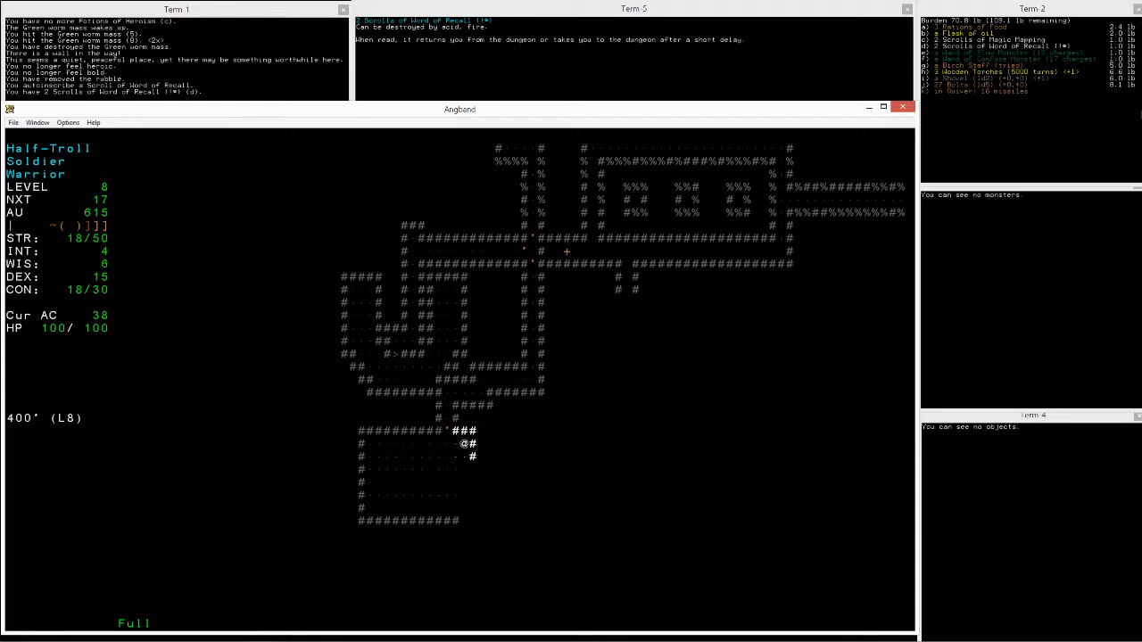
key(Down)
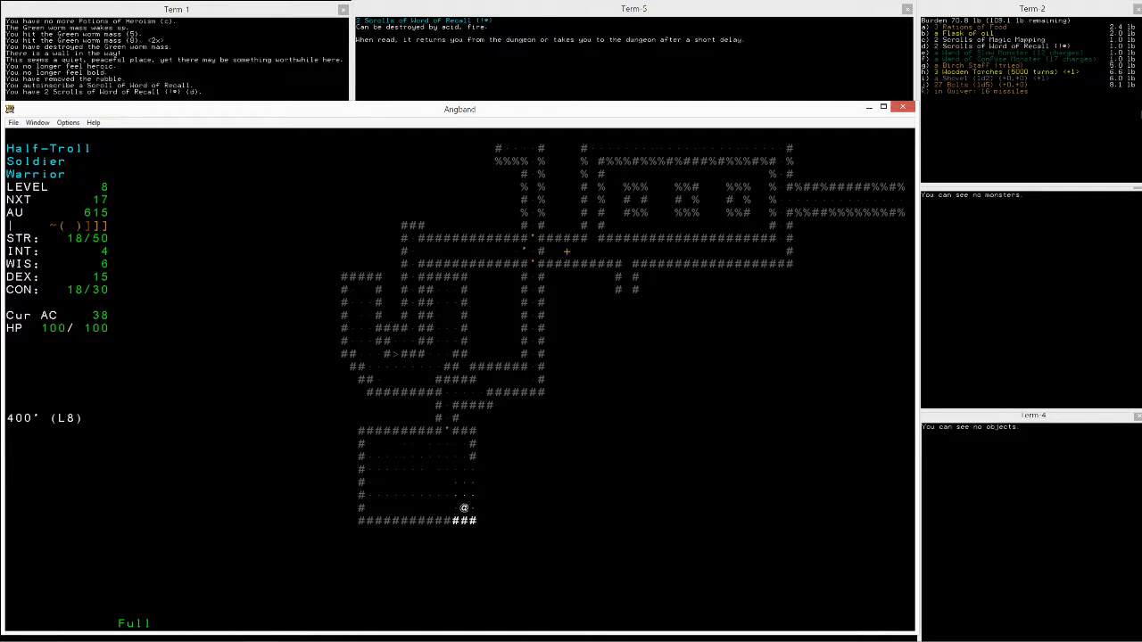